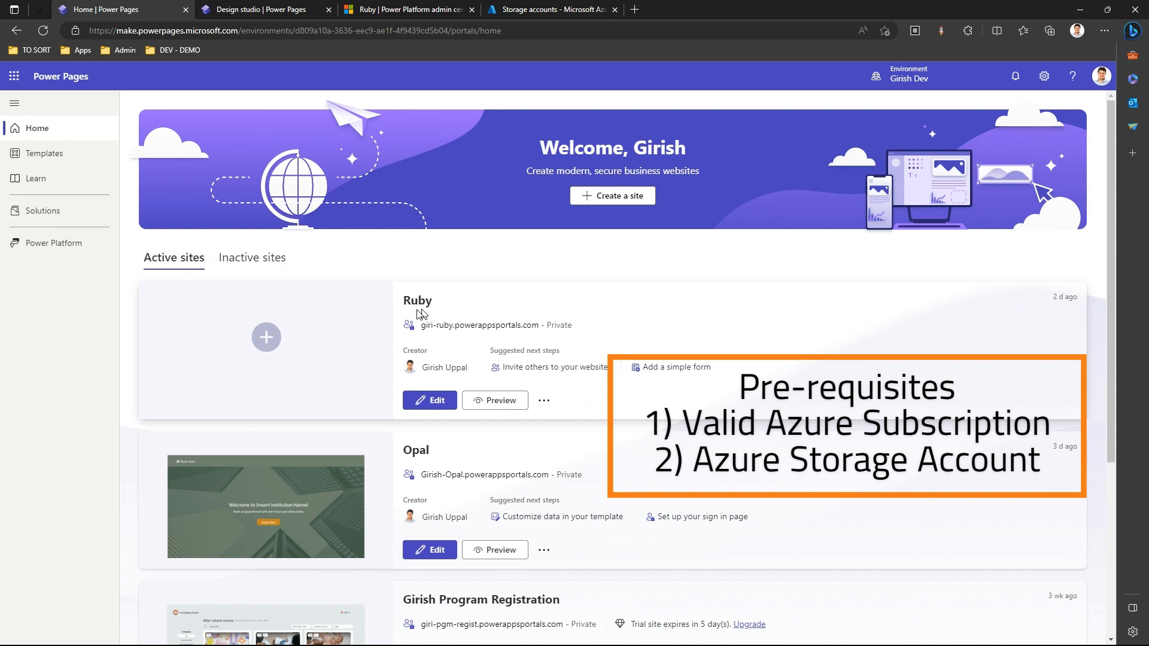
{"action": "mouse_move", "coordinate": [430, 400]}
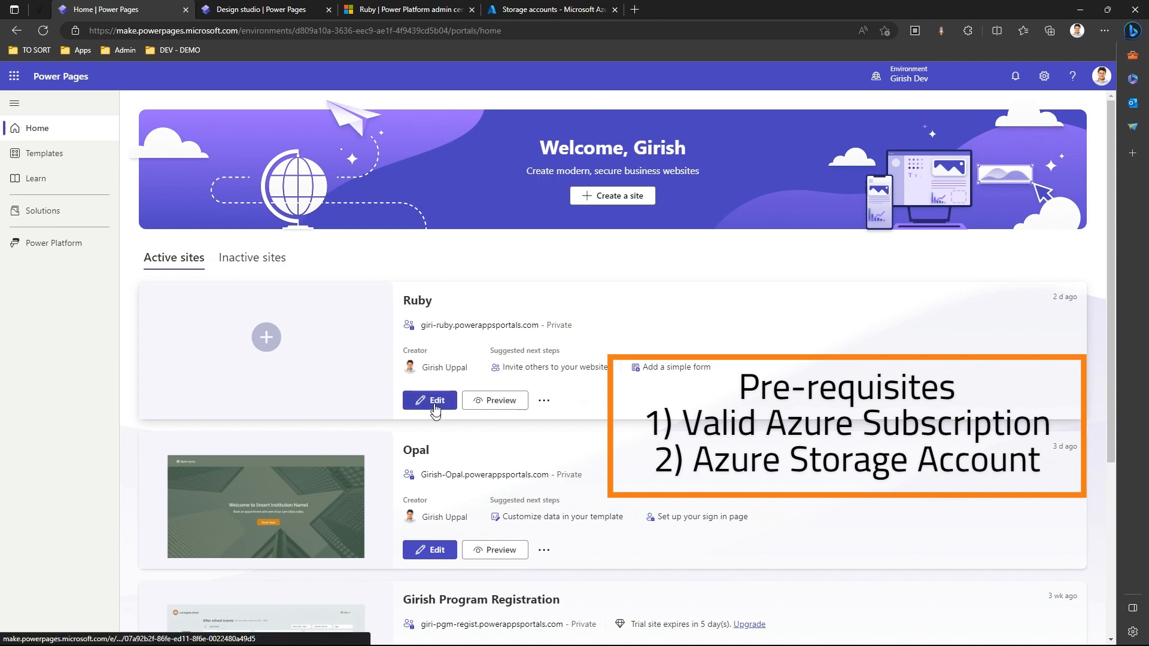
Step: Edit the Ruby site and show its Site details under Set up
{"action": "left_click", "coordinate": [430, 400]}
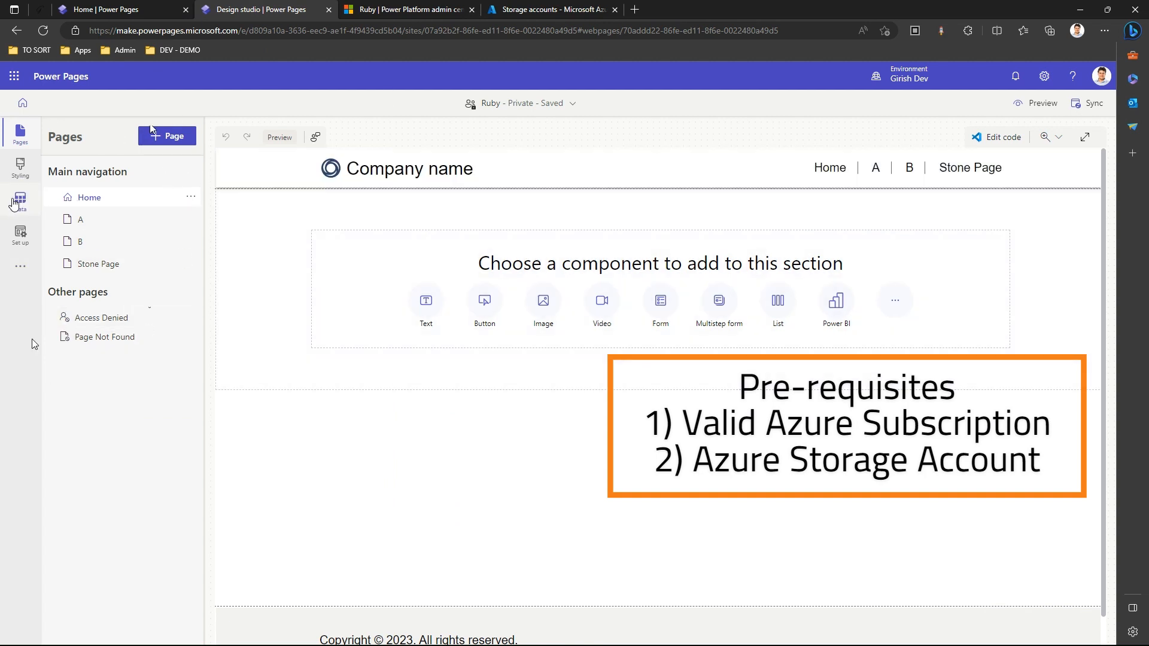
{"action": "mouse_move", "coordinate": [21, 235]}
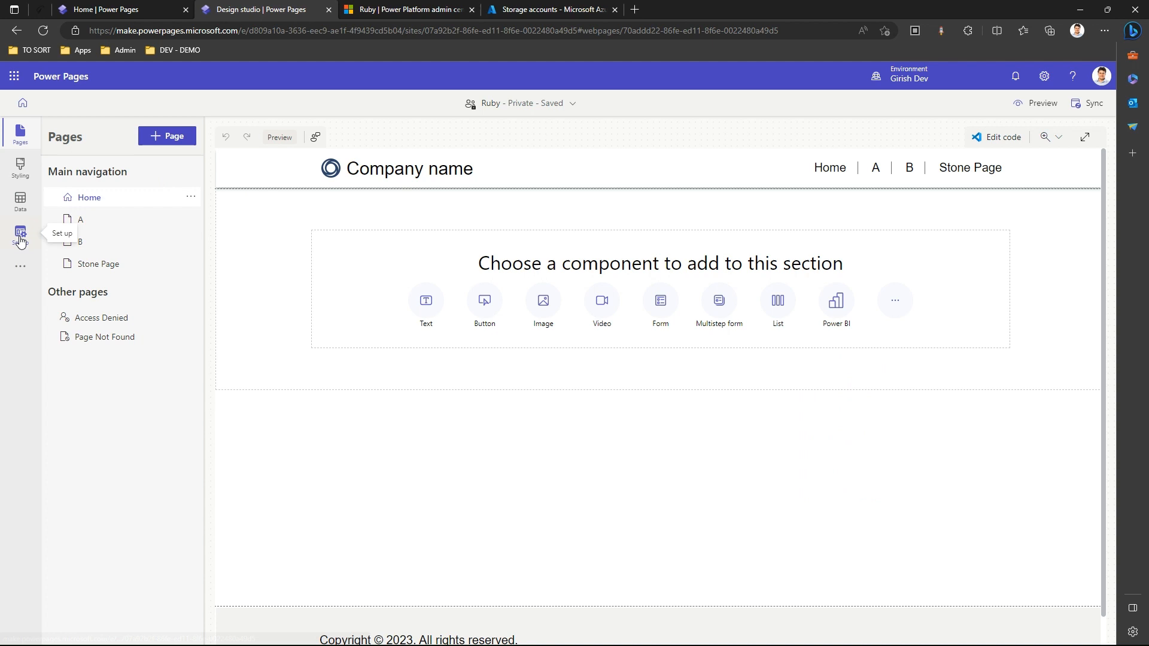
{"action": "left_click", "coordinate": [20, 234]}
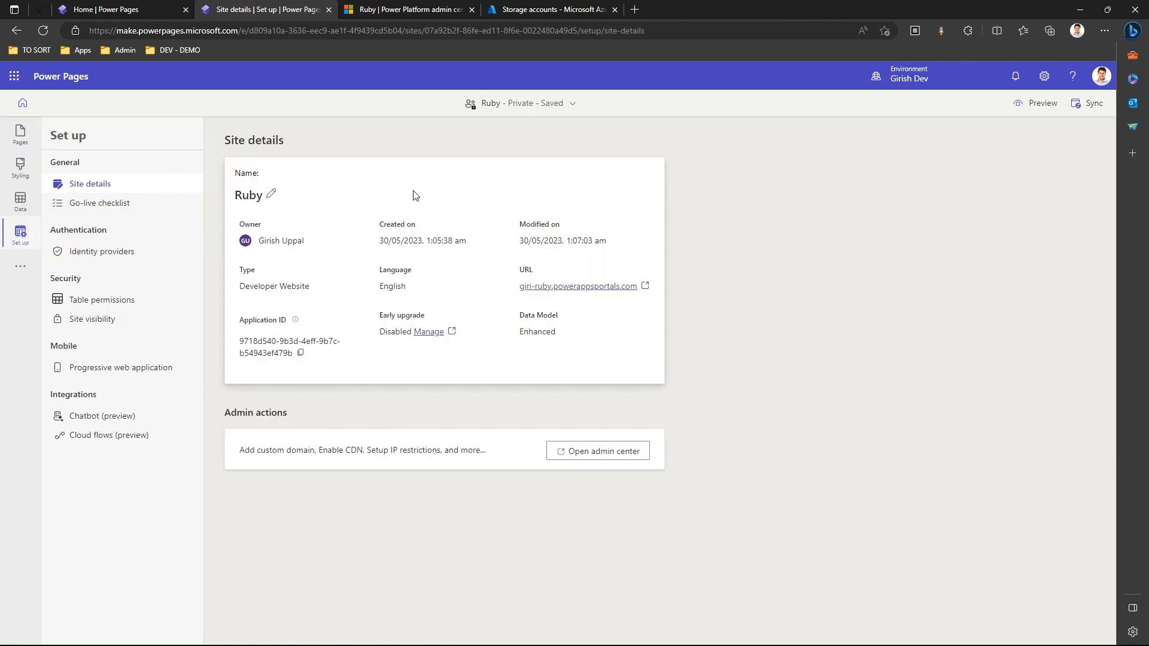
{"action": "mouse_move", "coordinate": [454, 164]}
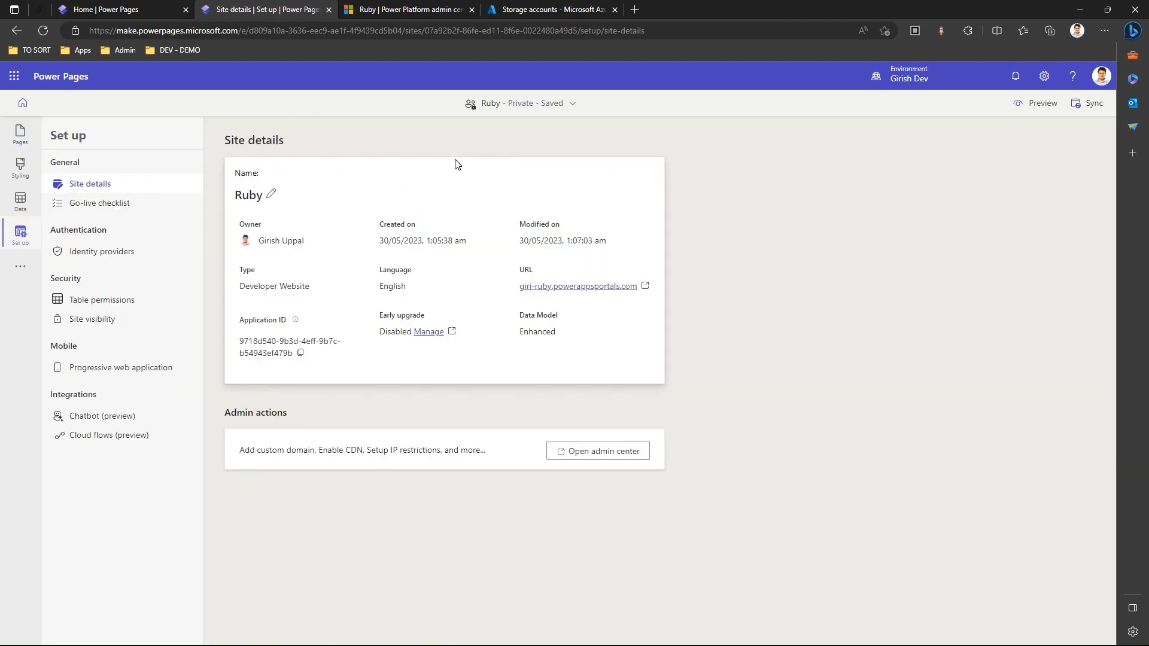
{"action": "mouse_move", "coordinate": [111, 248]}
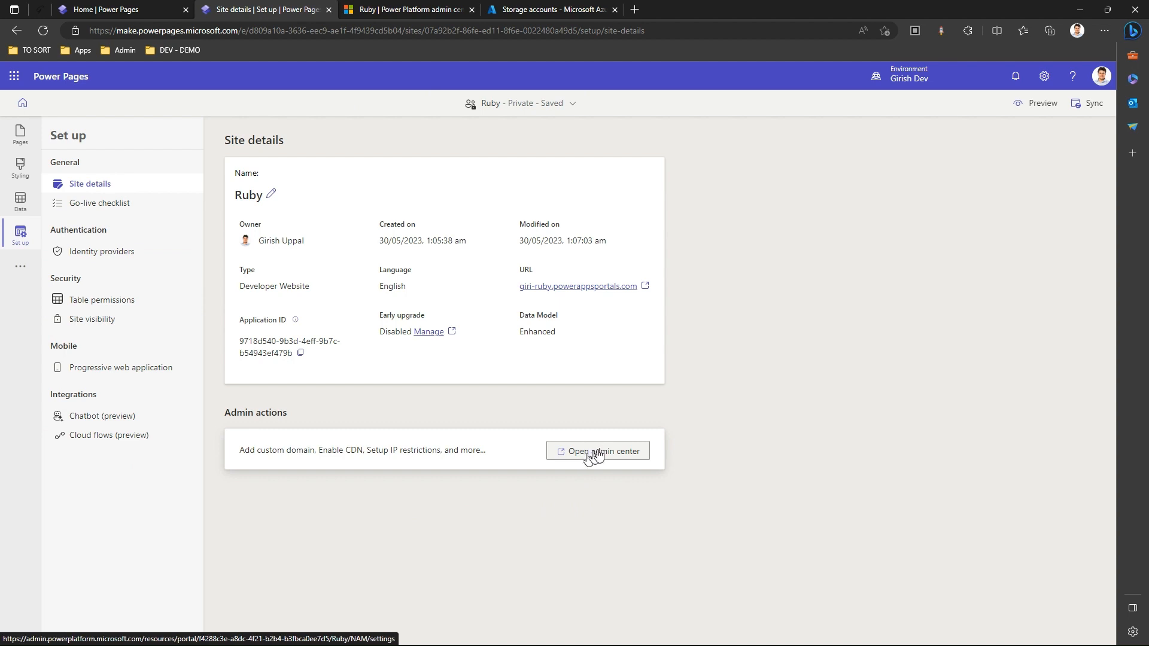
Step: Open Ruby in the admin center and expand its Site Actions list
{"action": "left_click", "coordinate": [597, 452]}
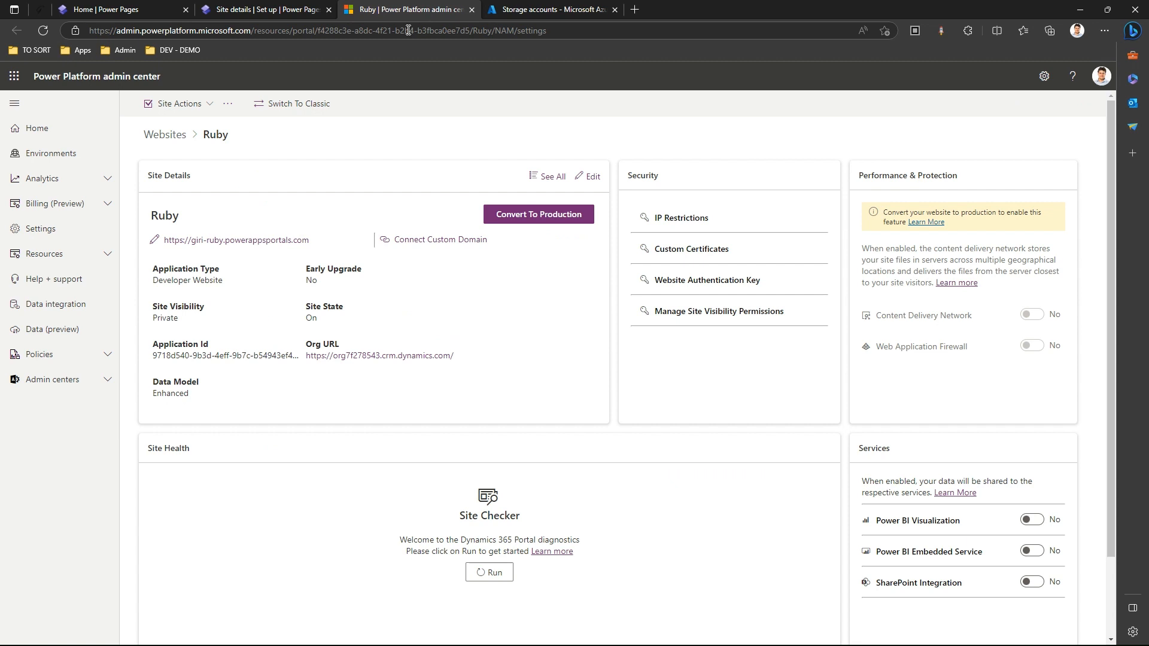
{"action": "mouse_move", "coordinate": [47, 453]}
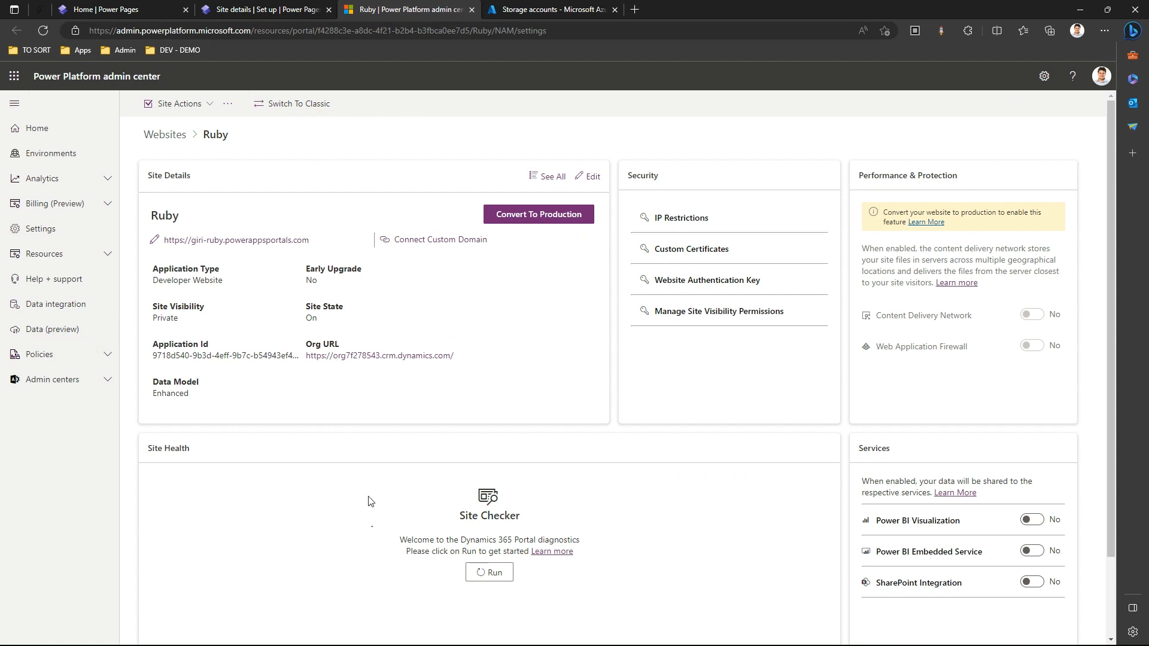
{"action": "mouse_move", "coordinate": [234, 132]}
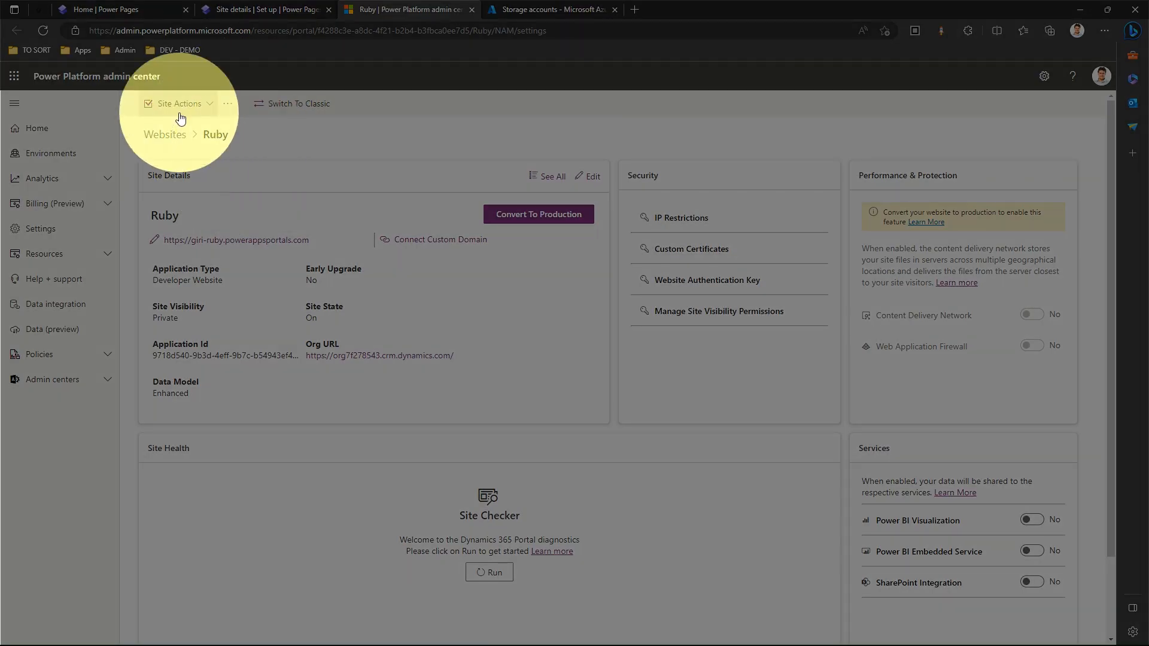
{"action": "left_click", "coordinate": [179, 102]}
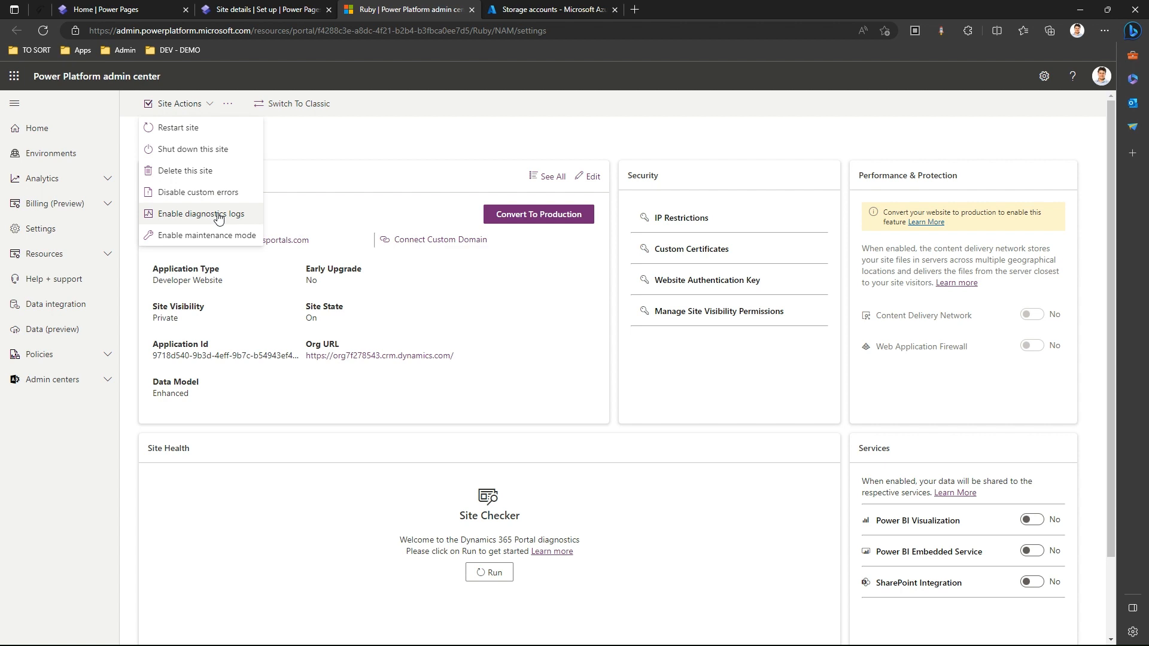
Step: Begin enabling diagnostic logs for Ruby, keeping 30 days retention, with the connection string box focused
{"action": "left_click", "coordinate": [200, 213]}
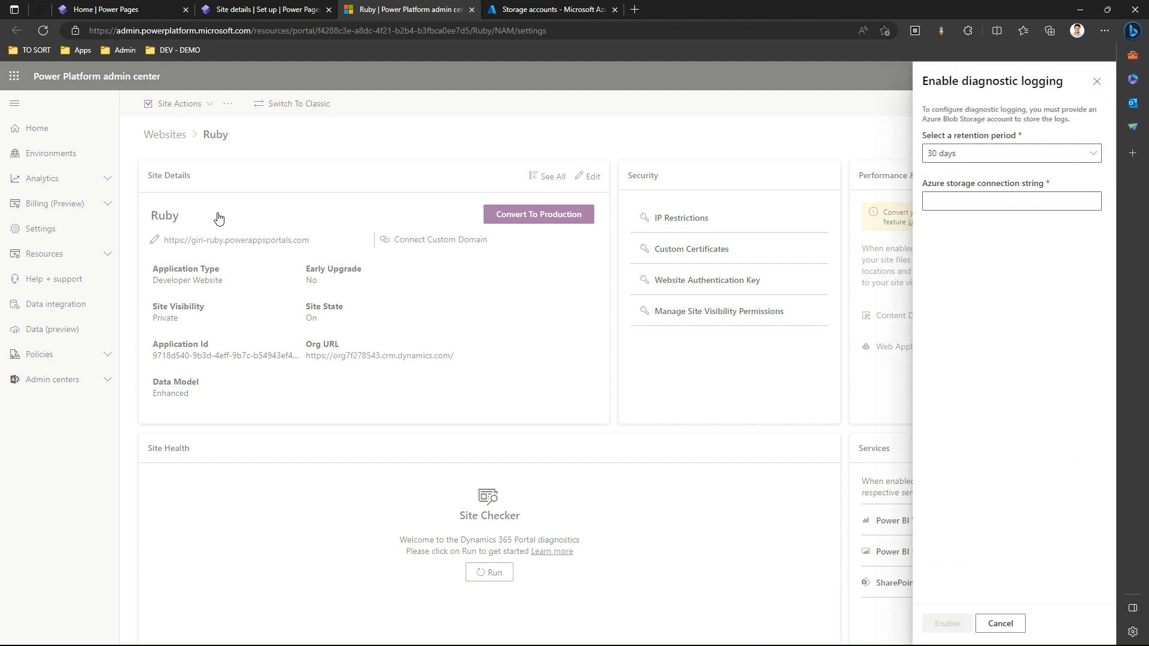
{"action": "mouse_move", "coordinate": [1029, 275]}
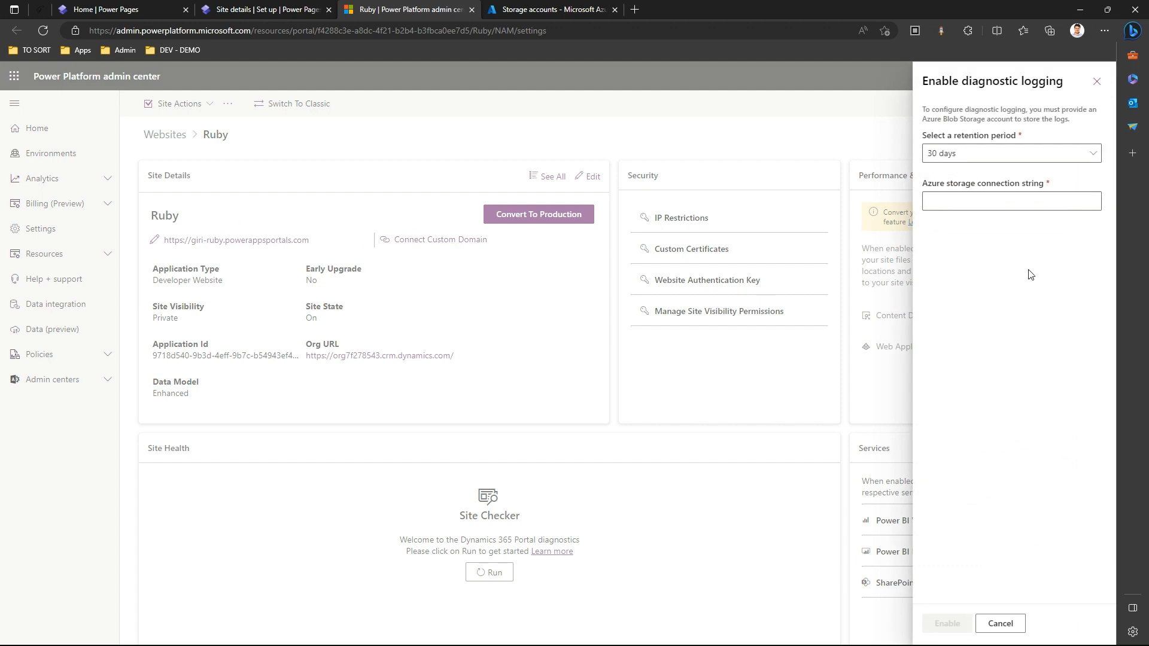
{"action": "mouse_move", "coordinate": [1043, 244]}
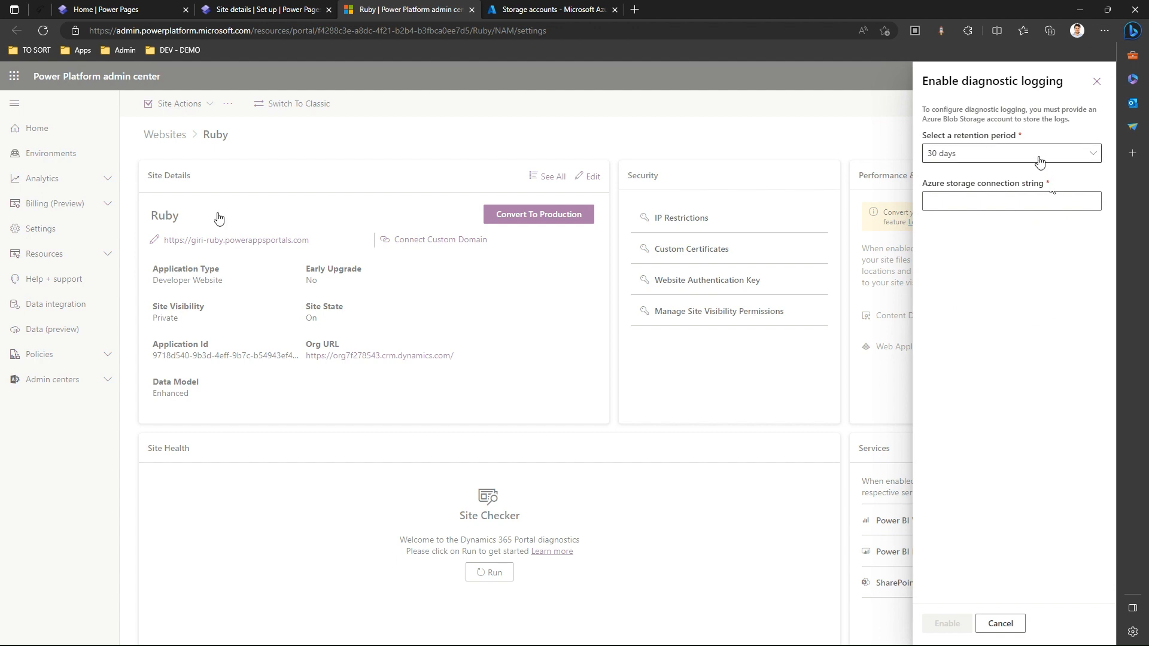
{"action": "mouse_move", "coordinate": [1041, 156]}
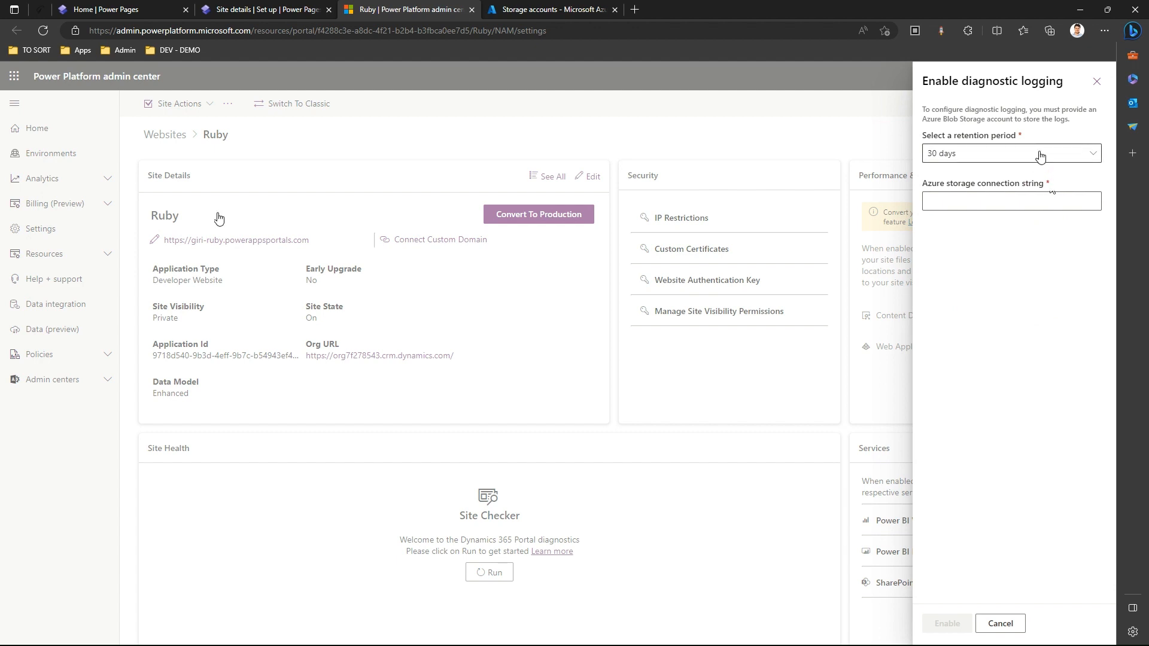
{"action": "left_click", "coordinate": [1039, 153]}
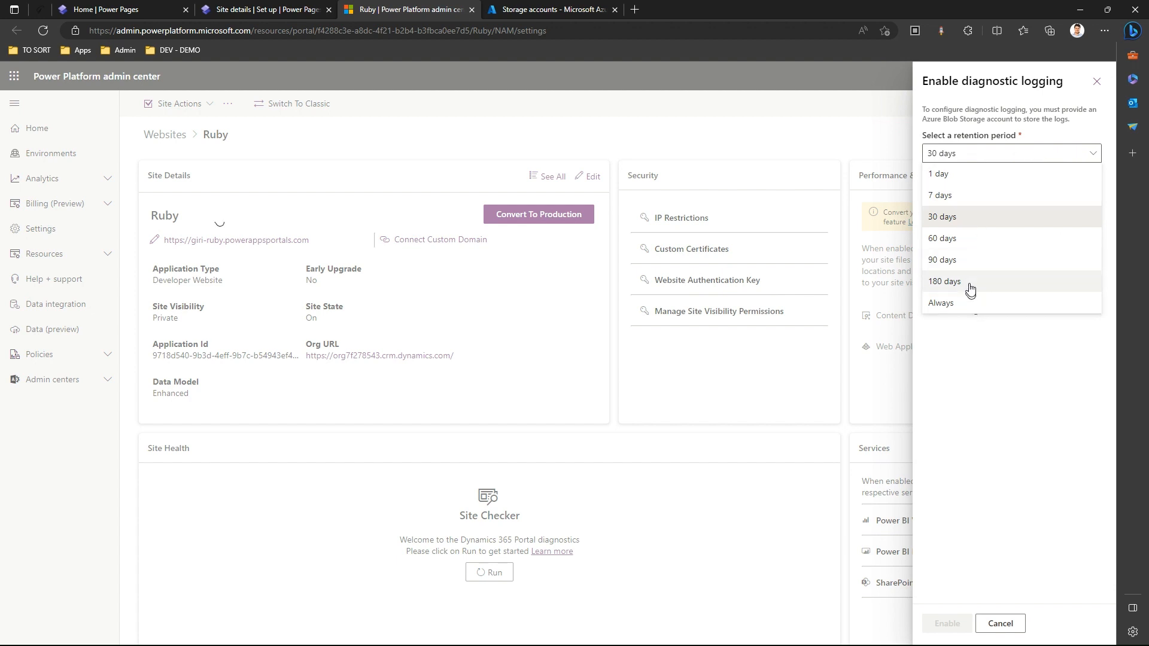
{"action": "mouse_move", "coordinate": [991, 365]}
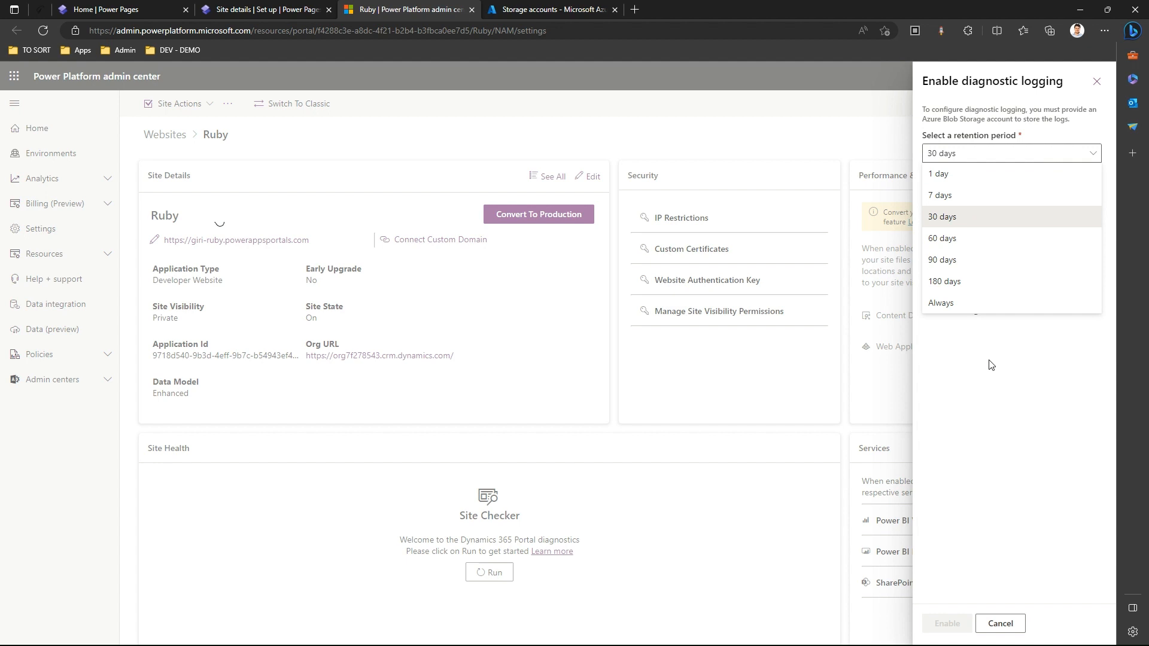
{"action": "left_click", "coordinate": [942, 217]}
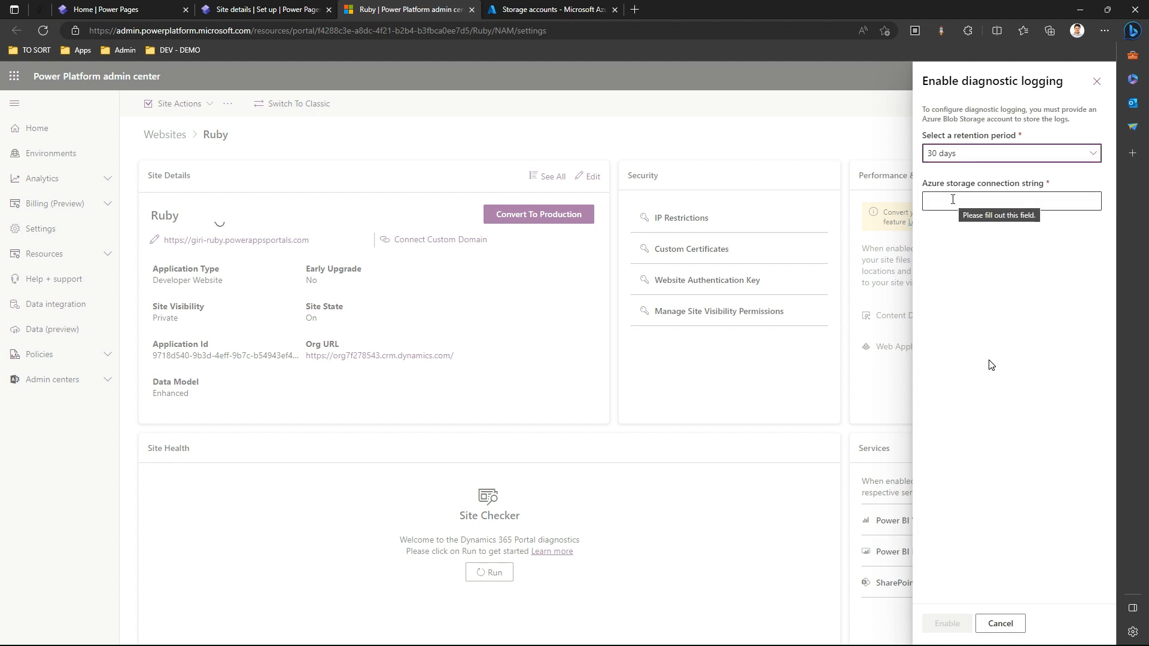
{"action": "left_click", "coordinate": [1010, 201]}
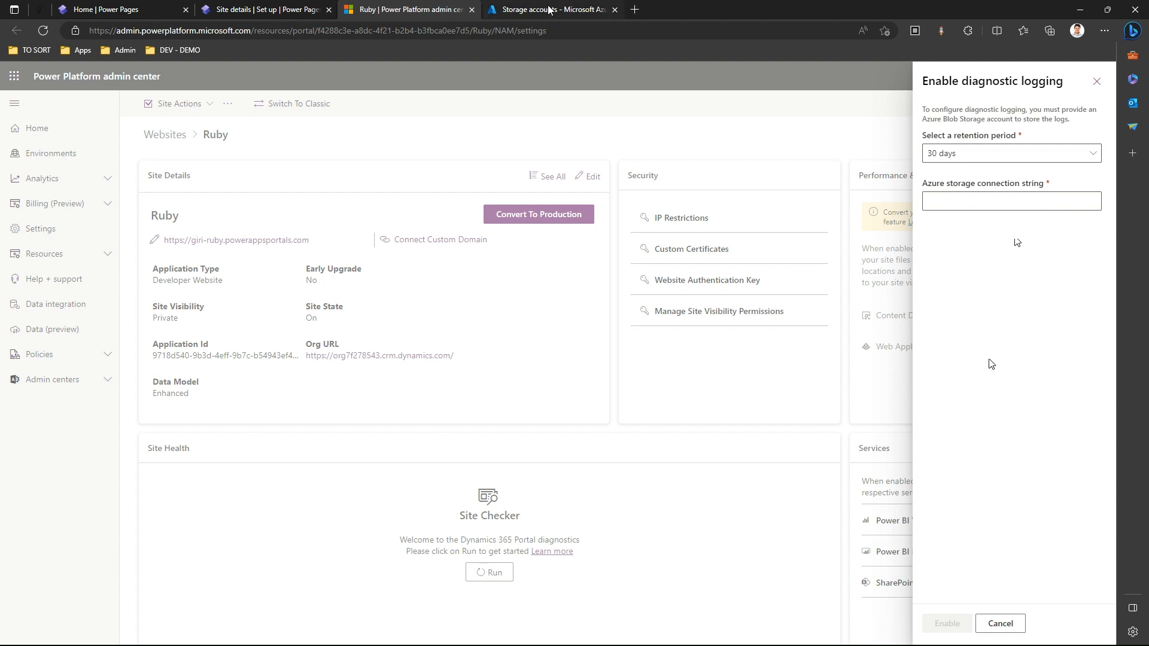
Step: In the Azure portal, view the Create storage account form and return to the Storage accounts list
{"action": "left_click", "coordinate": [550, 8]}
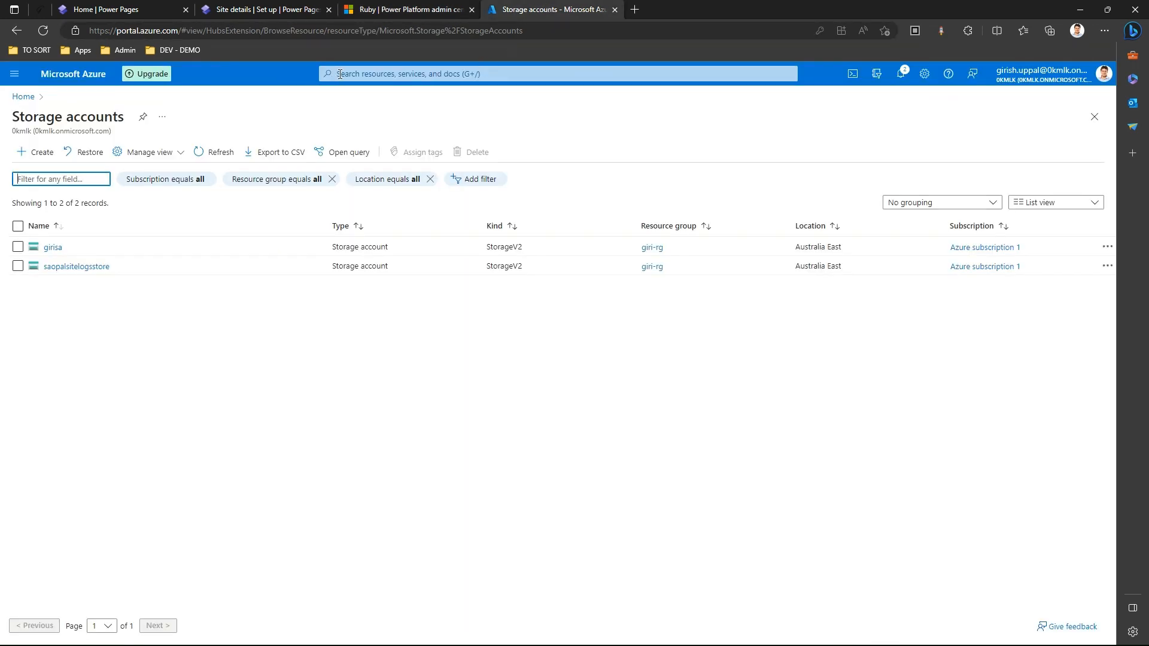
{"action": "left_click", "coordinate": [556, 73]}
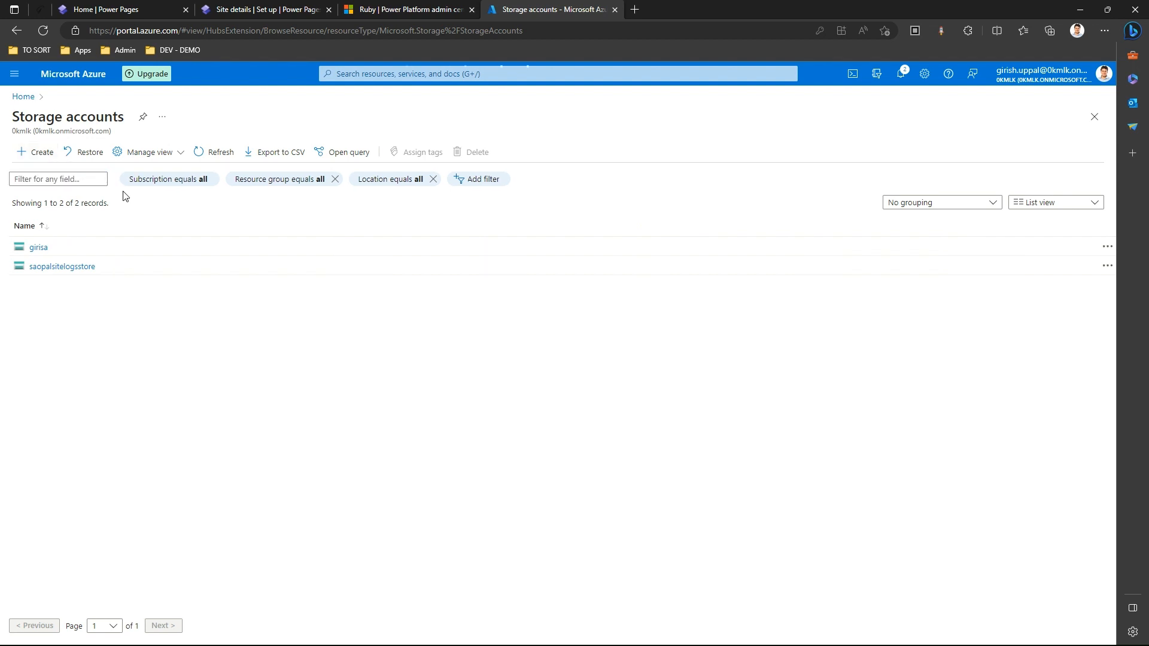
{"action": "left_click", "coordinate": [36, 152]}
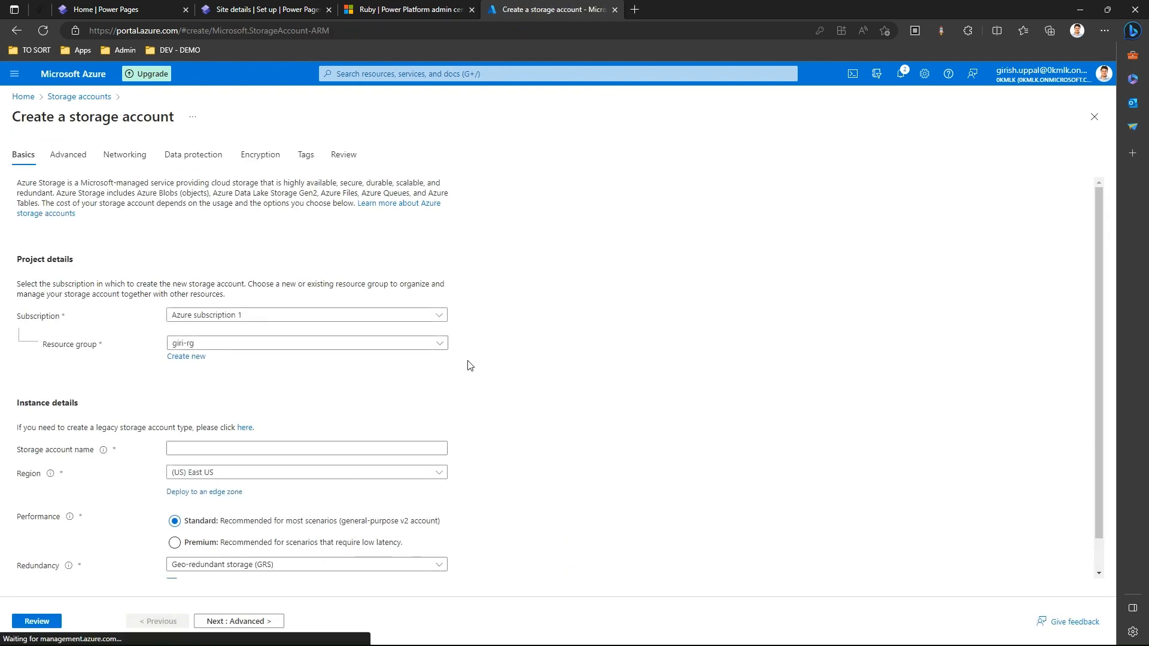
{"action": "mouse_move", "coordinate": [426, 258]}
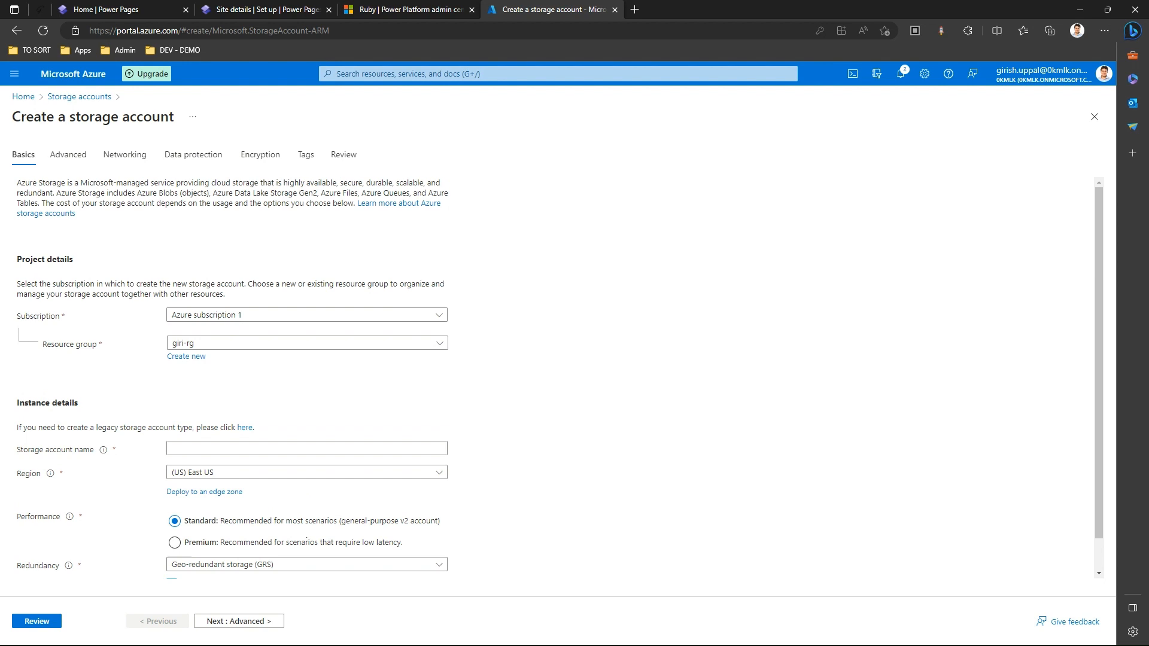
{"action": "mouse_move", "coordinate": [515, 510]}
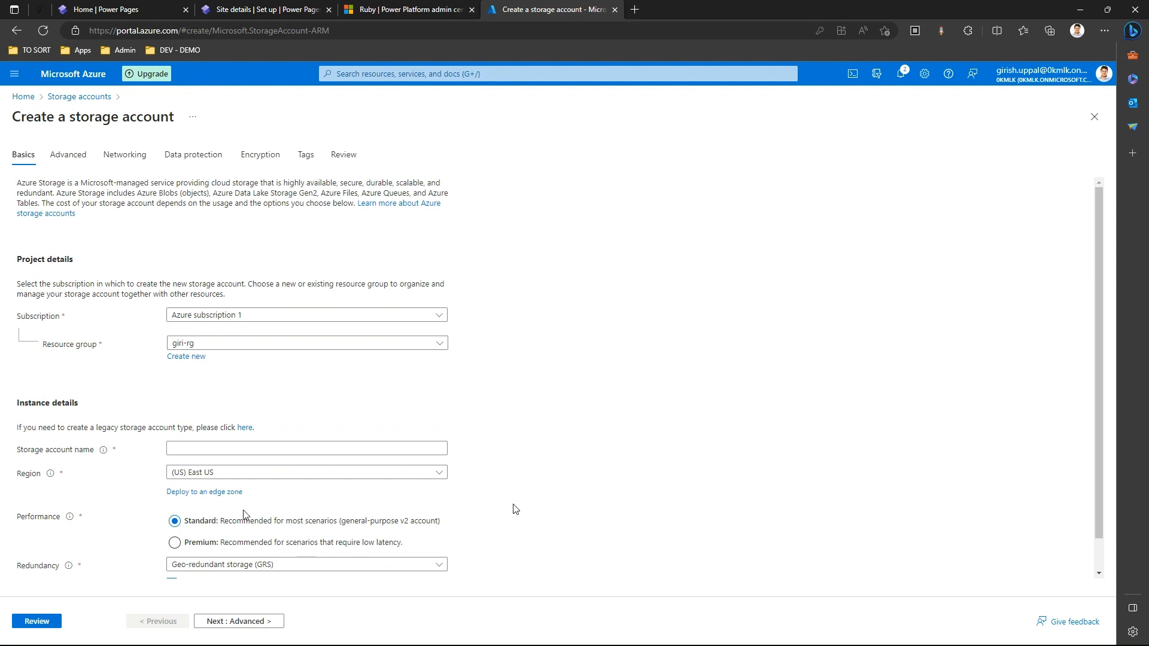
{"action": "left_click", "coordinate": [16, 30]}
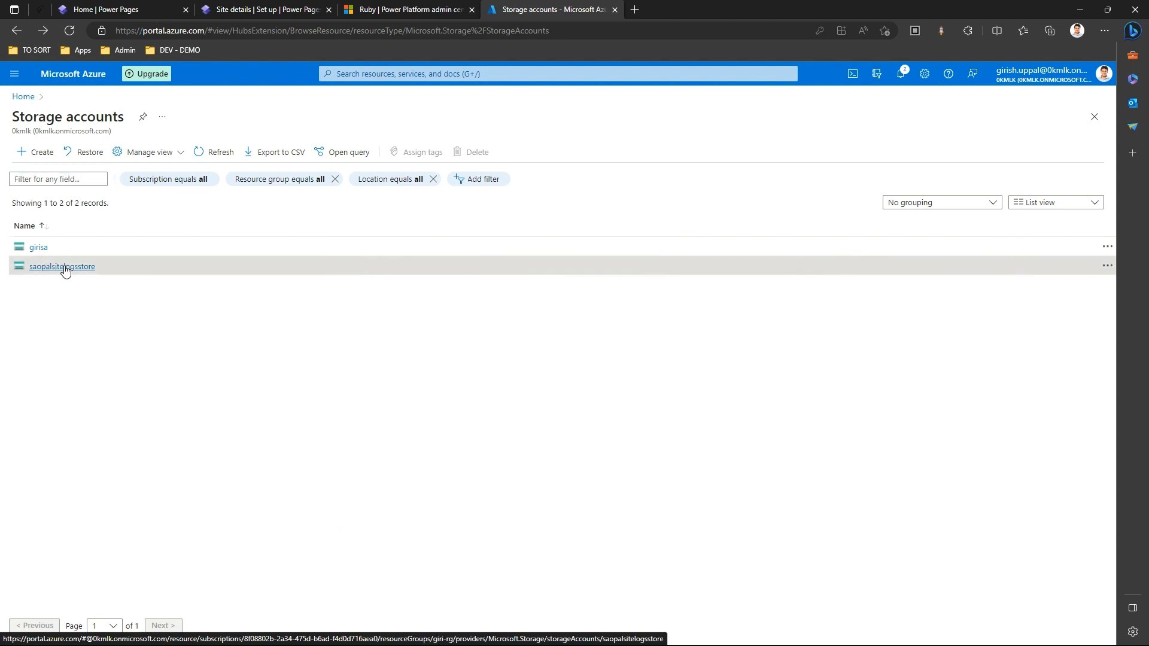
Step: Reveal and copy key1's connection string from saopalsitelogsstore's Access keys
{"action": "left_click", "coordinate": [61, 266]}
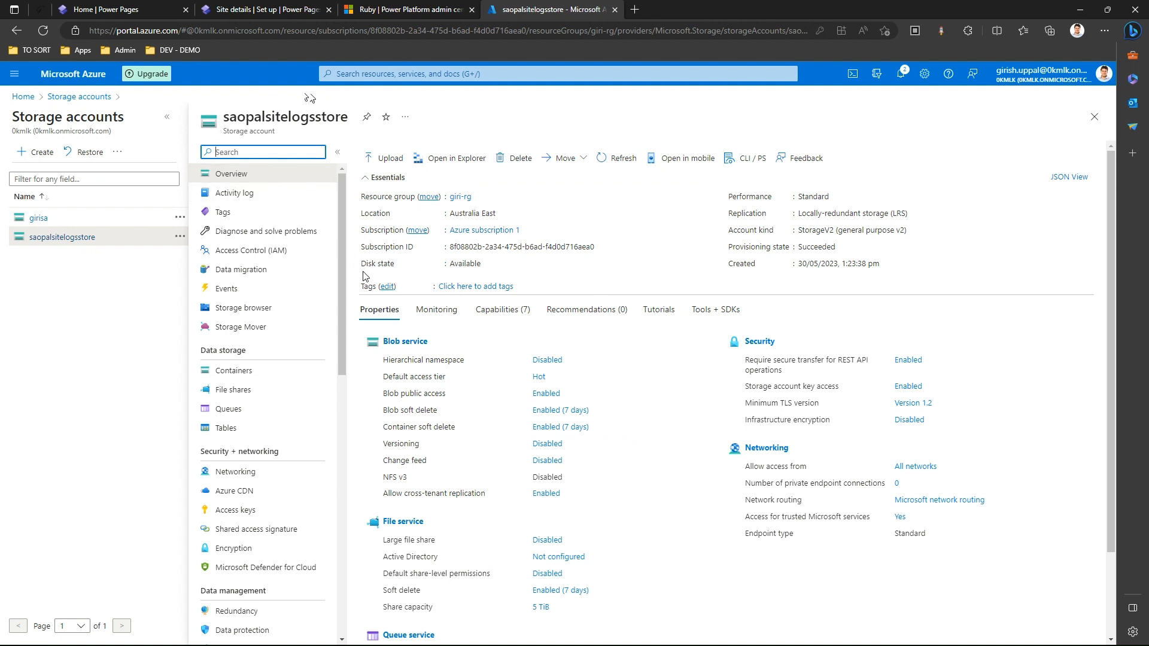
{"action": "mouse_move", "coordinate": [868, 379]}
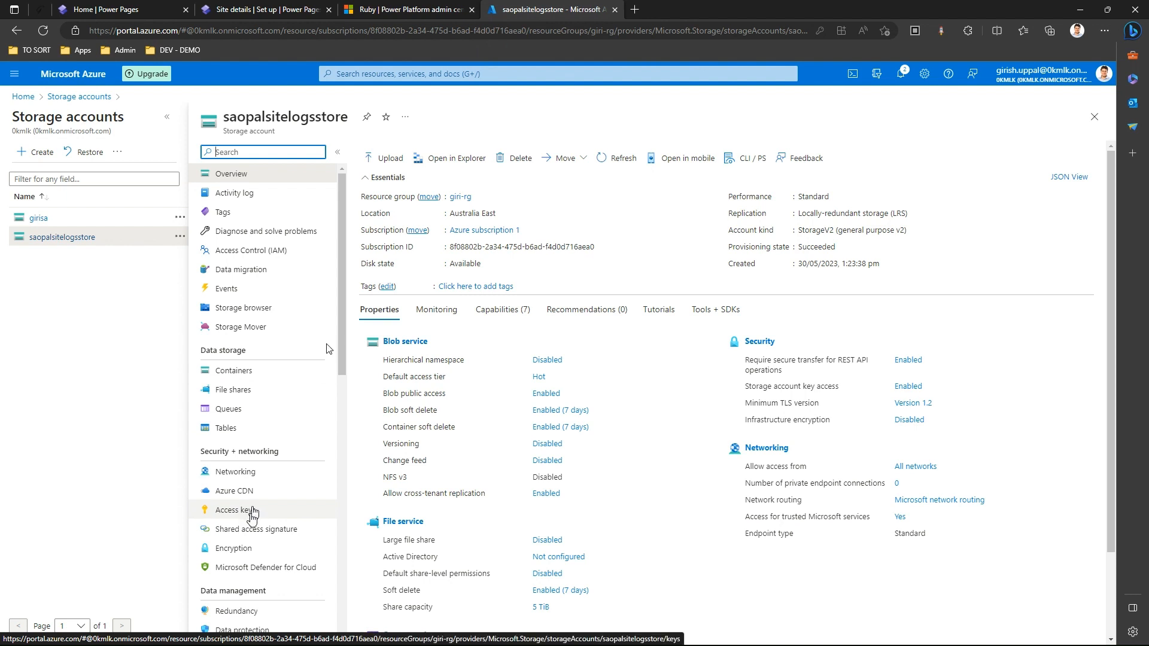
{"action": "left_click", "coordinate": [236, 510]}
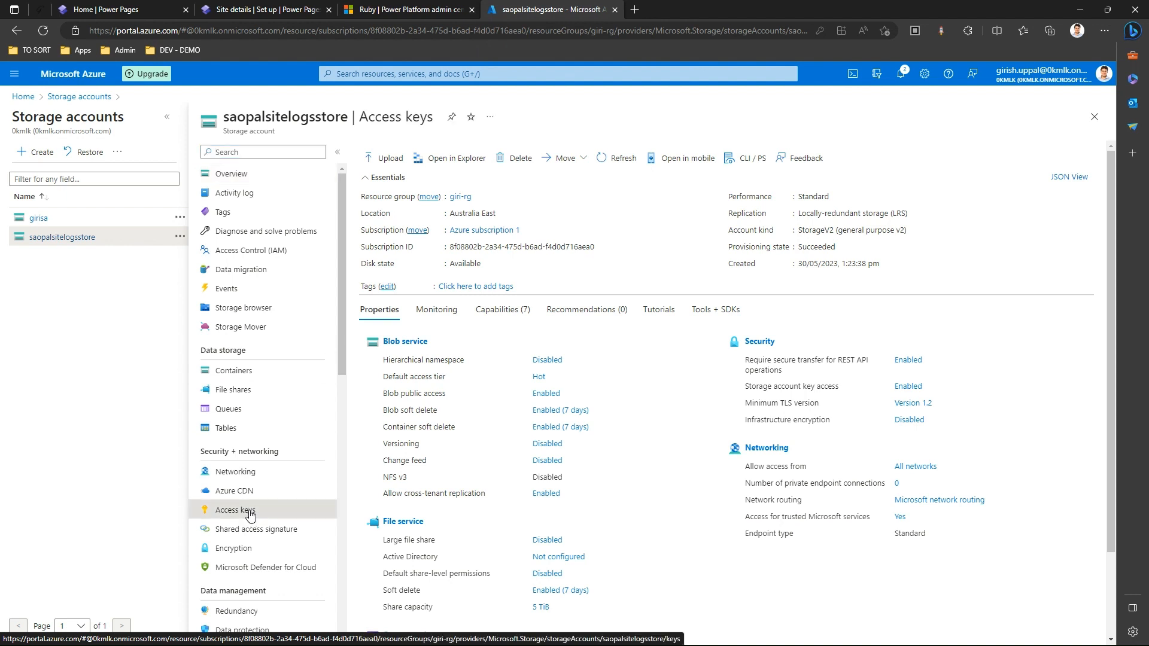
{"action": "left_click", "coordinate": [234, 510]}
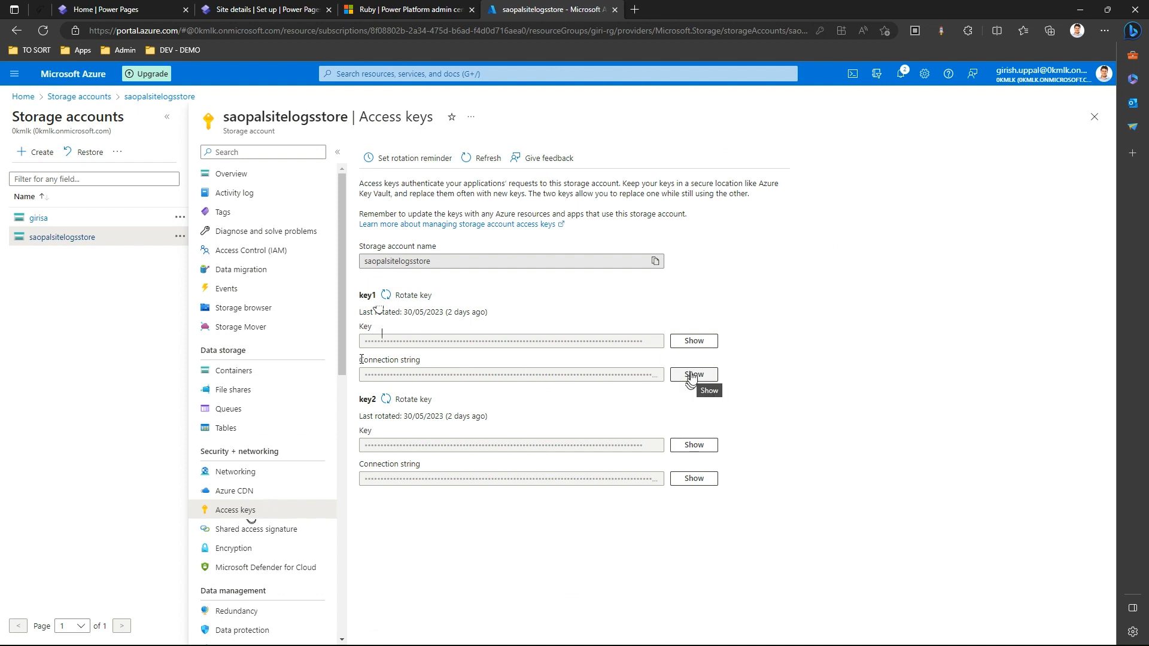
{"action": "left_click", "coordinate": [692, 375]}
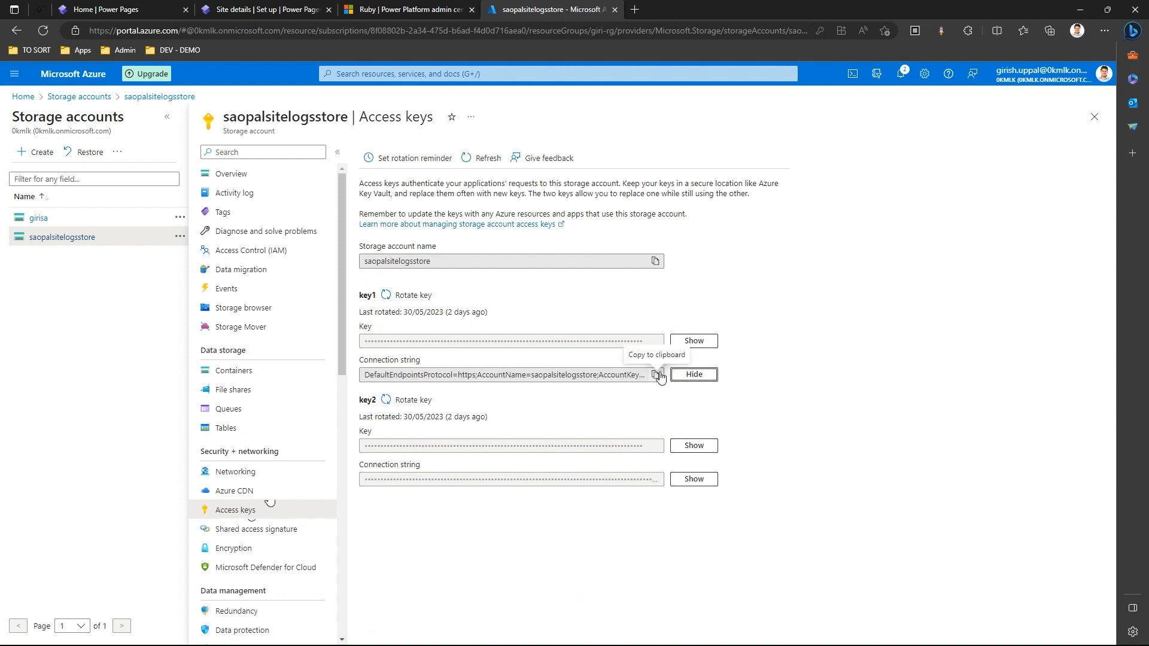
{"action": "left_click", "coordinate": [654, 375]}
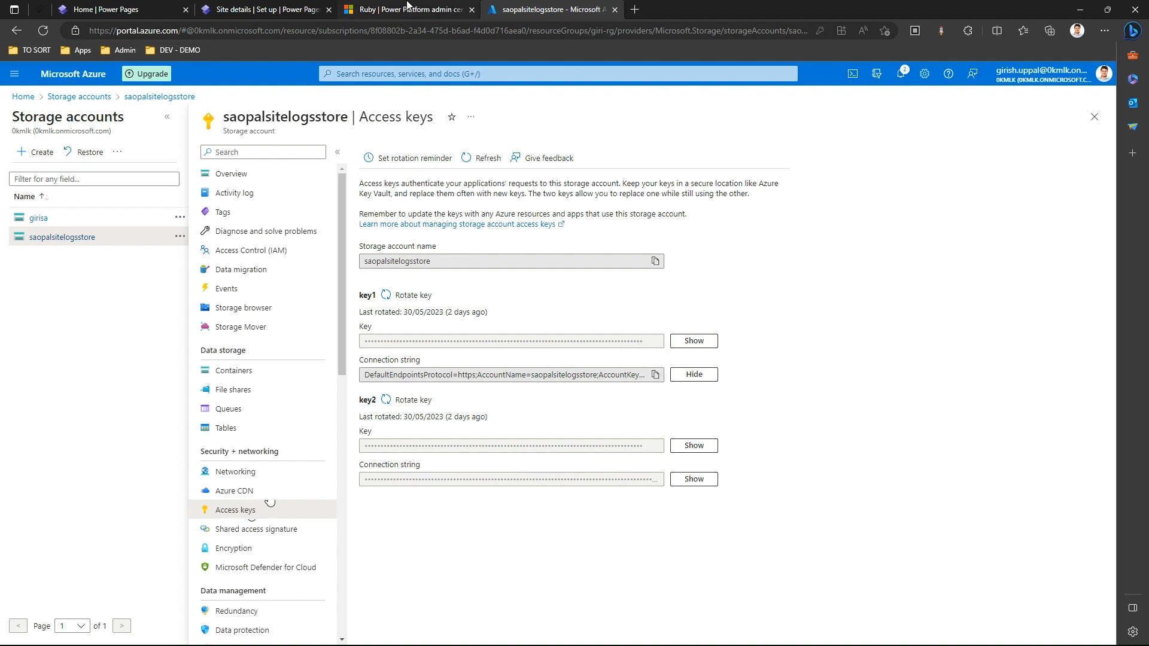
Step: Paste the copied connection string into Ruby's diagnostic logging form
{"action": "left_click", "coordinate": [407, 8]}
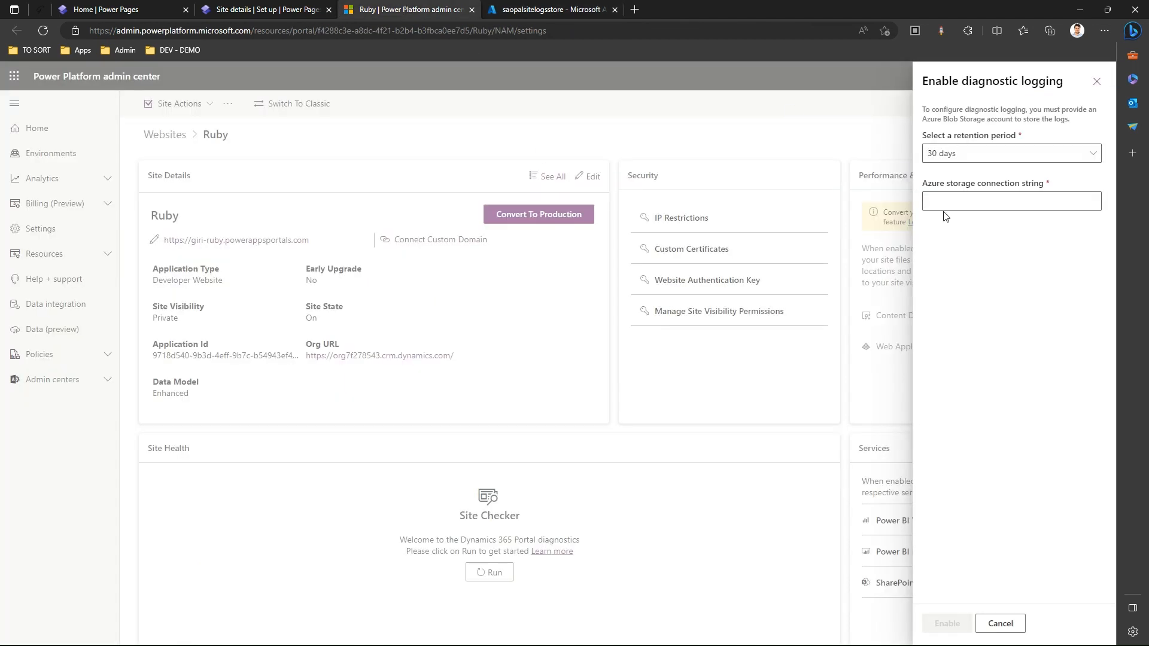
{"action": "left_click", "coordinate": [1011, 201]}
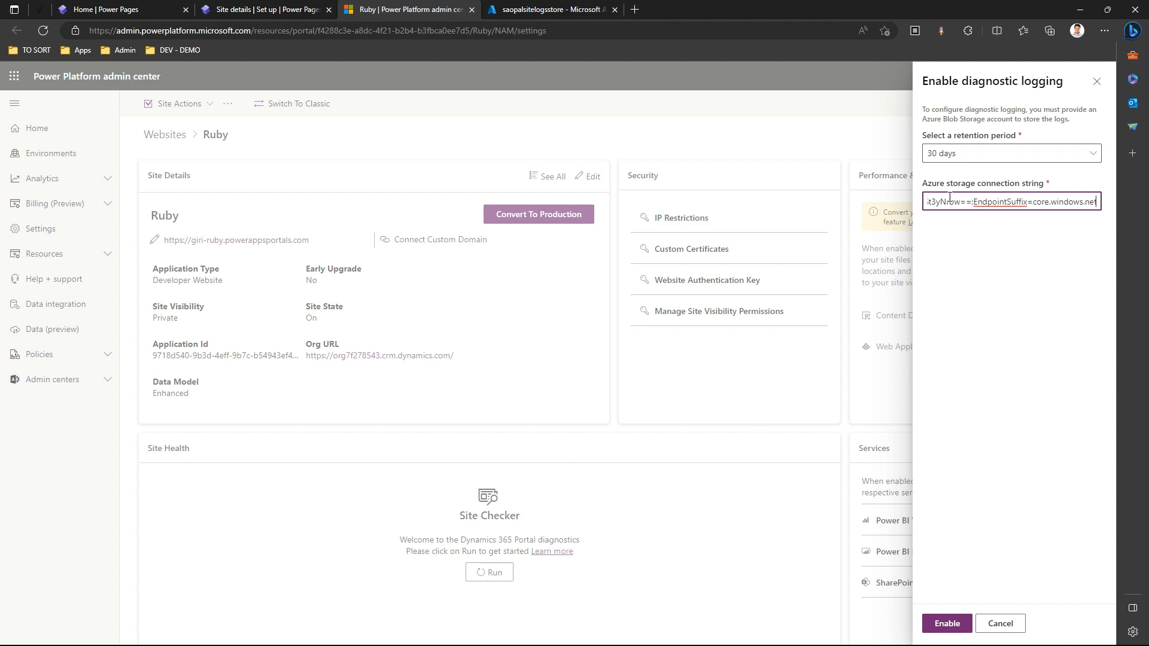
{"action": "mouse_move", "coordinate": [958, 228]}
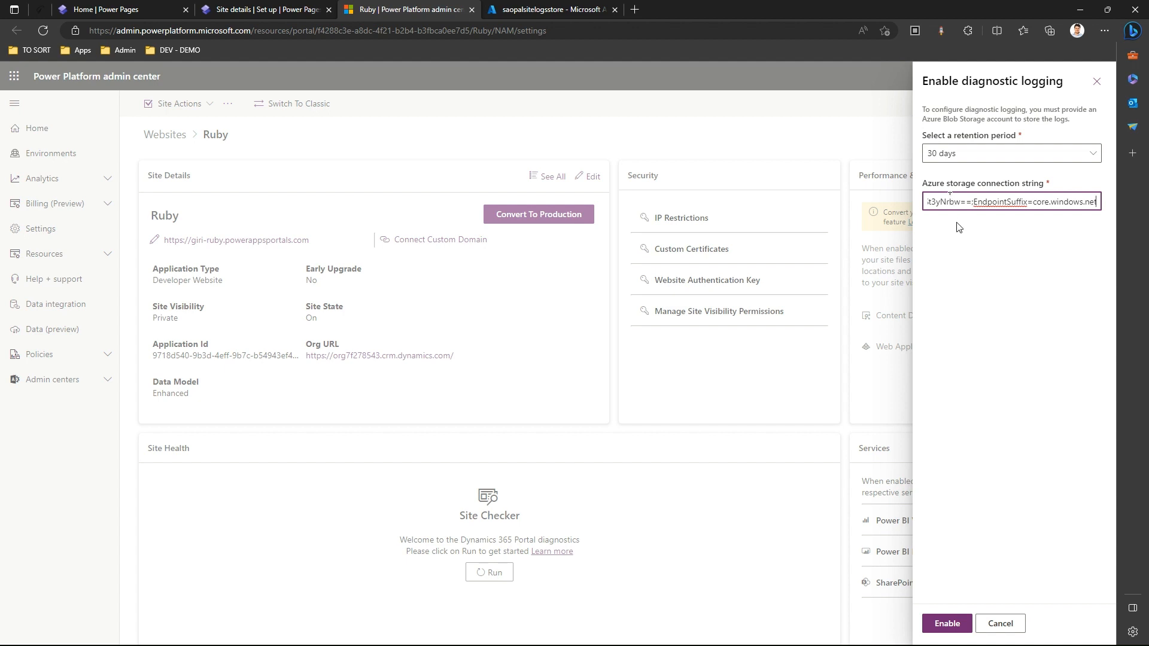
{"action": "mouse_move", "coordinate": [943, 262]}
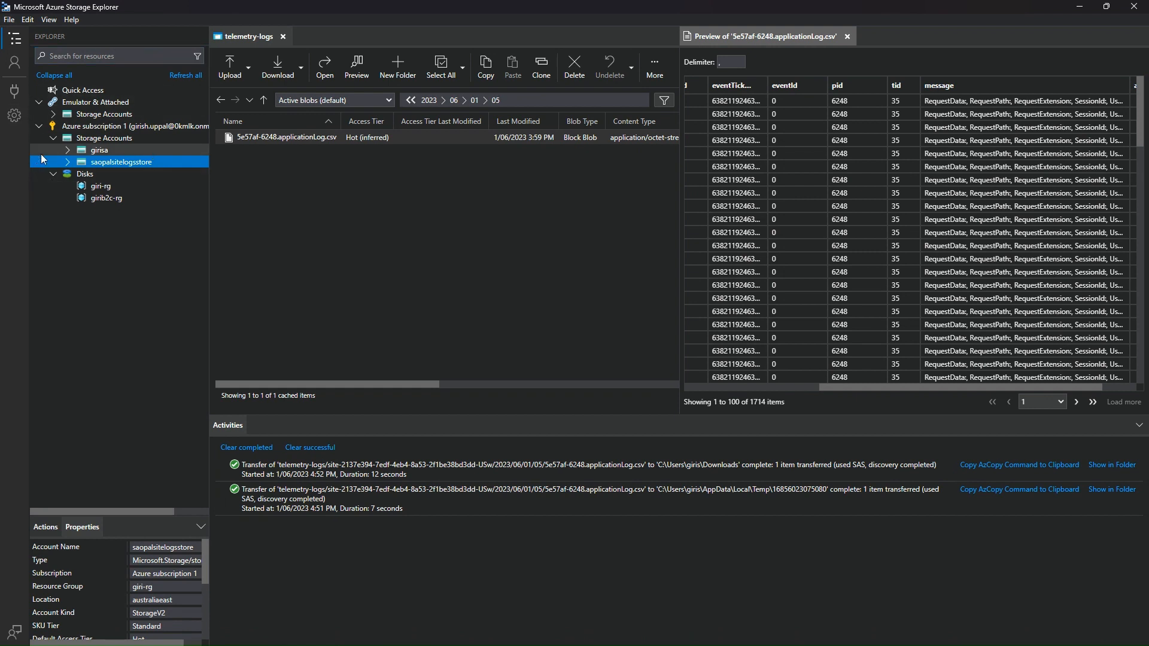
Step: Expand saopalsitelogsstore's Blob Containers in Storage Explorer and select telemetry-logs
{"action": "left_click", "coordinate": [106, 138]}
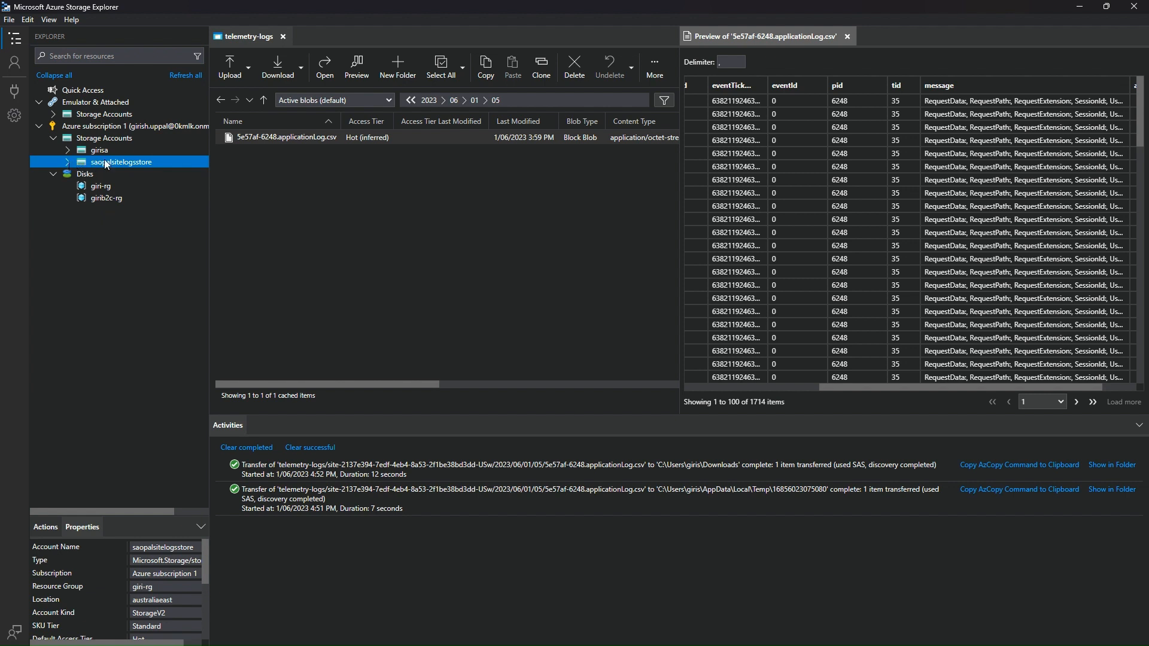
{"action": "left_click", "coordinate": [67, 163]}
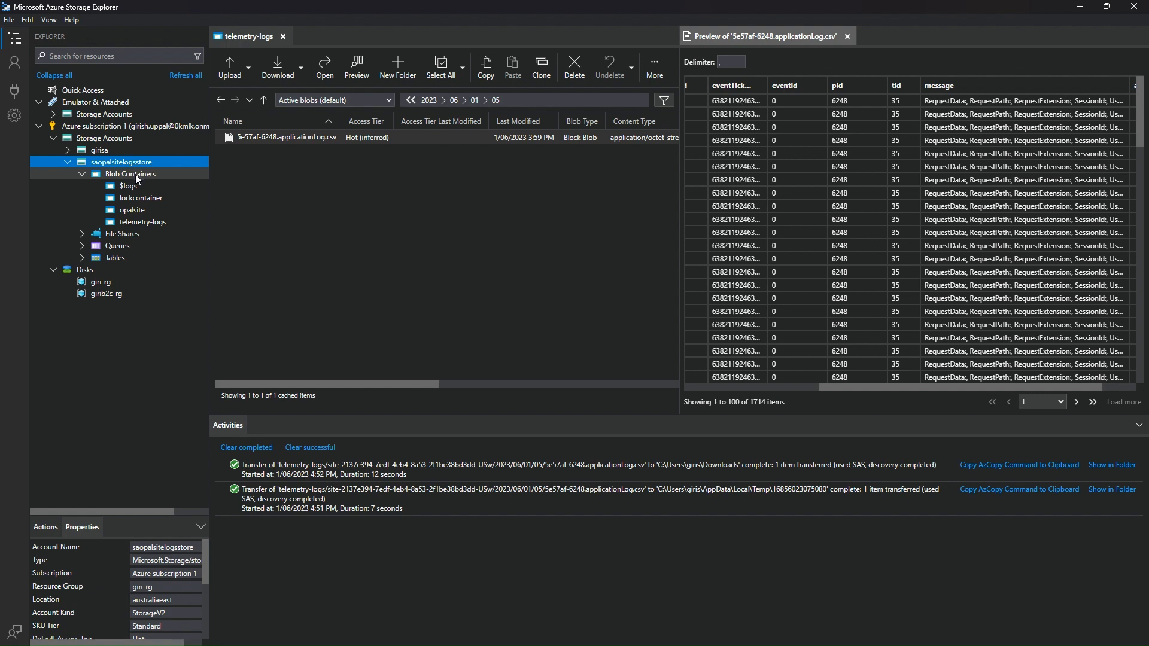
{"action": "left_click", "coordinate": [141, 198]}
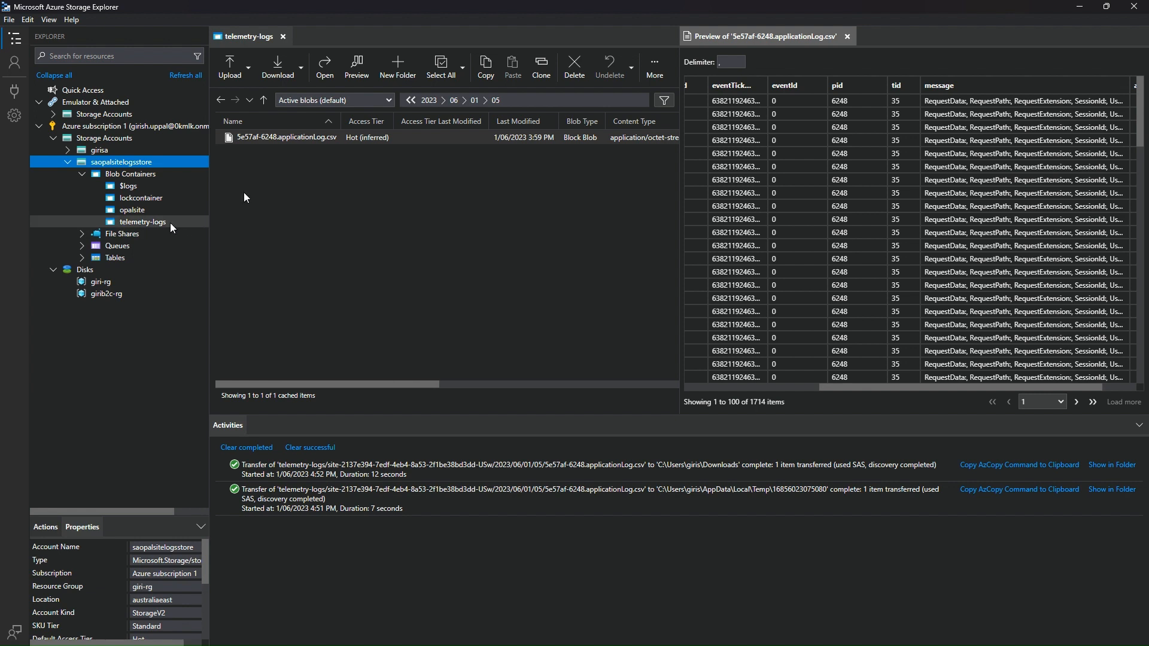
{"action": "mouse_move", "coordinate": [173, 230]}
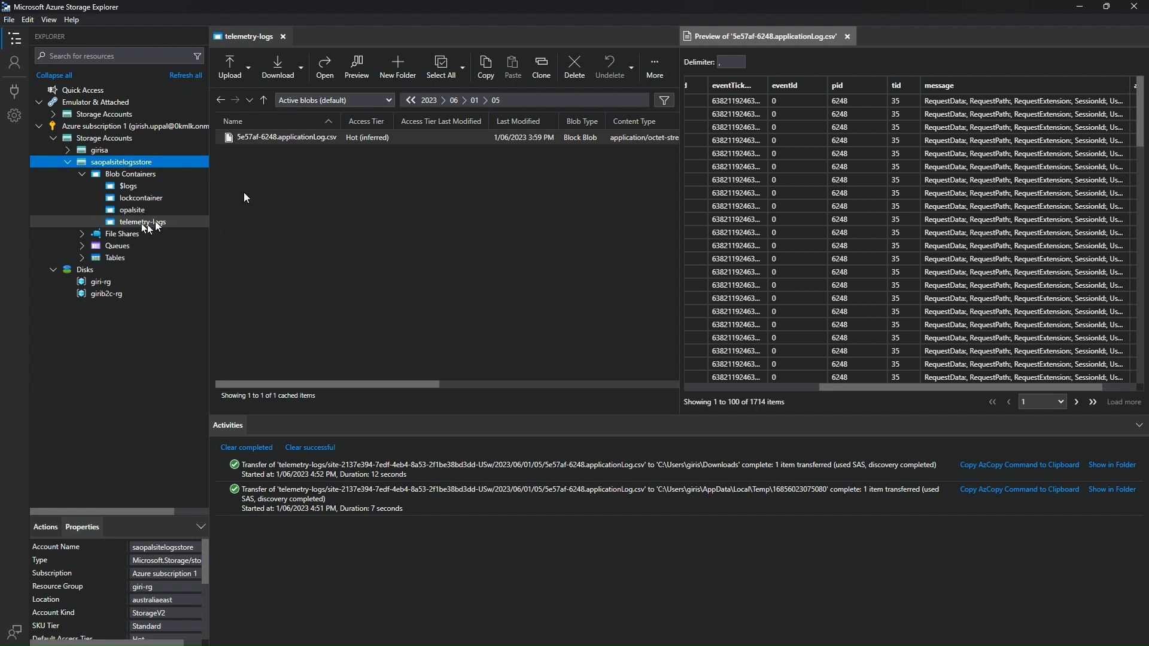
{"action": "left_click", "coordinate": [286, 136]}
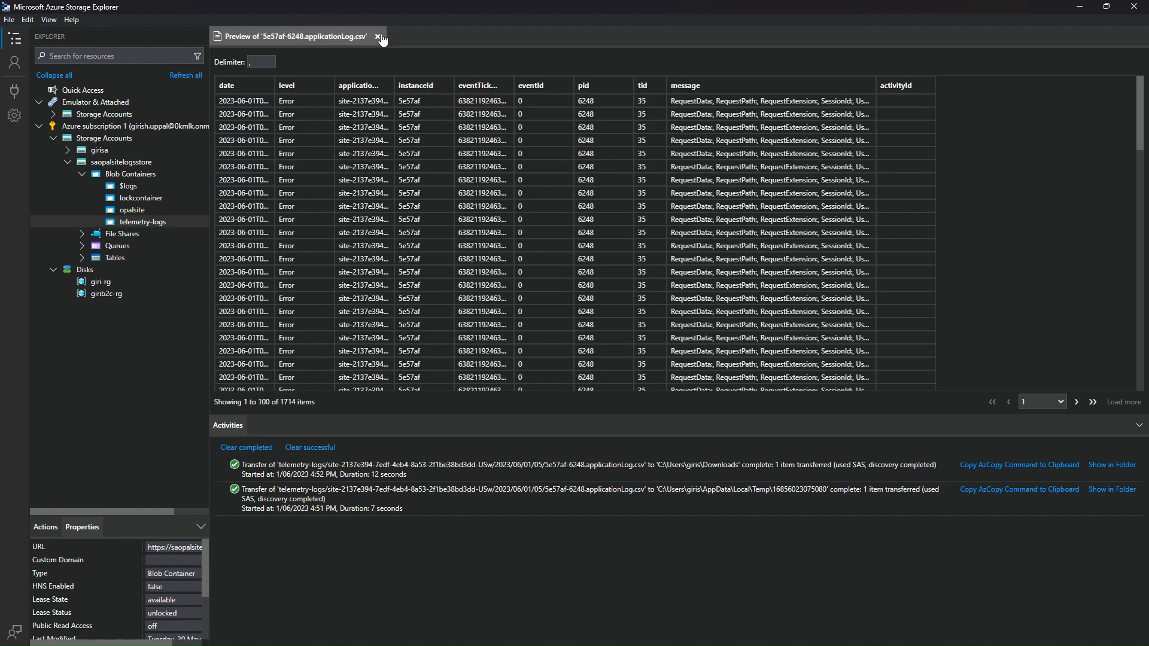
Step: Close the applicationLog.csv preview so the telemetry-logs container shows its two site folders
{"action": "left_click", "coordinate": [380, 37]}
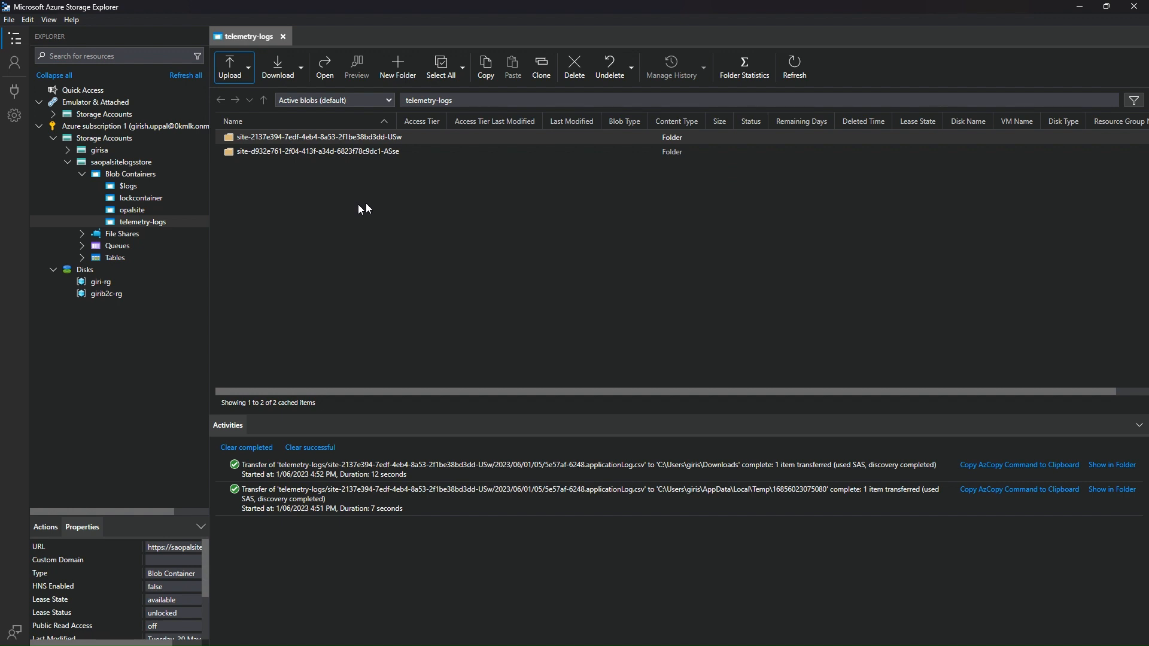
{"action": "mouse_move", "coordinate": [354, 199]}
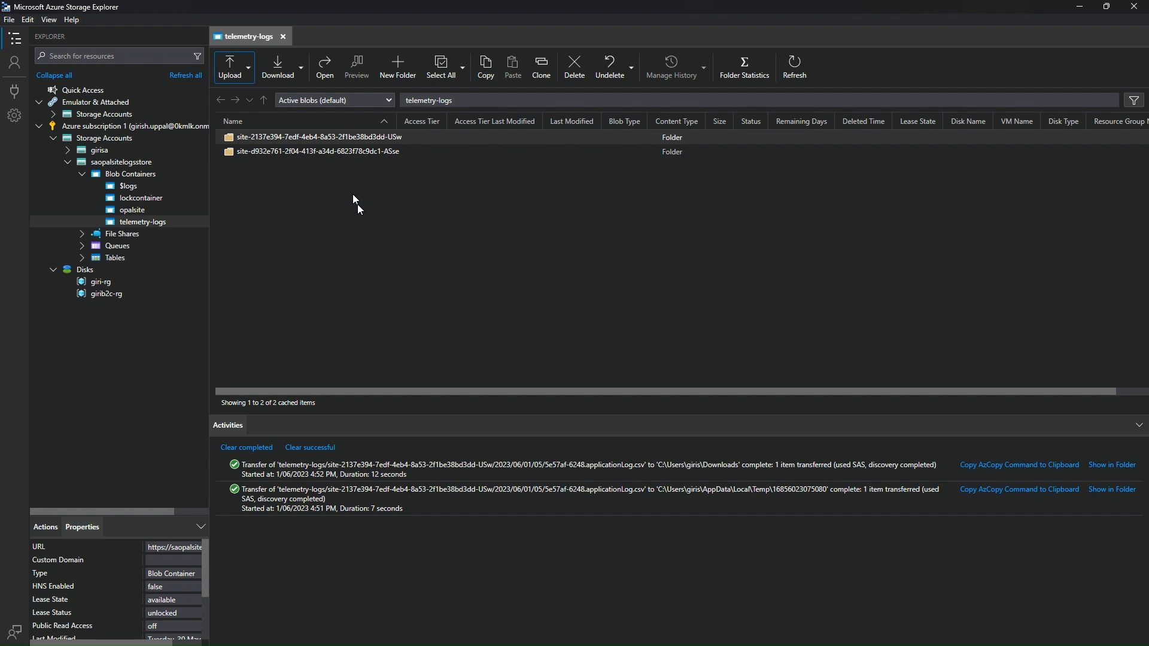
{"action": "mouse_move", "coordinate": [366, 209]}
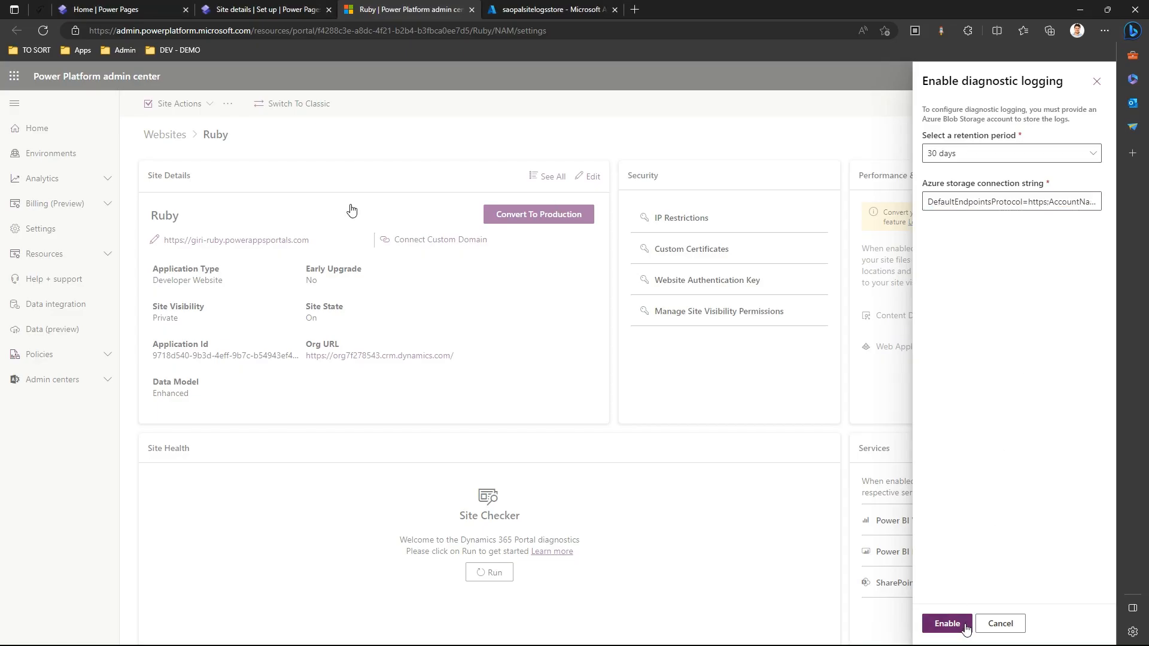
Step: Enable diagnostic logging for Ruby and return to the Azure storage accounts
{"action": "left_click", "coordinate": [946, 622]}
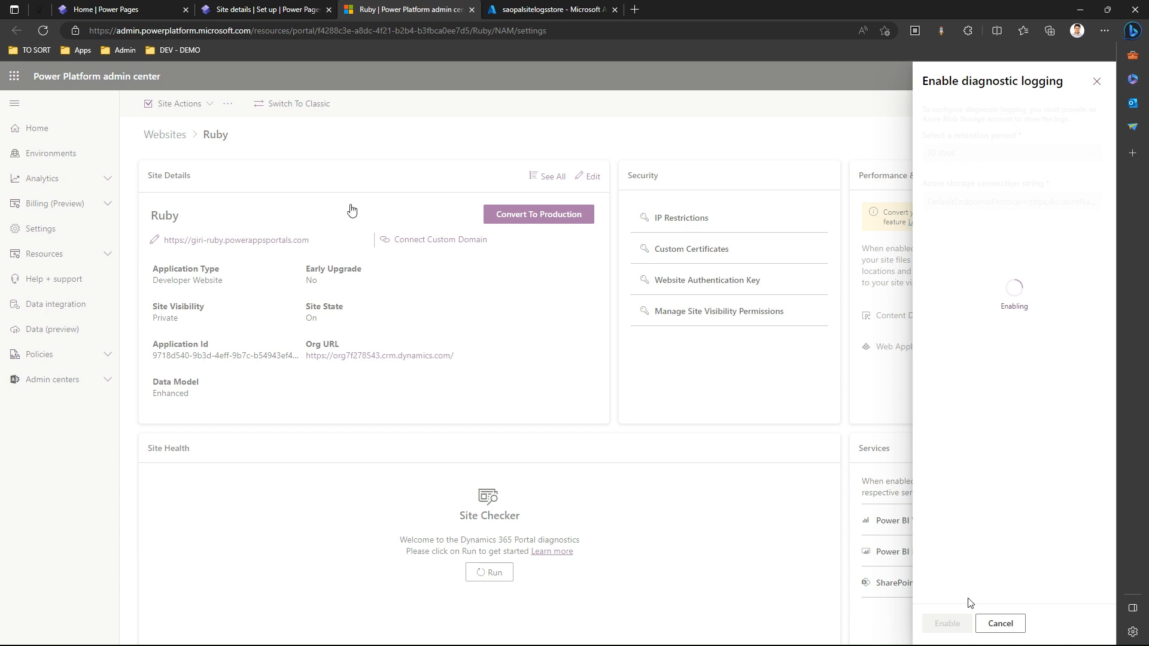
{"action": "mouse_move", "coordinate": [791, 408]}
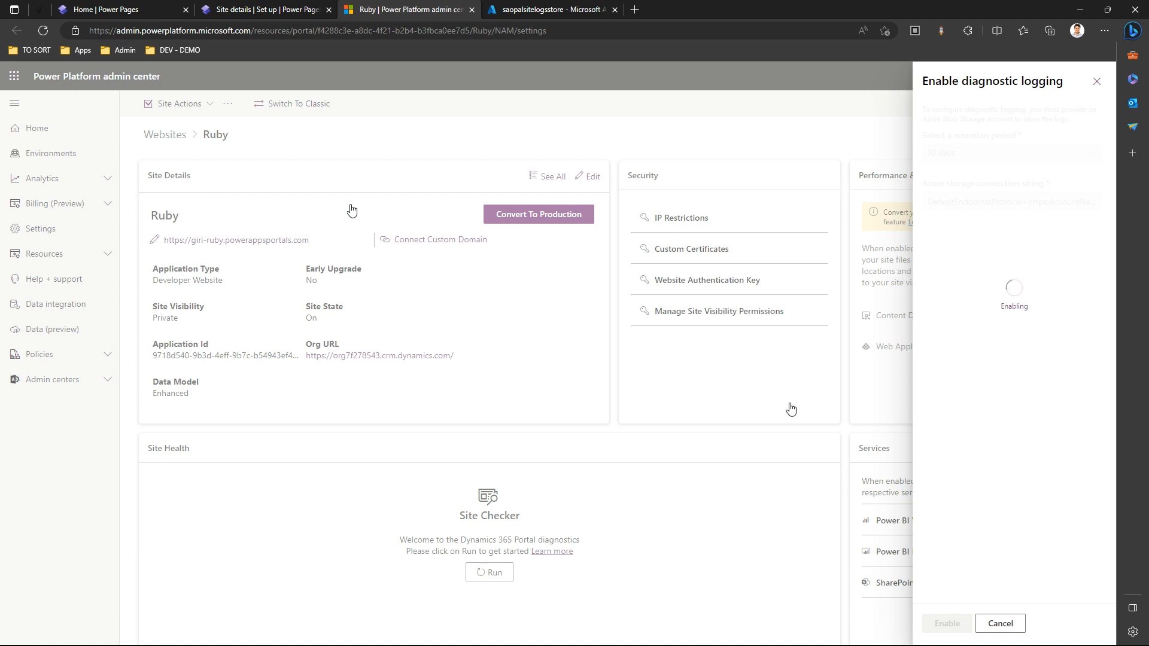
{"action": "mouse_move", "coordinate": [546, 8]}
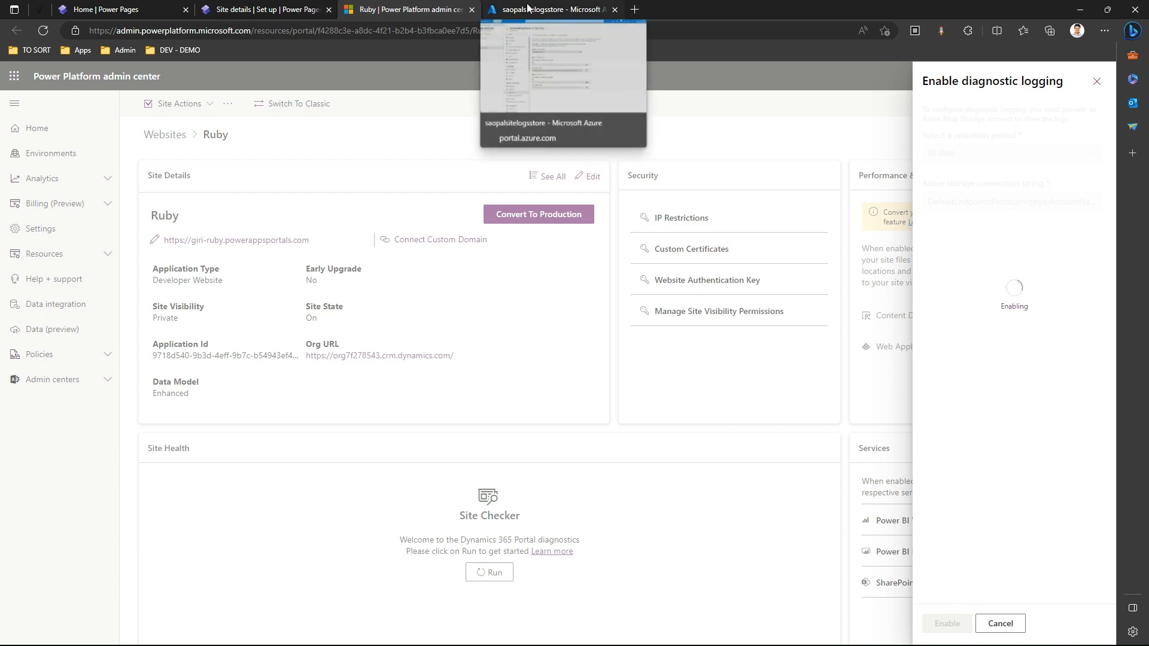
{"action": "left_click", "coordinate": [549, 9]}
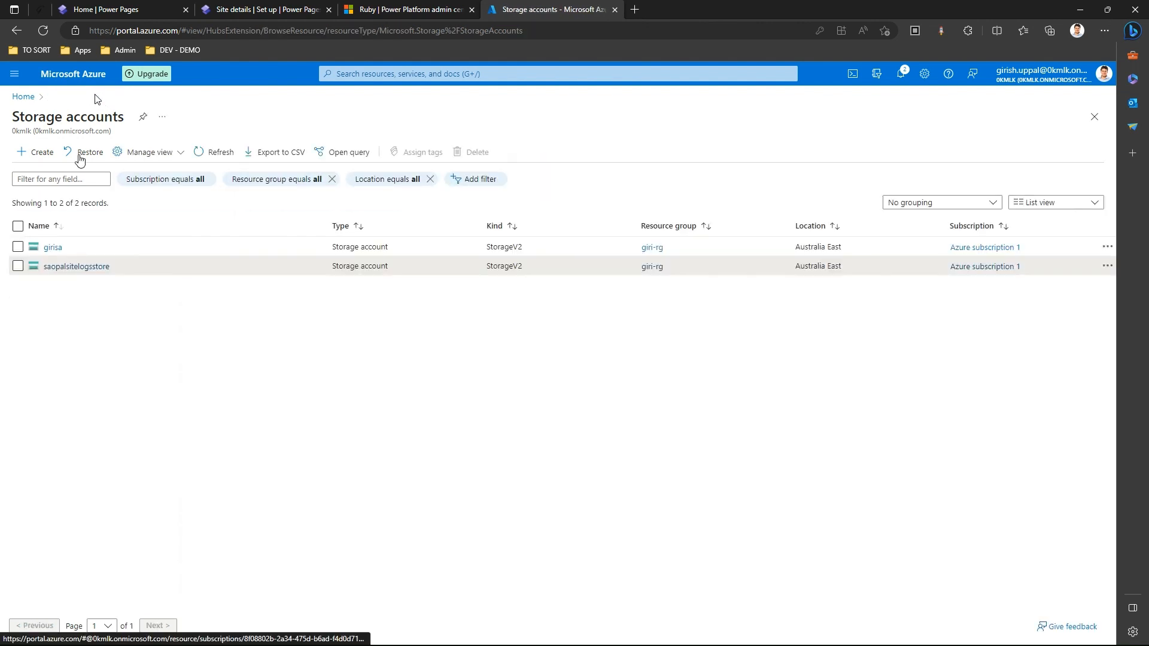
Step: Open saopalsitelogsstore's telemetry-logs container and refresh until the two site folders appear
{"action": "left_click", "coordinate": [75, 265]}
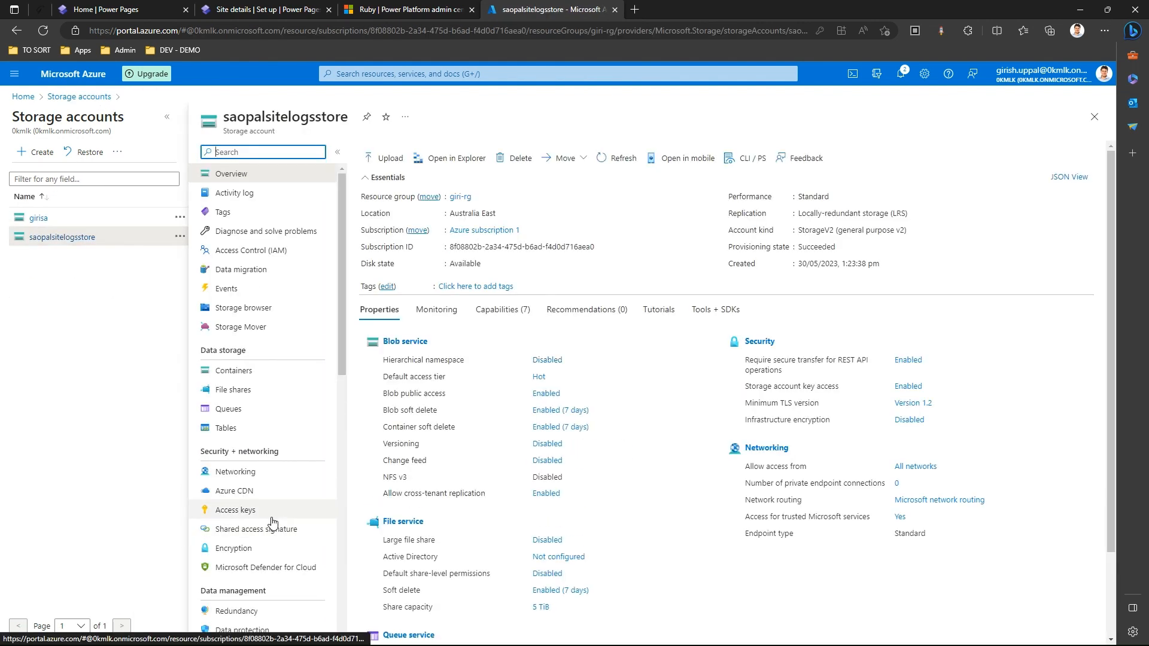
{"action": "left_click", "coordinate": [233, 370]}
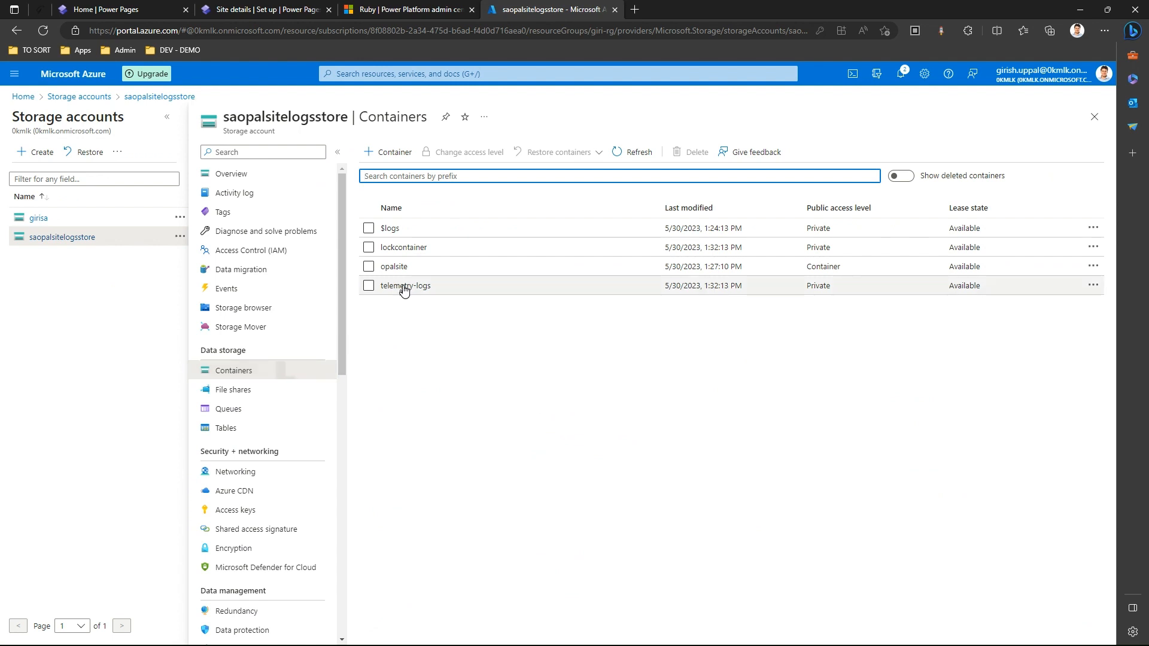
{"action": "left_click", "coordinate": [406, 285]}
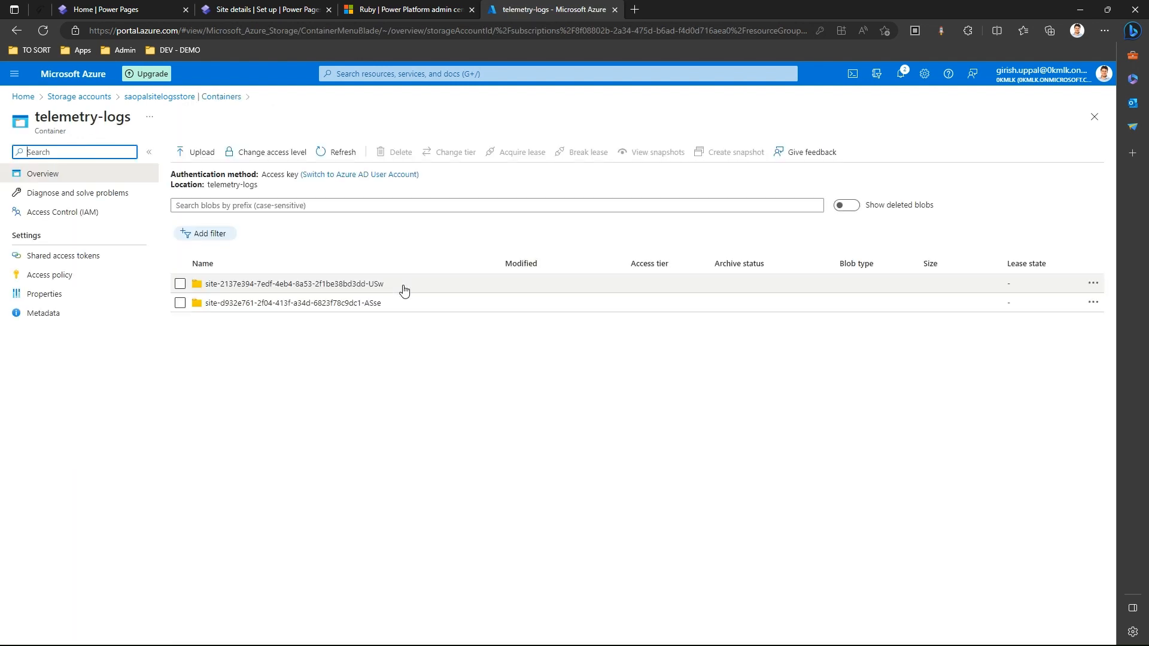
{"action": "left_click", "coordinate": [342, 152]}
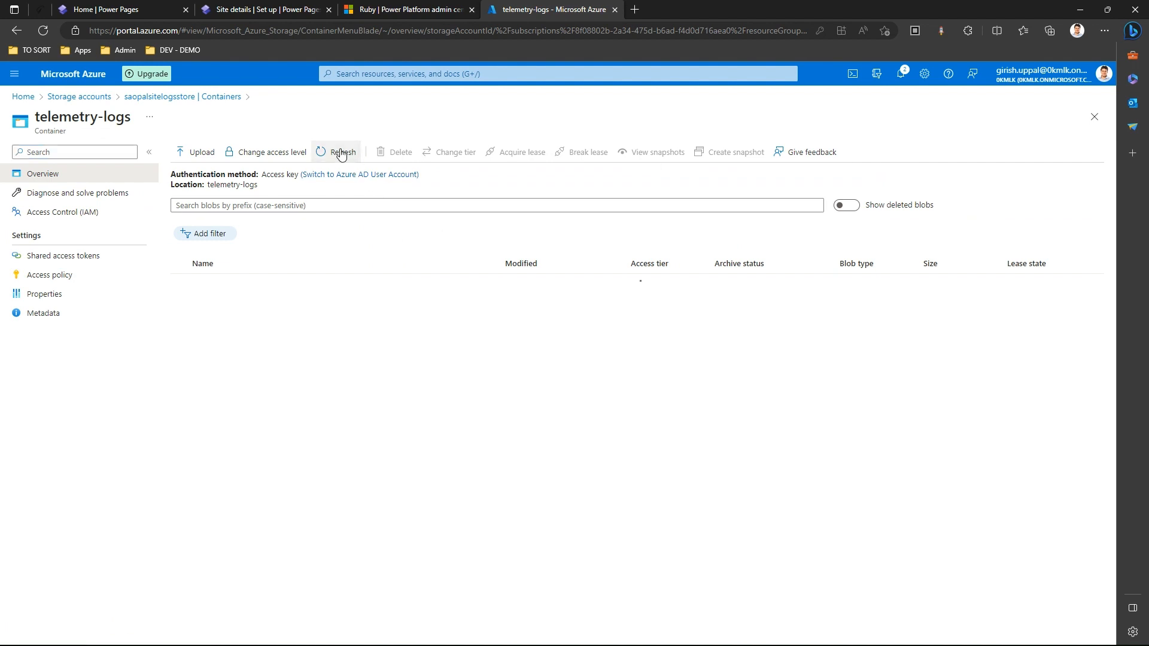
{"action": "left_click", "coordinate": [339, 152]}
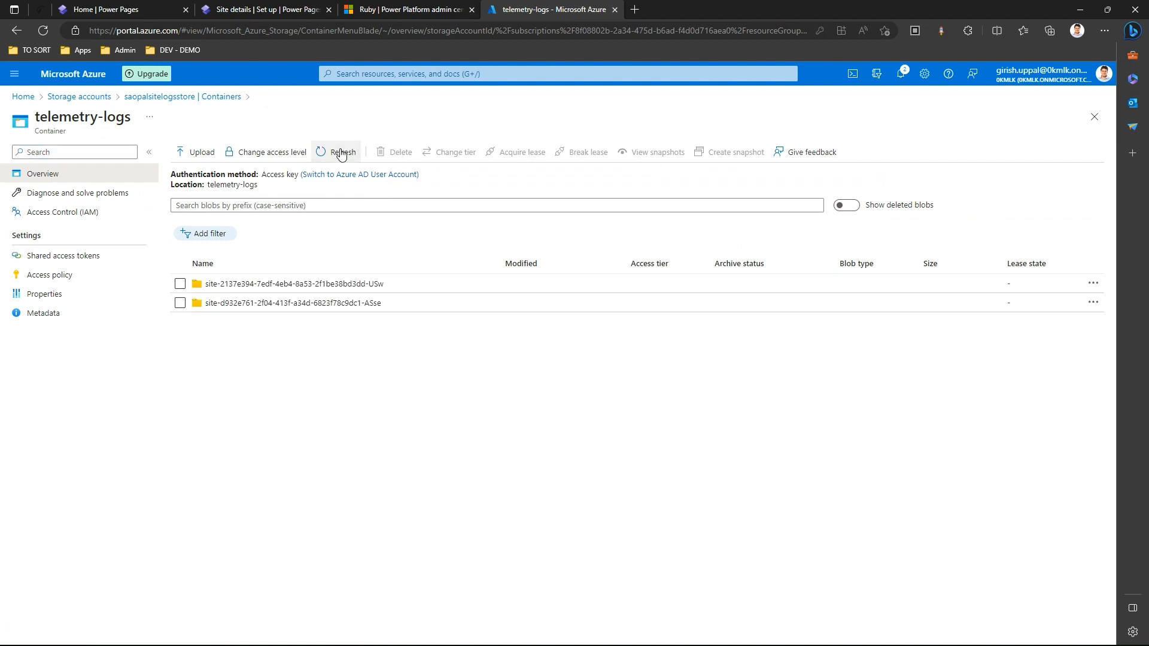
{"action": "left_click", "coordinate": [341, 152]}
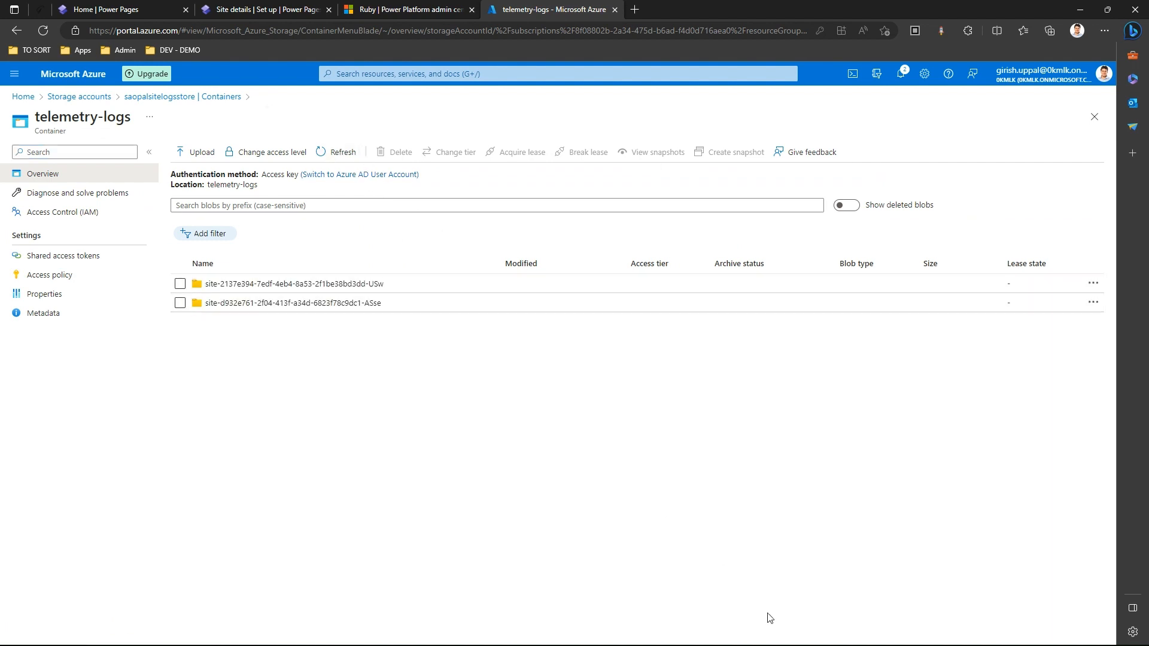
{"action": "left_click", "coordinate": [454, 632]}
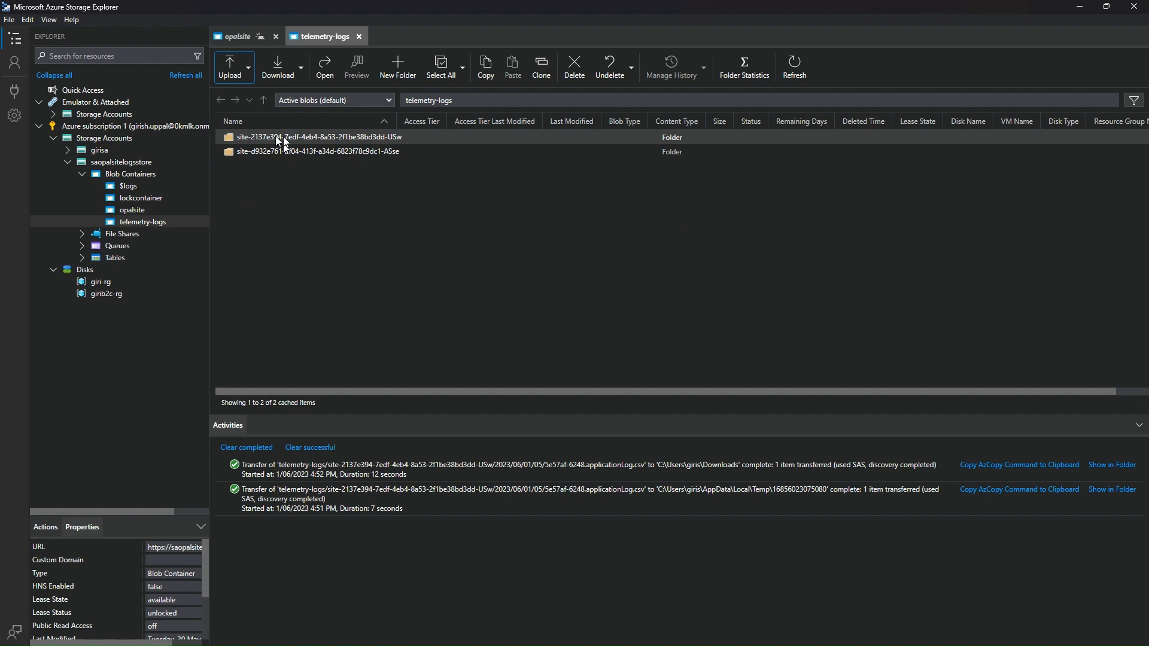
Step: Drill into the first site's log folder, then the 2023 and 05 folders
{"action": "left_click", "coordinate": [315, 136]}
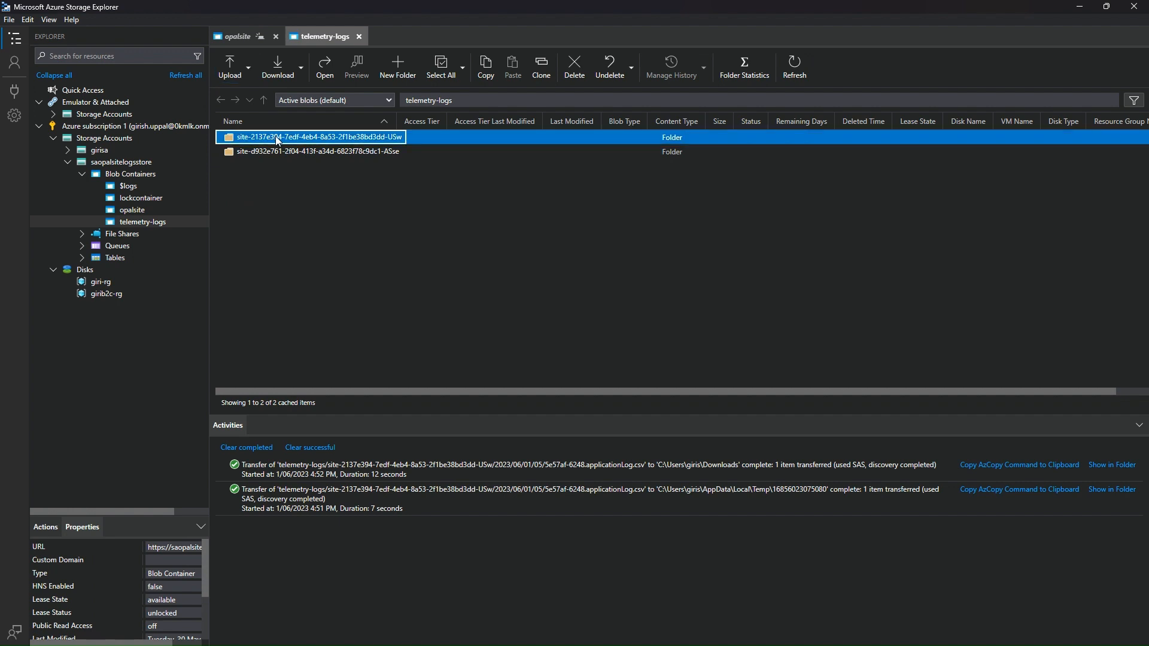
{"action": "double_click", "coordinate": [315, 136]}
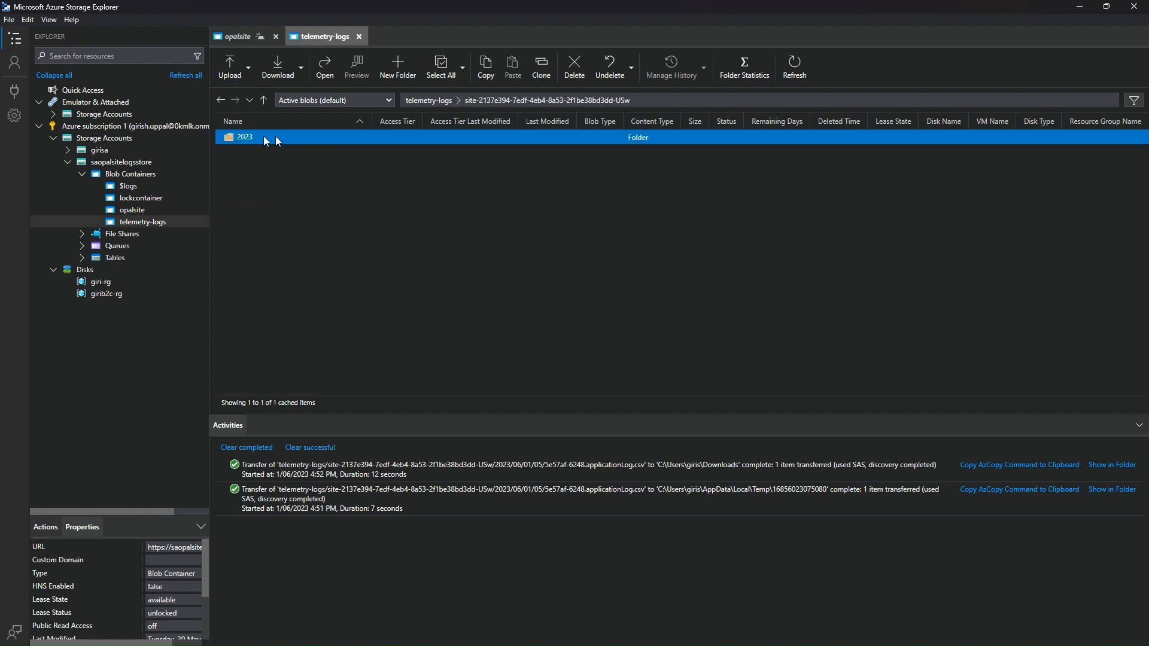
{"action": "double_click", "coordinate": [245, 137]}
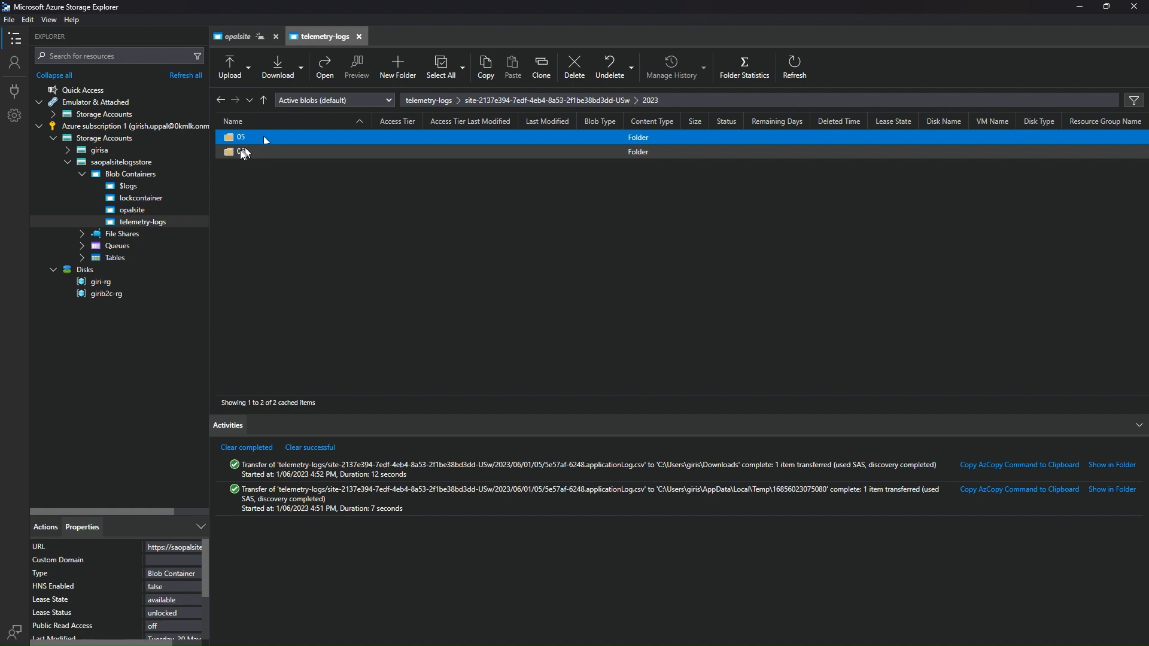
{"action": "double_click", "coordinate": [241, 137]}
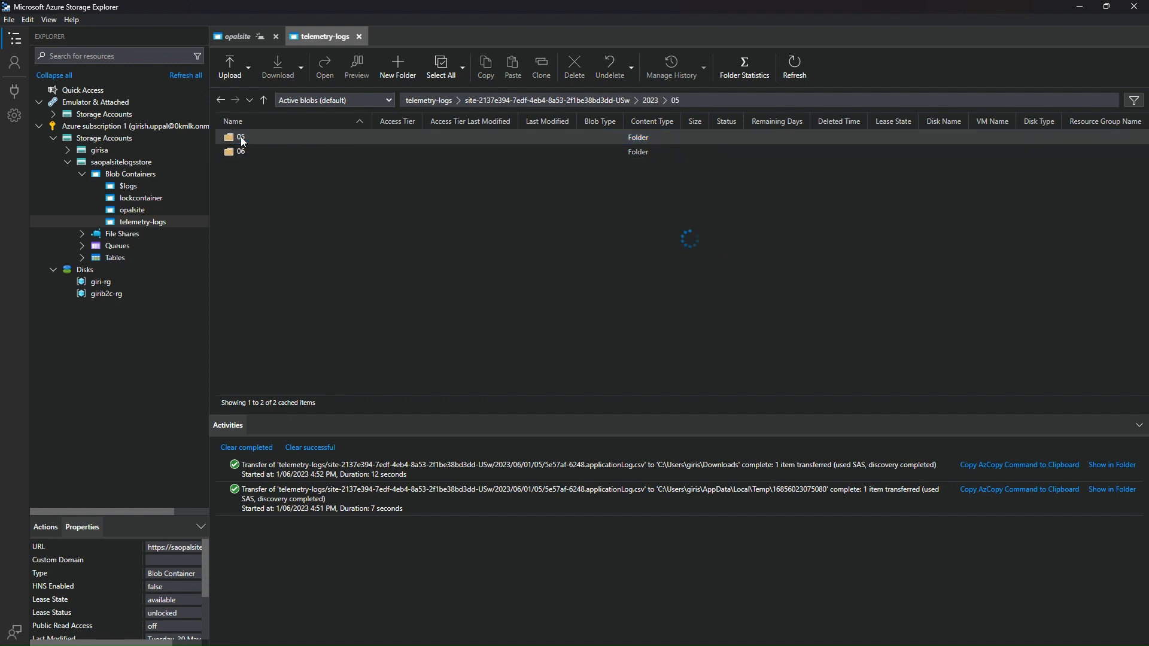
Step: Continue into the 31 and hour 16 folders and select the 5e57af-6248.applicationLog.csv blob
{"action": "left_click", "coordinate": [240, 137]}
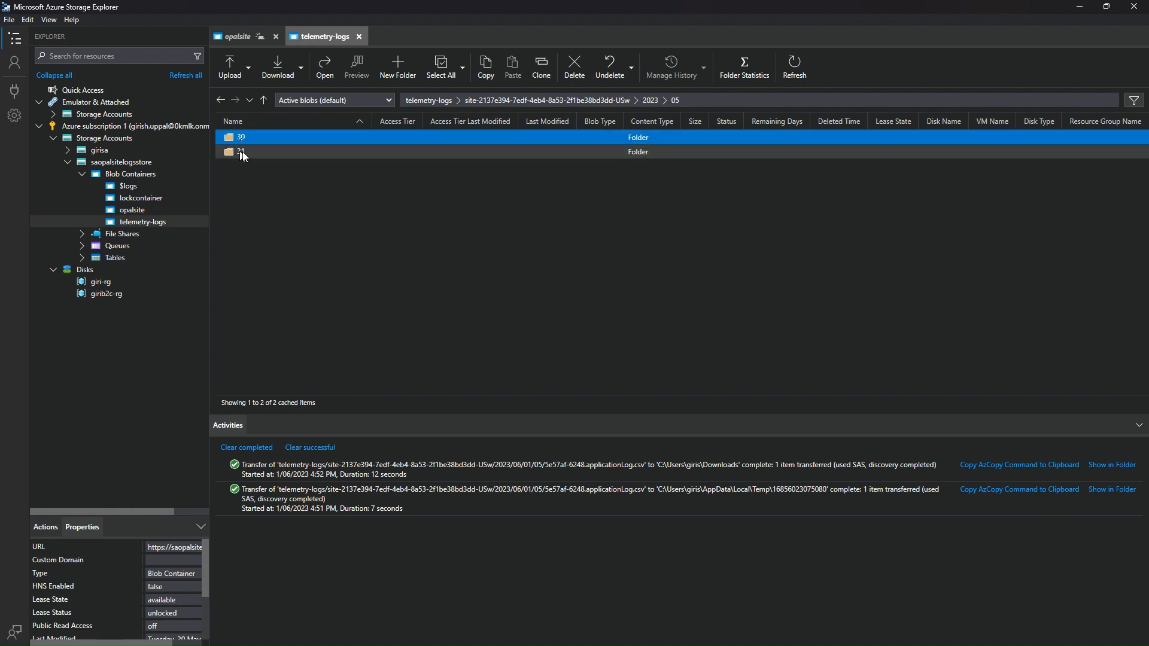
{"action": "left_click", "coordinate": [242, 137]}
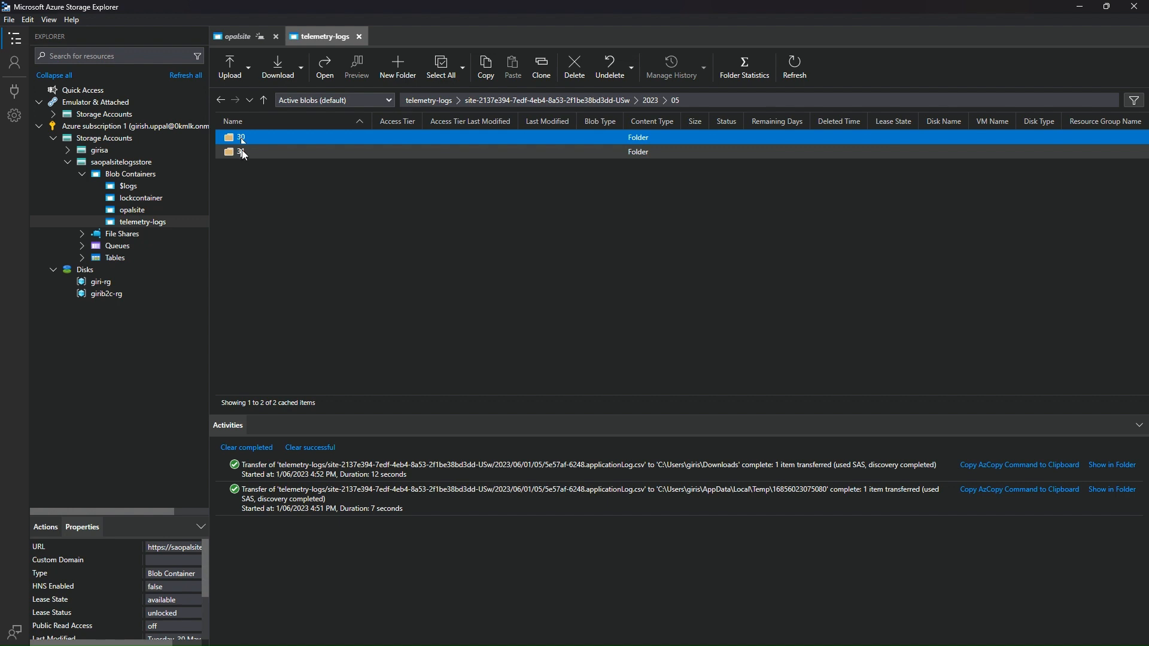
{"action": "double_click", "coordinate": [240, 152]}
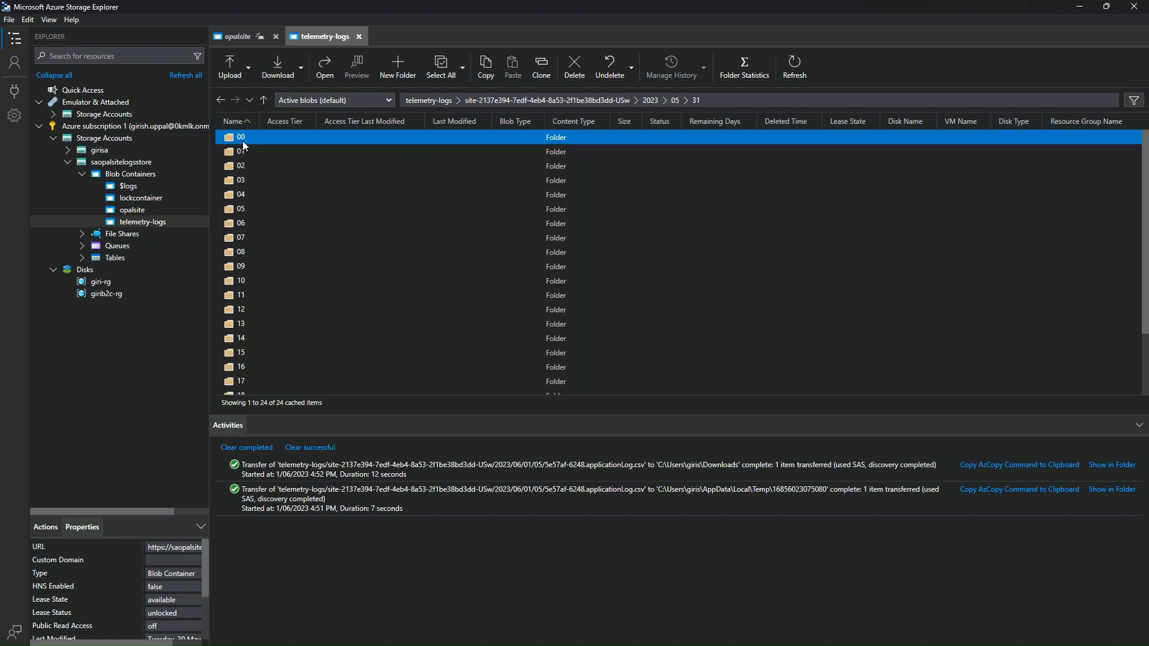
{"action": "scroll", "scroll_direction": "down", "scroll_amount": 3}
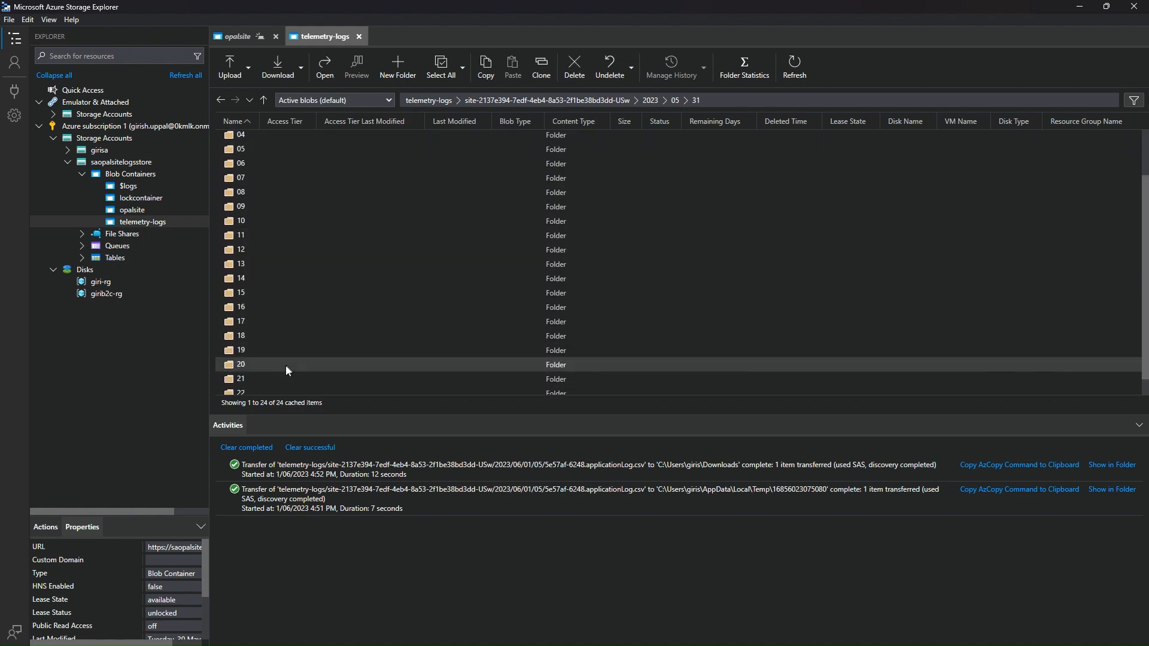
{"action": "scroll", "scroll_direction": "down", "scroll_amount": 3}
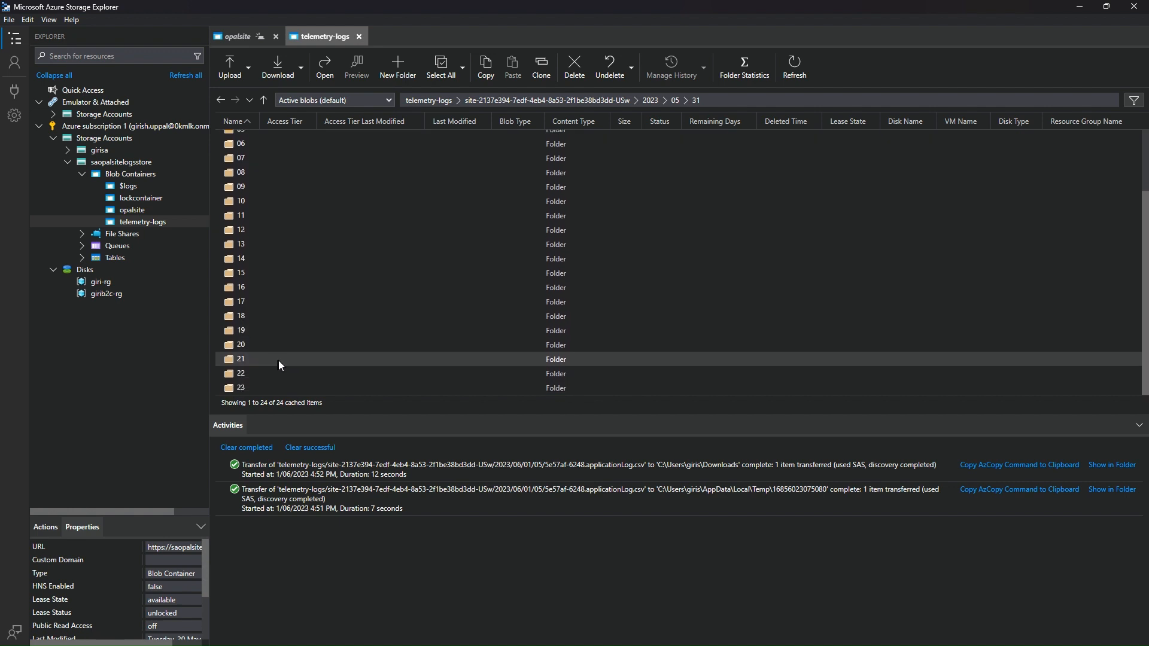
{"action": "mouse_move", "coordinate": [266, 361]}
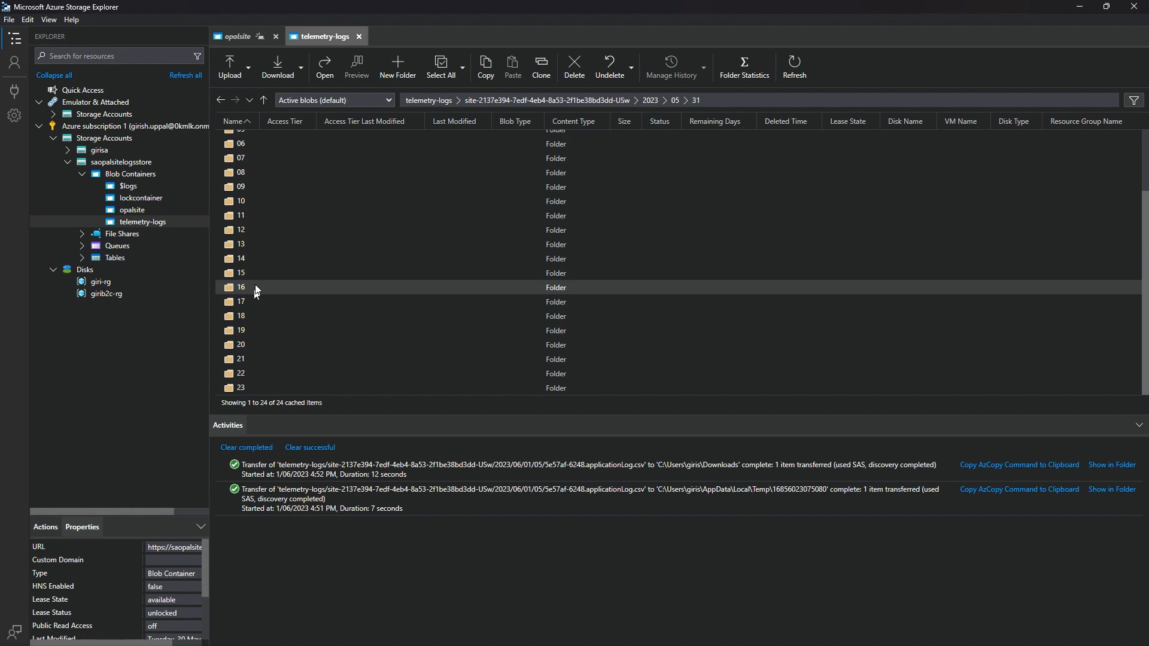
{"action": "double_click", "coordinate": [241, 286]}
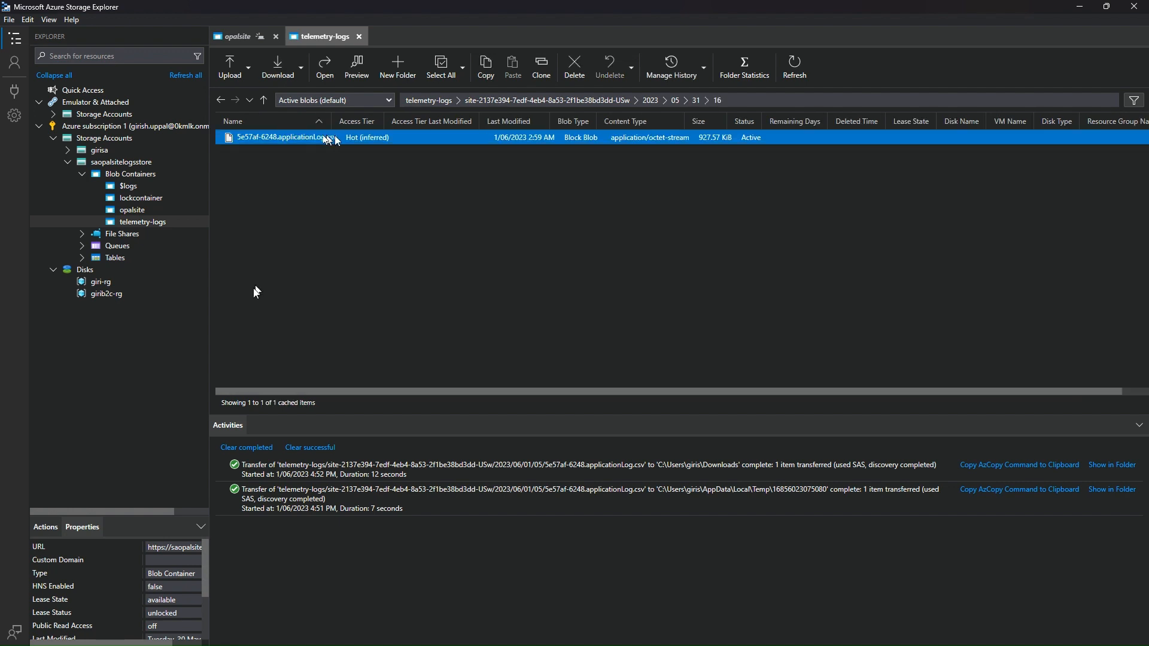
{"action": "left_click", "coordinate": [302, 66]}
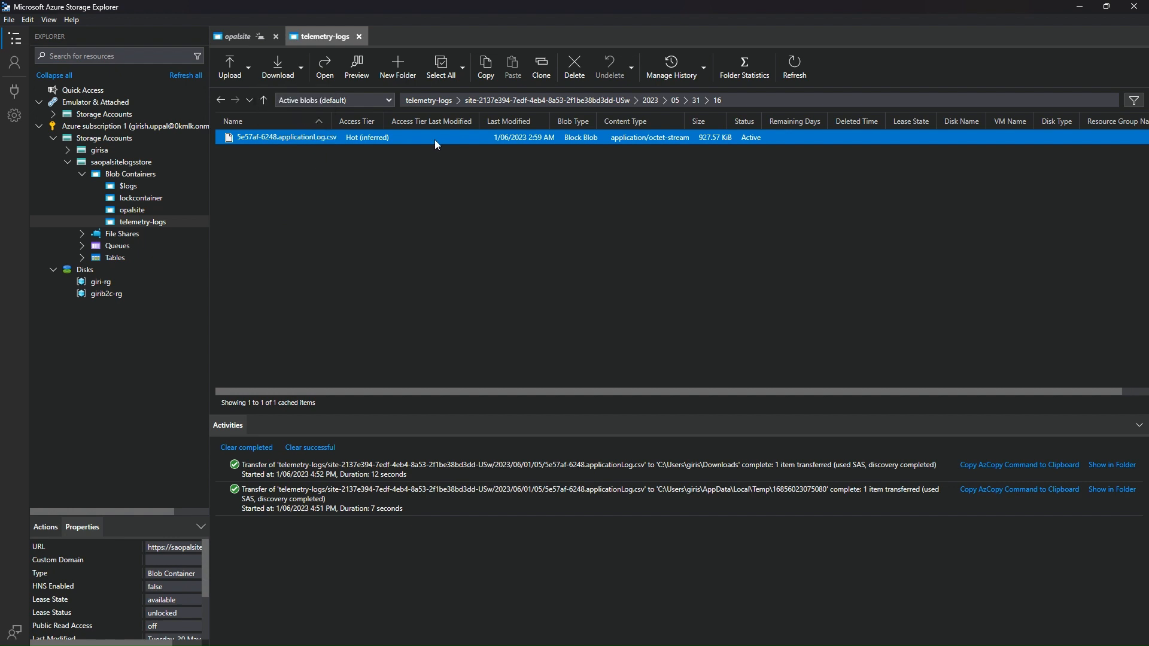
{"action": "mouse_move", "coordinate": [381, 117]}
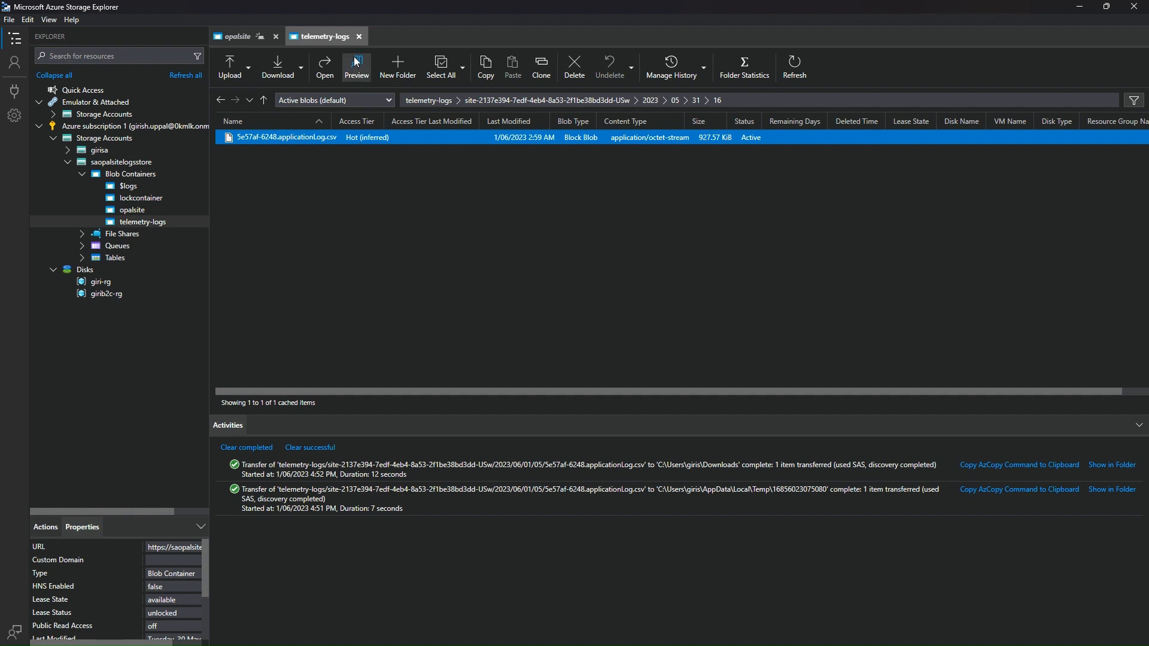
Step: Preview the applicationLog.csv blob and scan across its 1728 log rows
{"action": "left_click", "coordinate": [357, 67]}
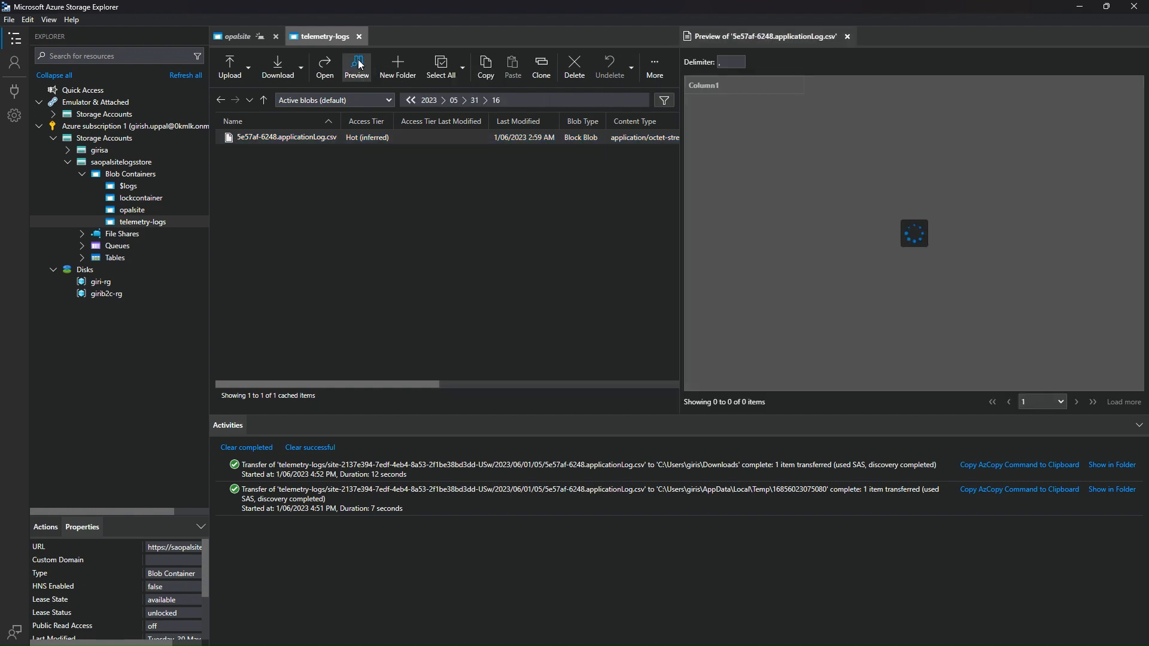
{"action": "left_click", "coordinate": [357, 67]}
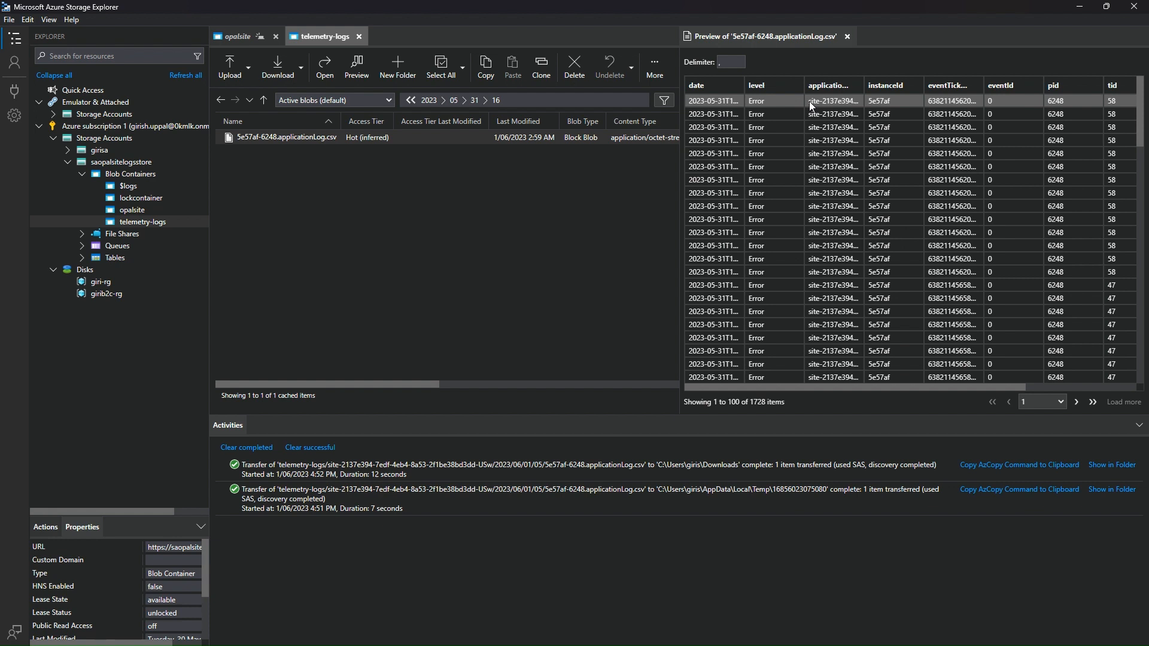
{"action": "left_click", "coordinate": [773, 114]}
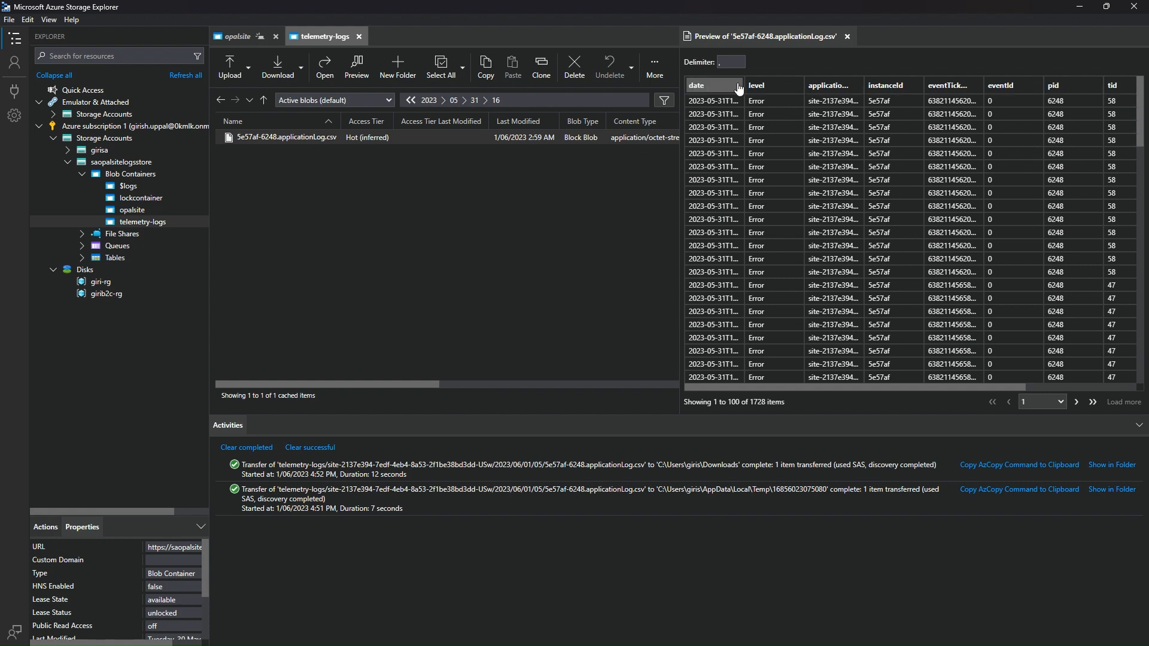
{"action": "mouse_move", "coordinate": [834, 85]}
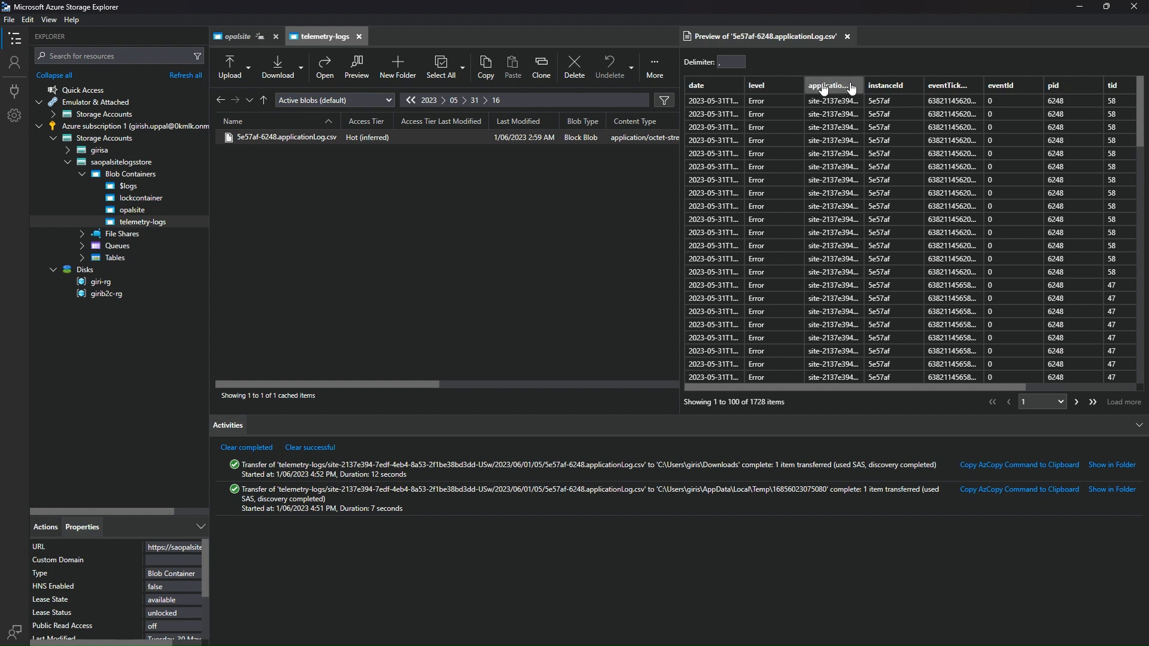
{"action": "mouse_move", "coordinate": [953, 85]}
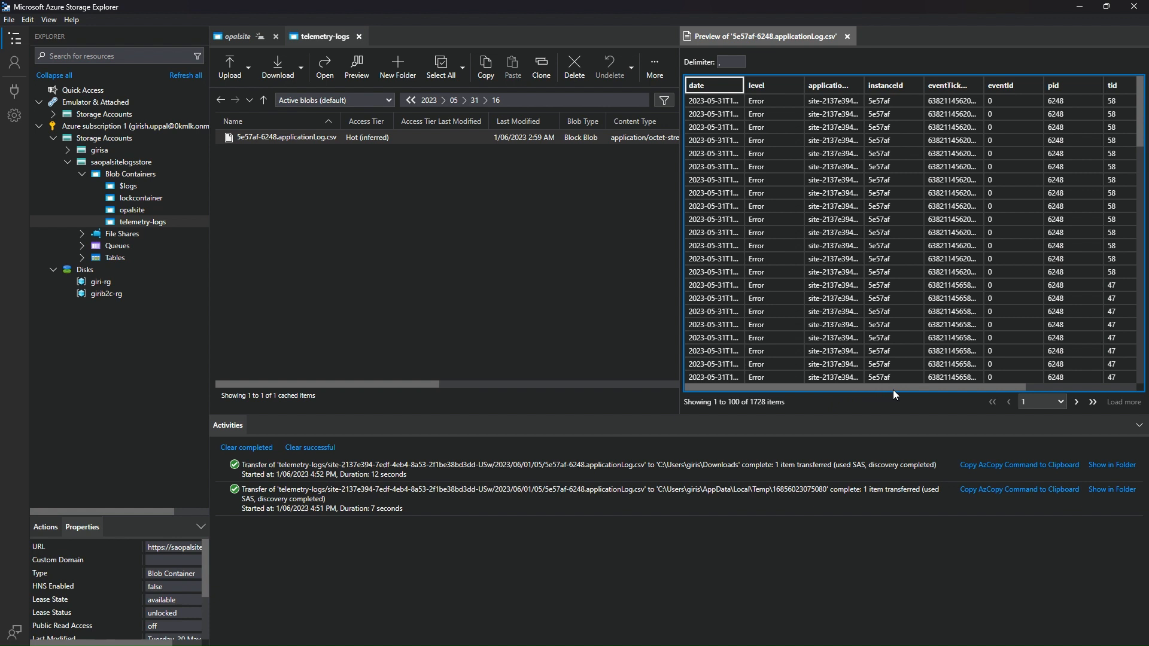
{"action": "scroll", "scroll_direction": "right", "scroll_amount": 3}
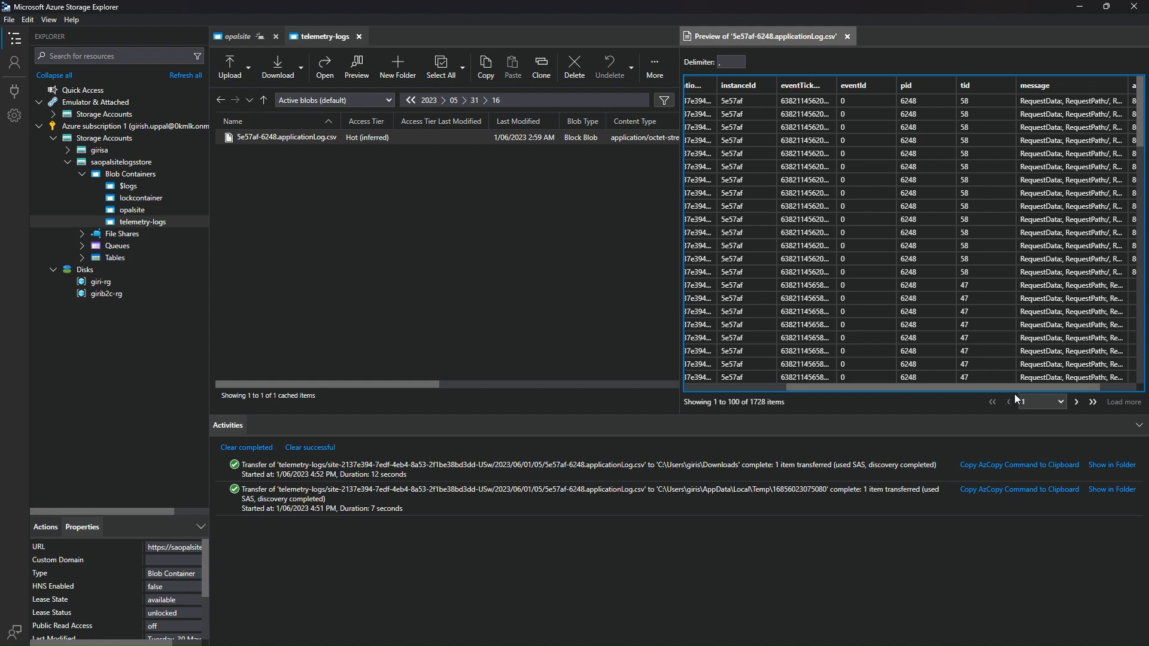
{"action": "scroll", "scroll_direction": "right", "scroll_amount": 3}
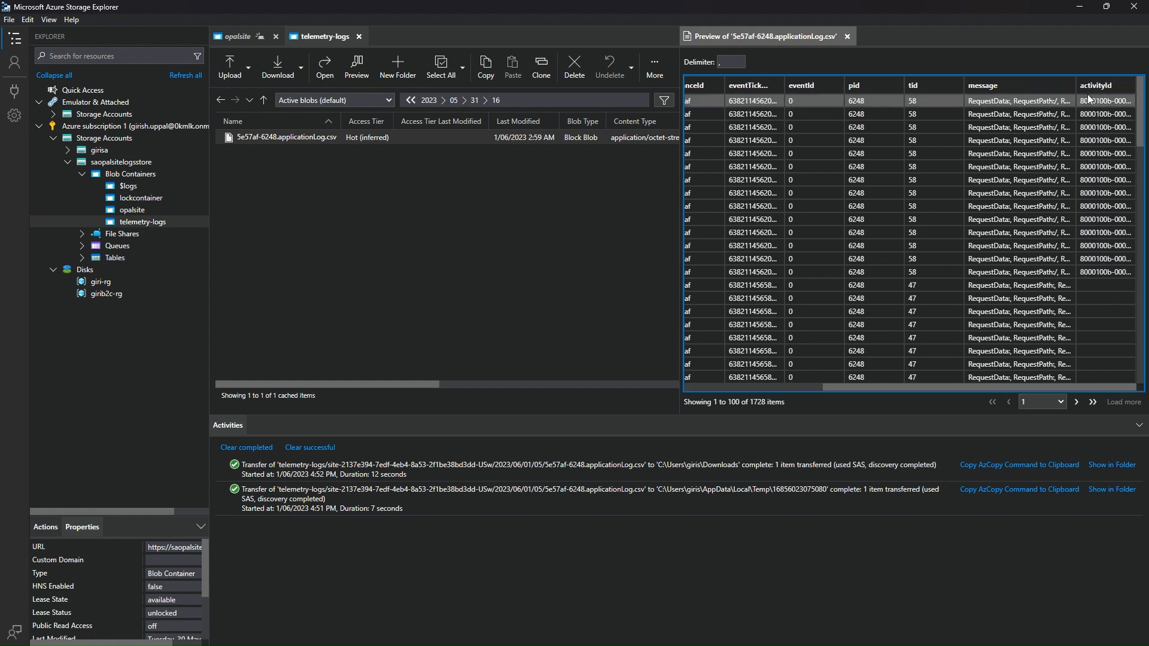
{"action": "scroll", "scroll_direction": "right", "scroll_amount": 3}
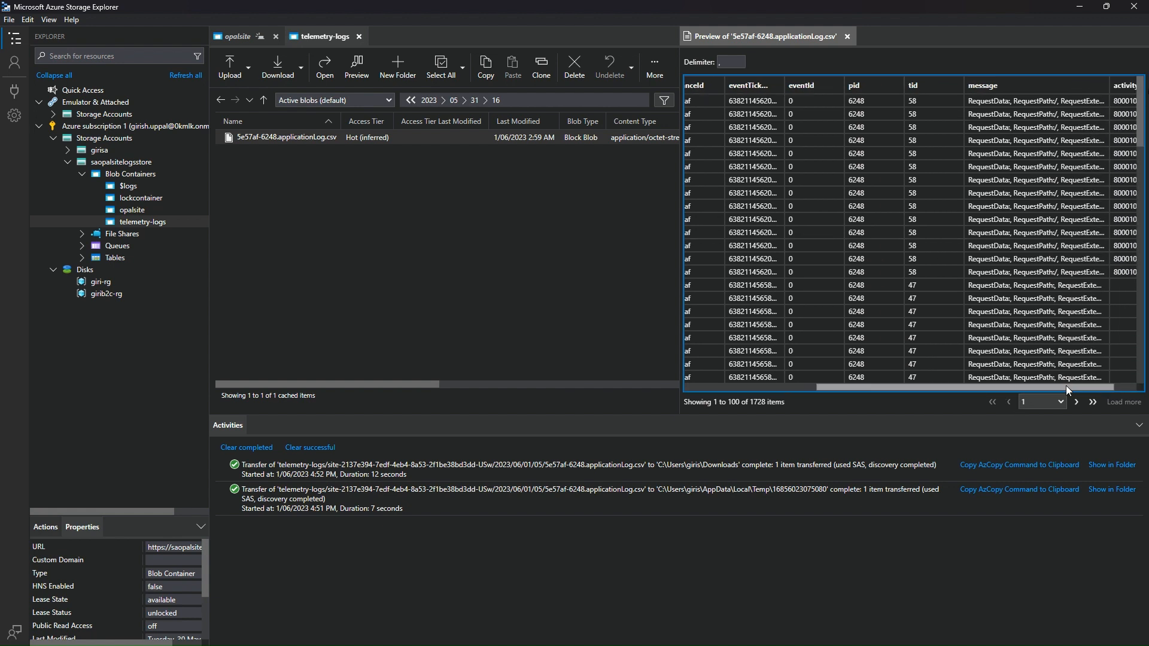
{"action": "scroll", "scroll_direction": "right", "scroll_amount": 3}
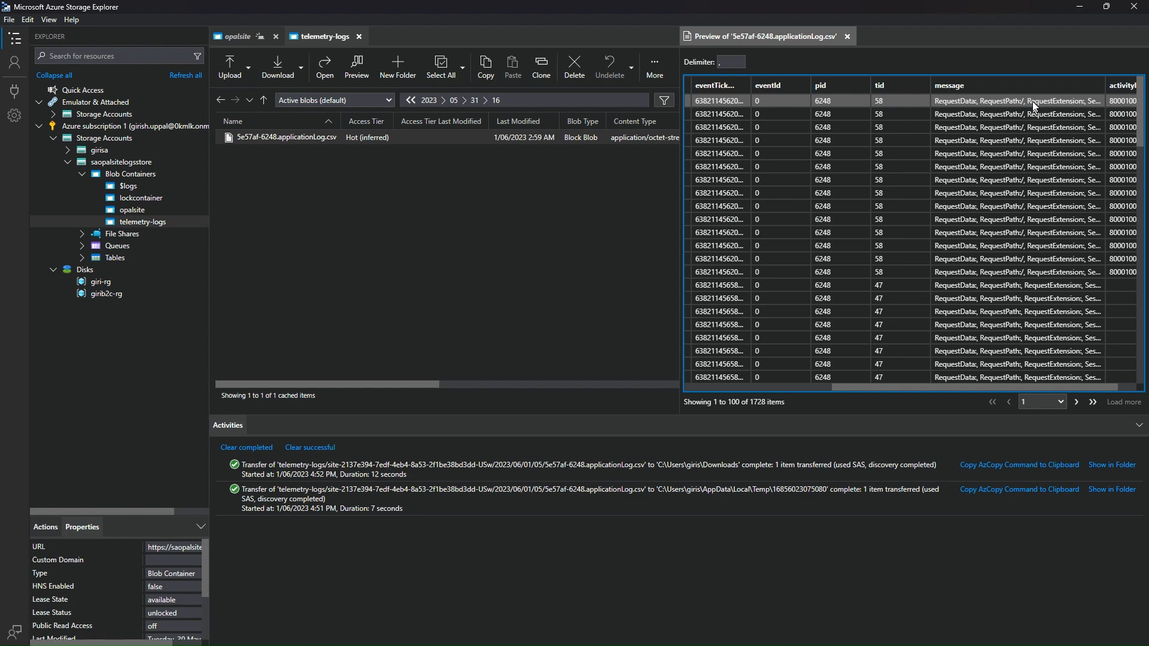
Step: Download the application log and open the copy from the Downloads folder
{"action": "left_click", "coordinate": [300, 67]}
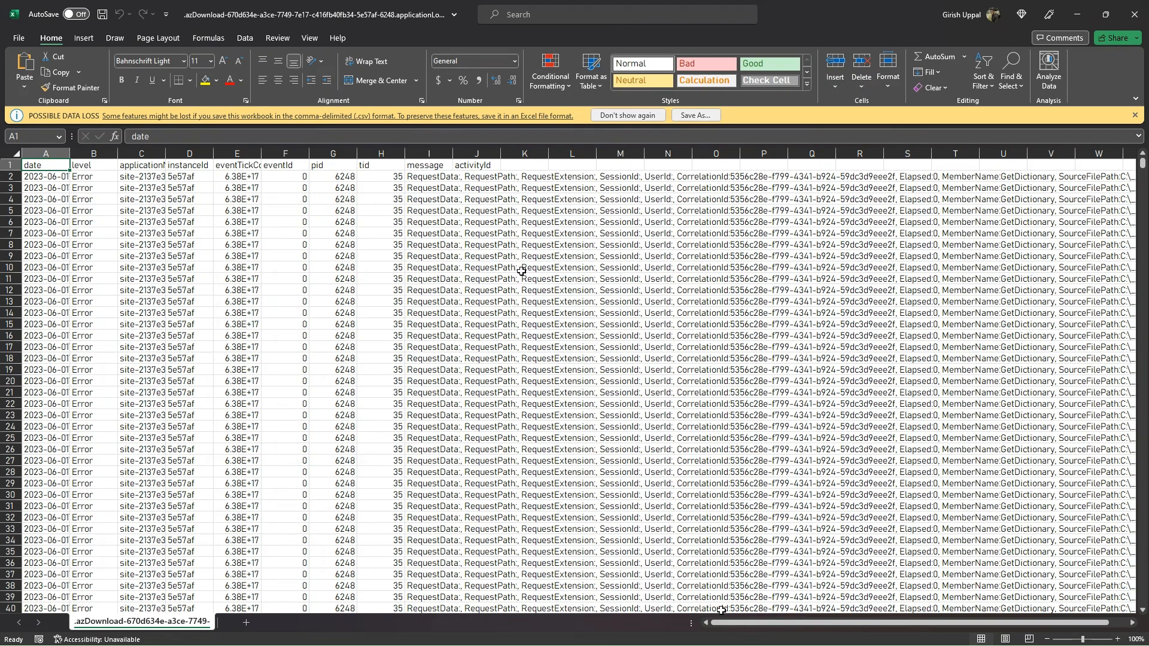
Step: Review the log's date, level and message columns in Excel, then return to Edge
{"action": "scroll", "scroll_direction": "right", "scroll_amount": 3}
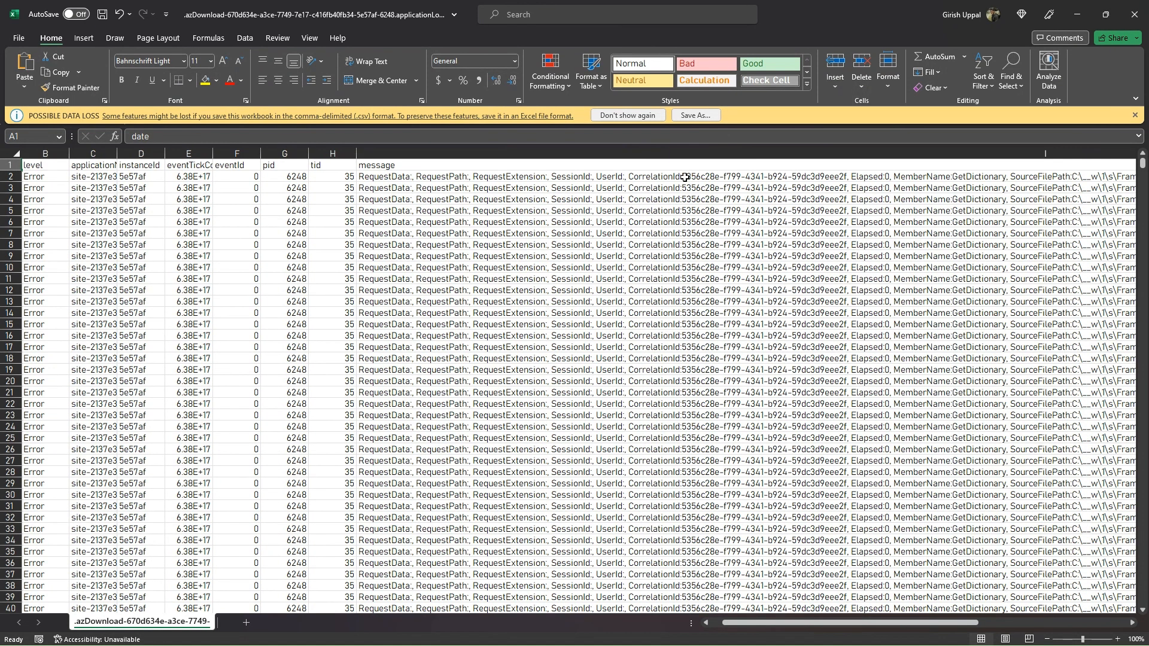
{"action": "left_click", "coordinate": [656, 176]}
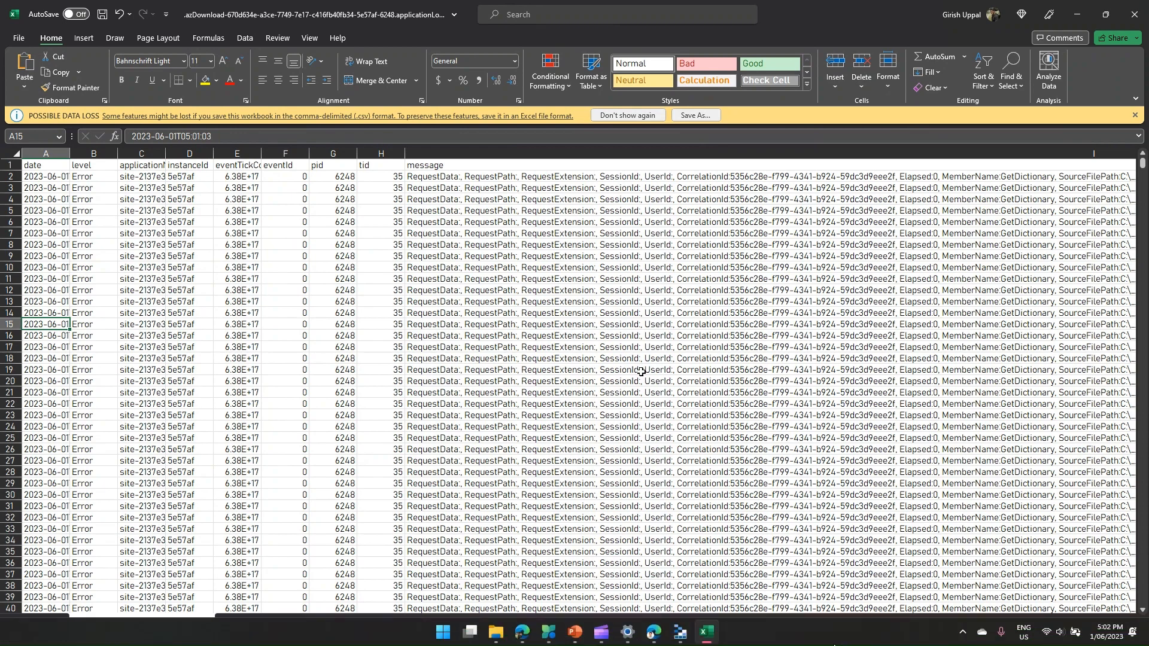
{"action": "mouse_move", "coordinate": [678, 632]}
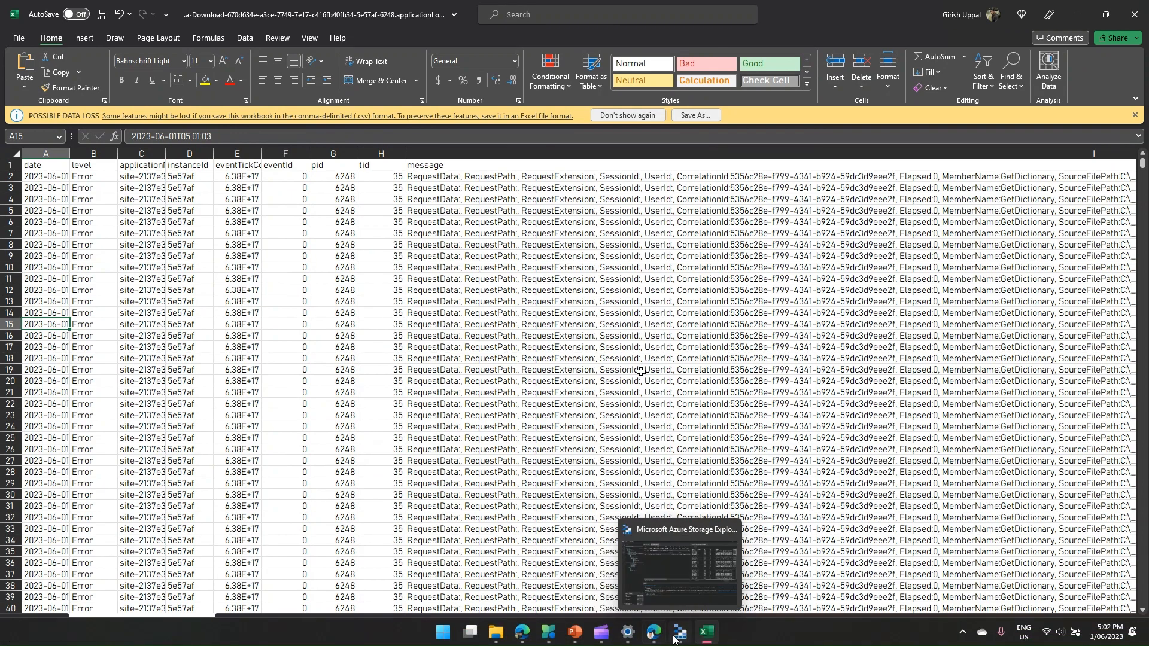
{"action": "left_click", "coordinate": [651, 636]}
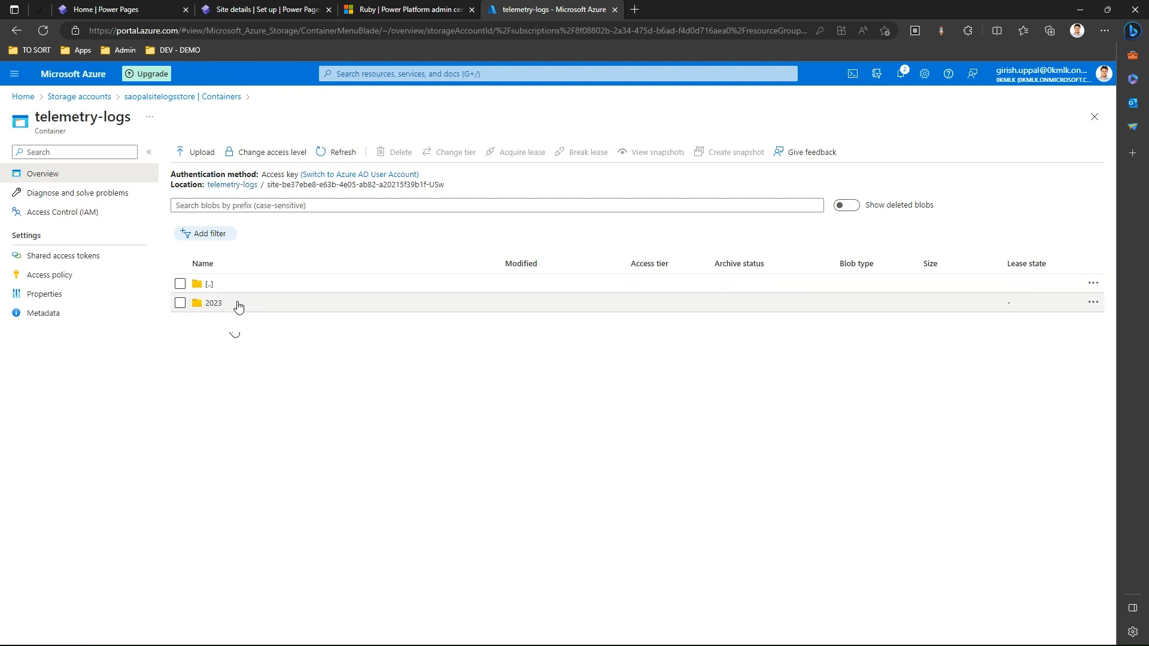
Step: Browse telemetry-logs down to 2023/06/01/07 and select its applicationLog.csv blob
{"action": "left_click", "coordinate": [213, 303]}
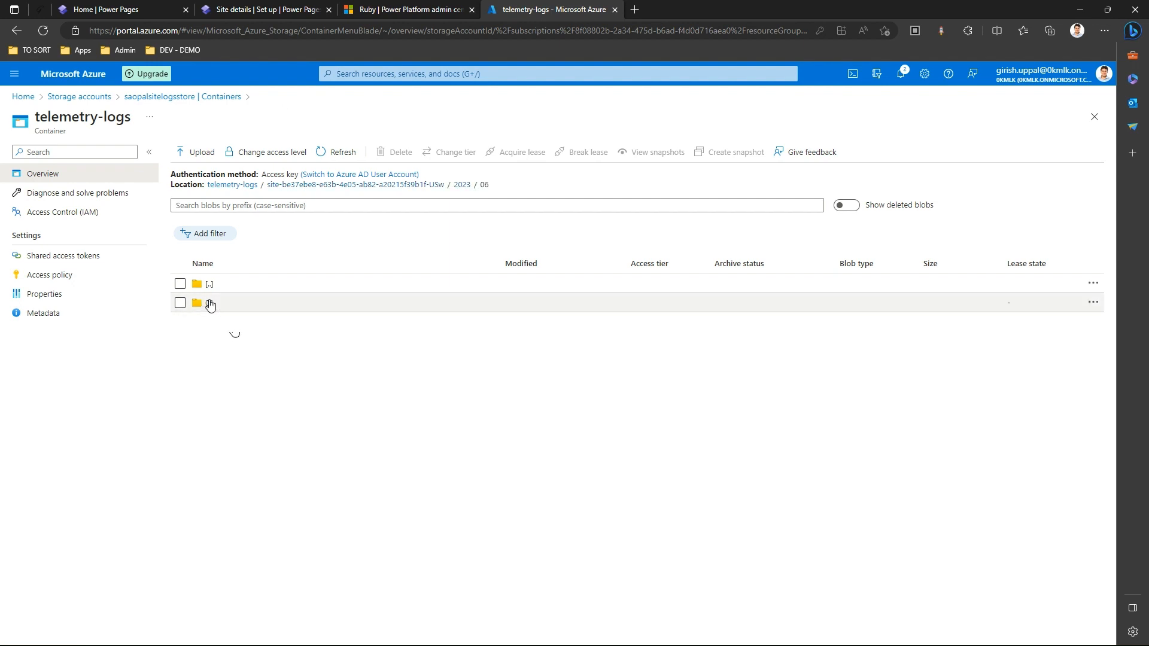
{"action": "left_click", "coordinate": [211, 303]}
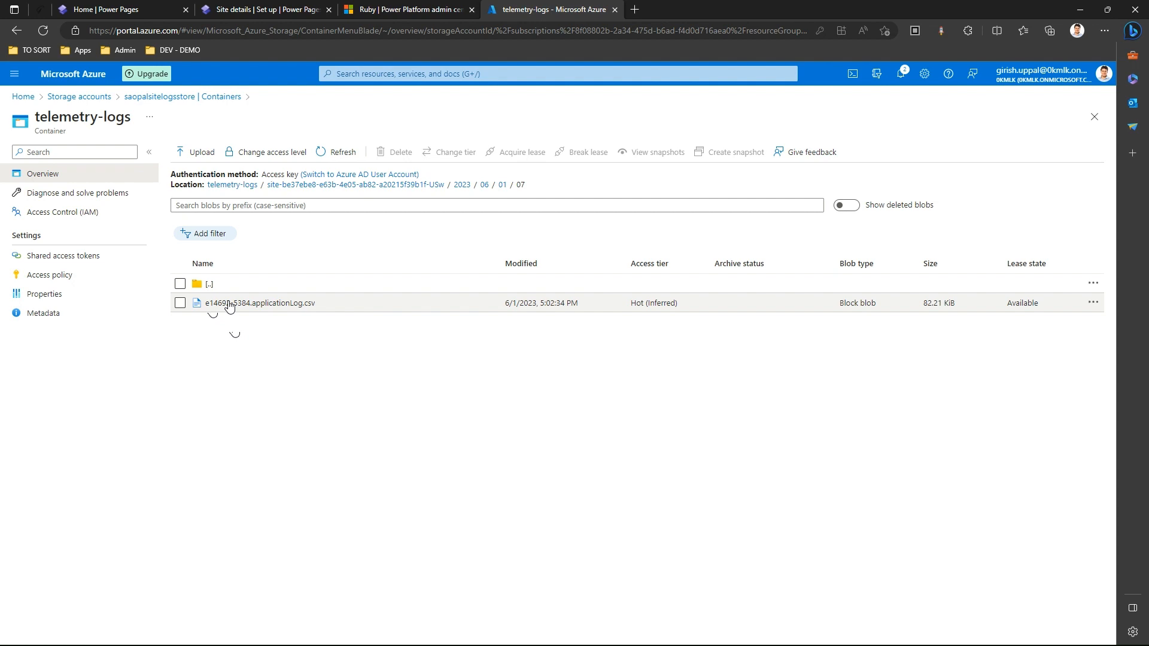
{"action": "left_click", "coordinate": [261, 303]}
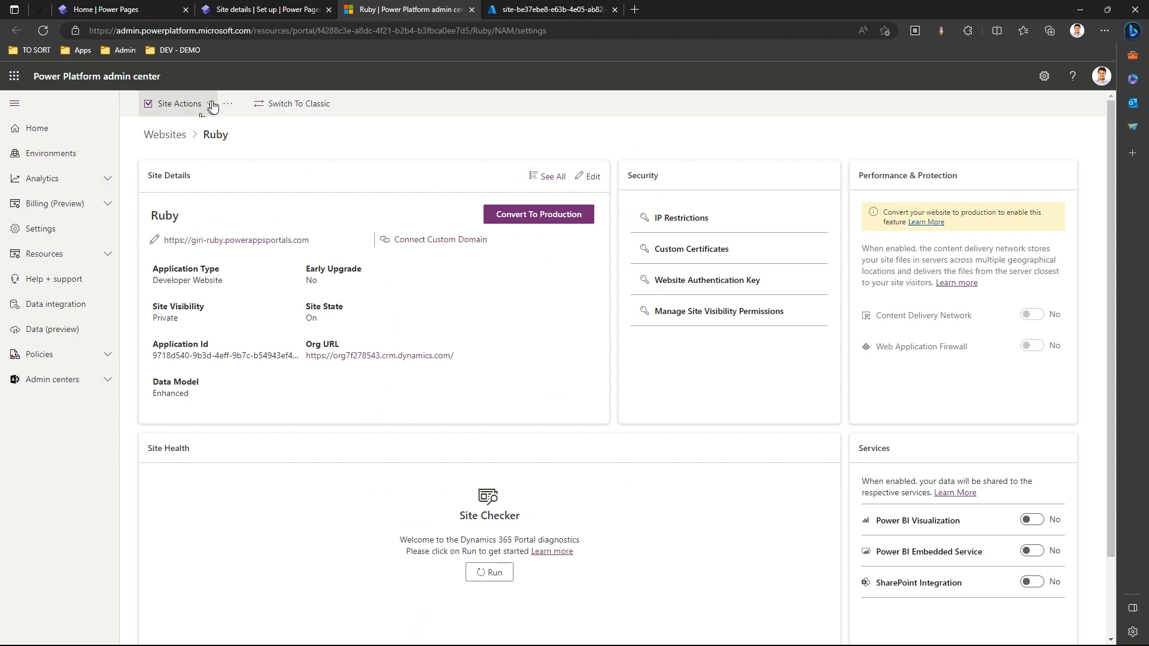
Step: Show Ruby's Site Actions with the disable/update logging options and open Update Diagnostic Logging Configuration
{"action": "left_click", "coordinate": [178, 103]}
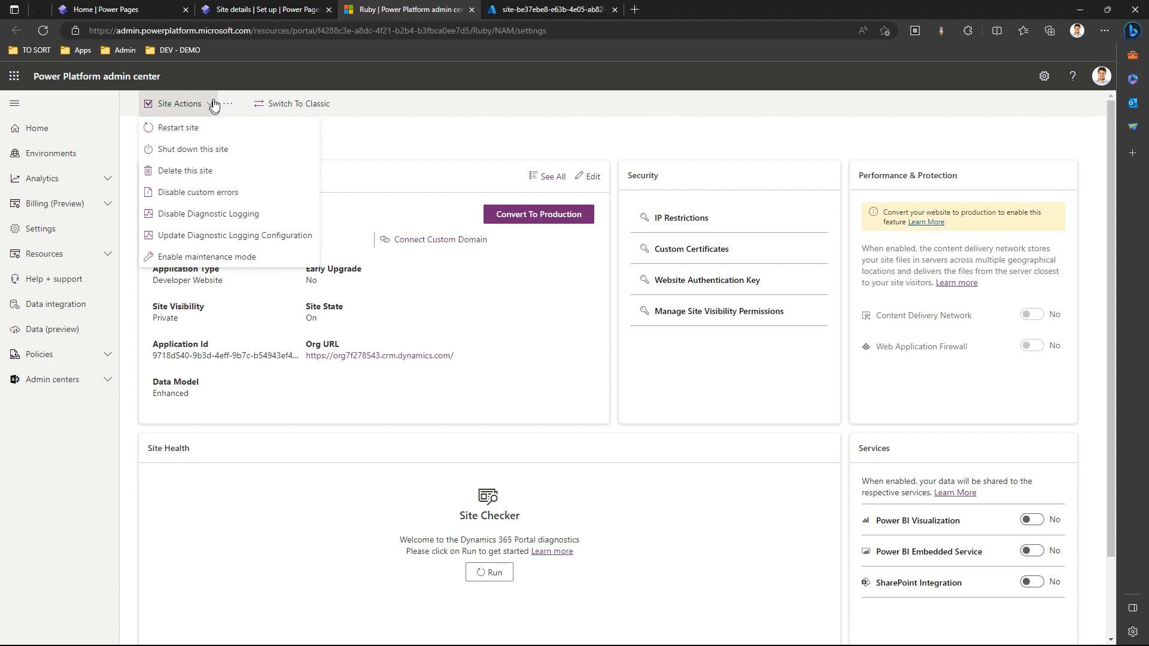
{"action": "left_click", "coordinate": [179, 102]}
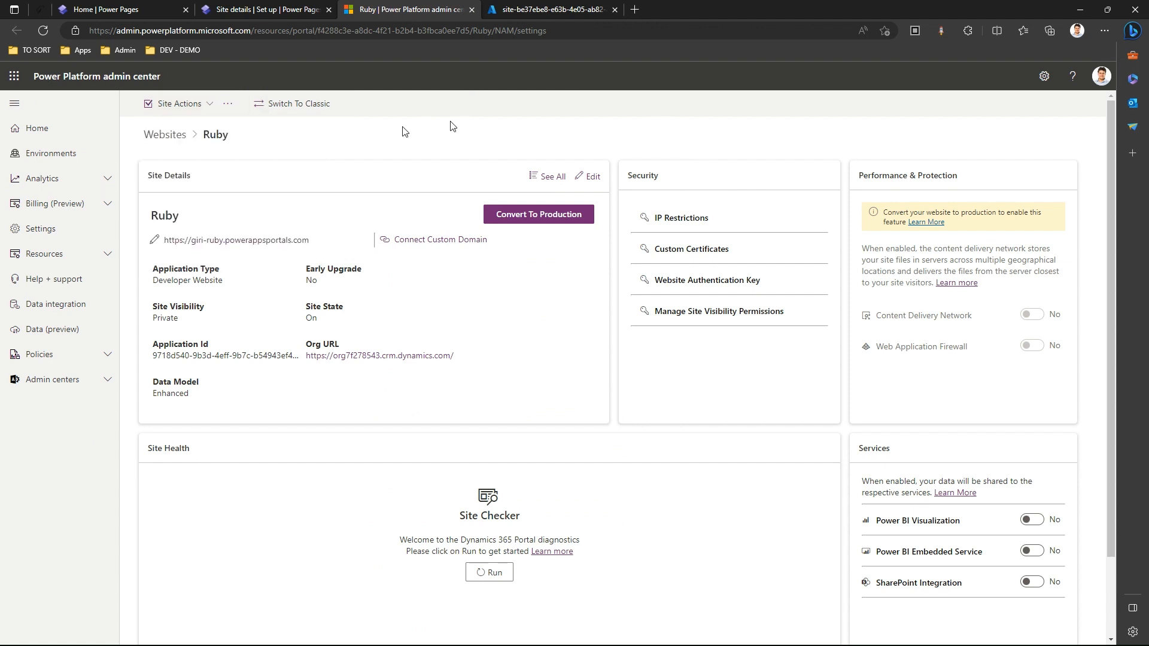
{"action": "left_click", "coordinate": [177, 103]}
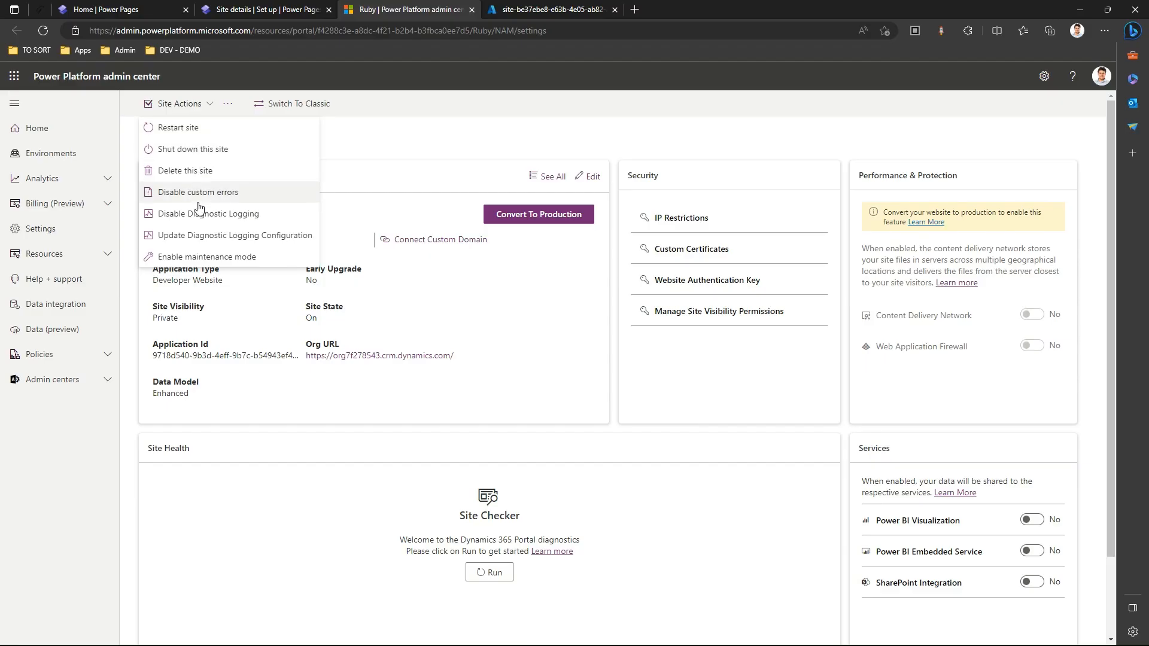
{"action": "mouse_move", "coordinate": [200, 221]}
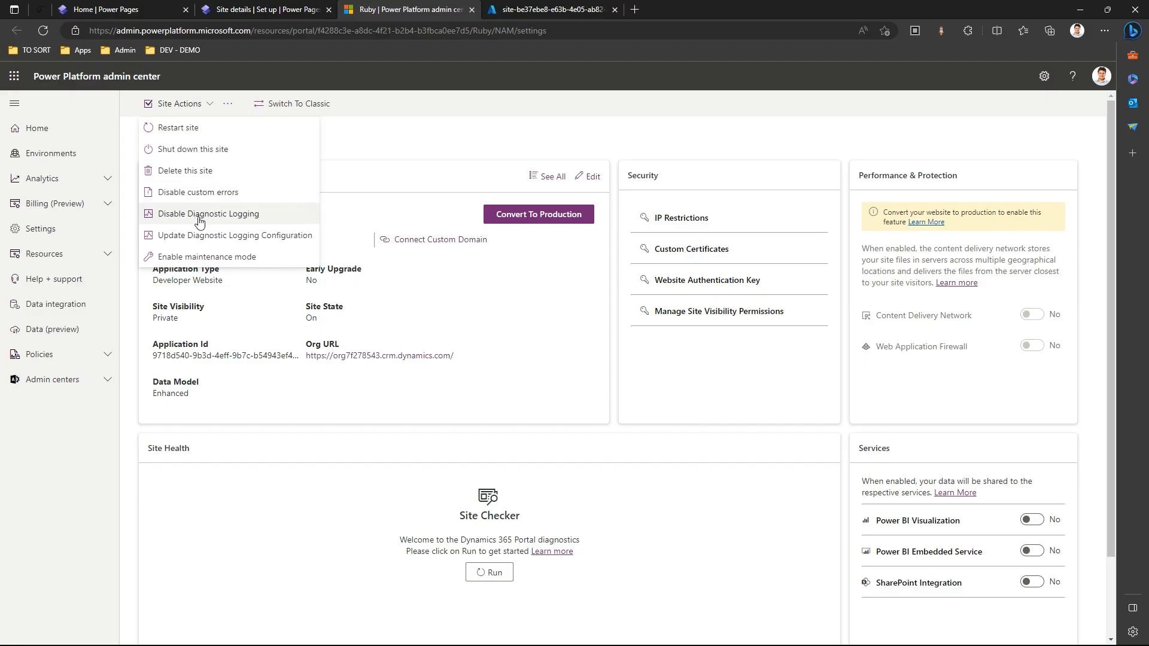
{"action": "mouse_move", "coordinate": [224, 227]}
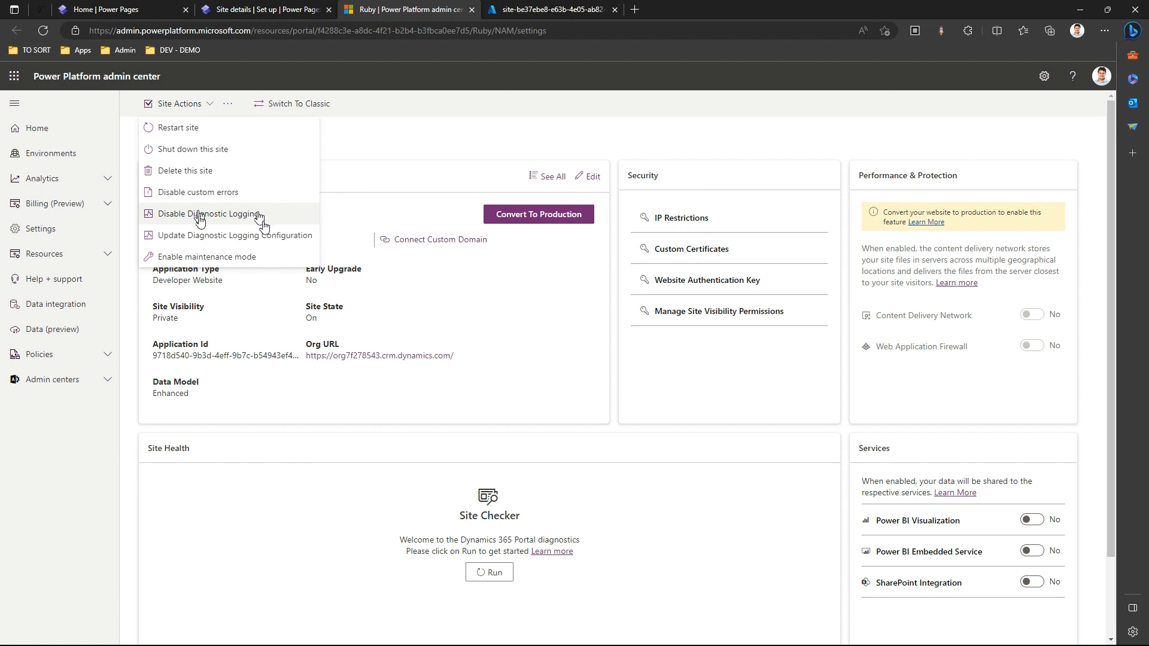
{"action": "mouse_move", "coordinate": [263, 235]}
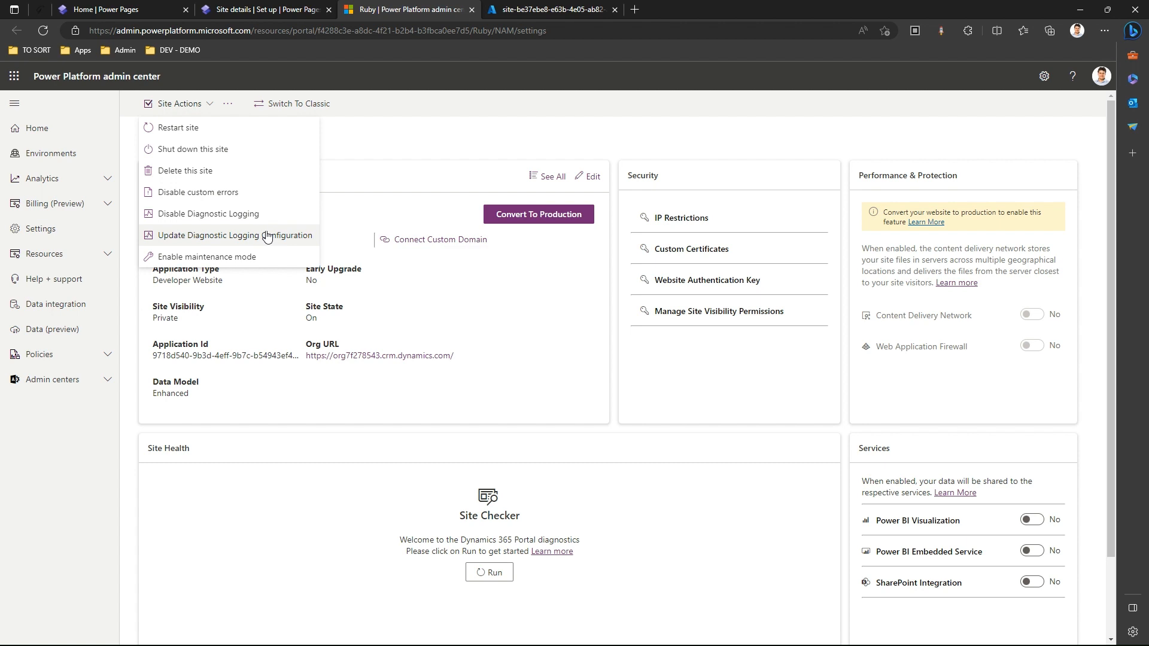
{"action": "left_click", "coordinate": [234, 236]}
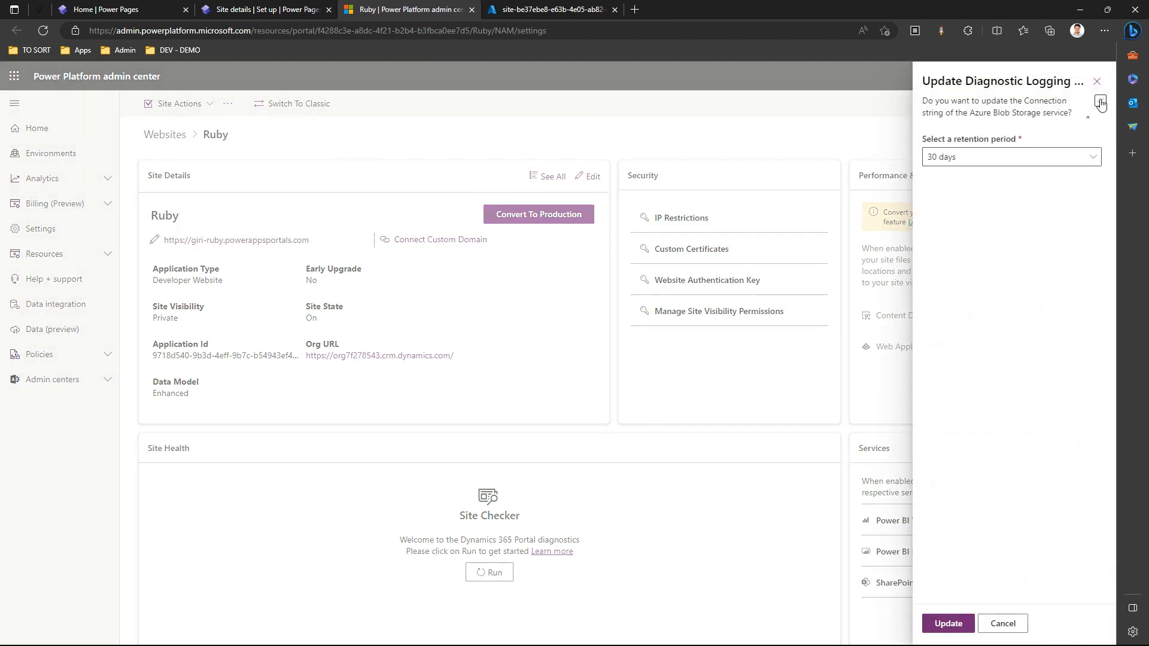
{"action": "left_click", "coordinate": [1100, 100]}
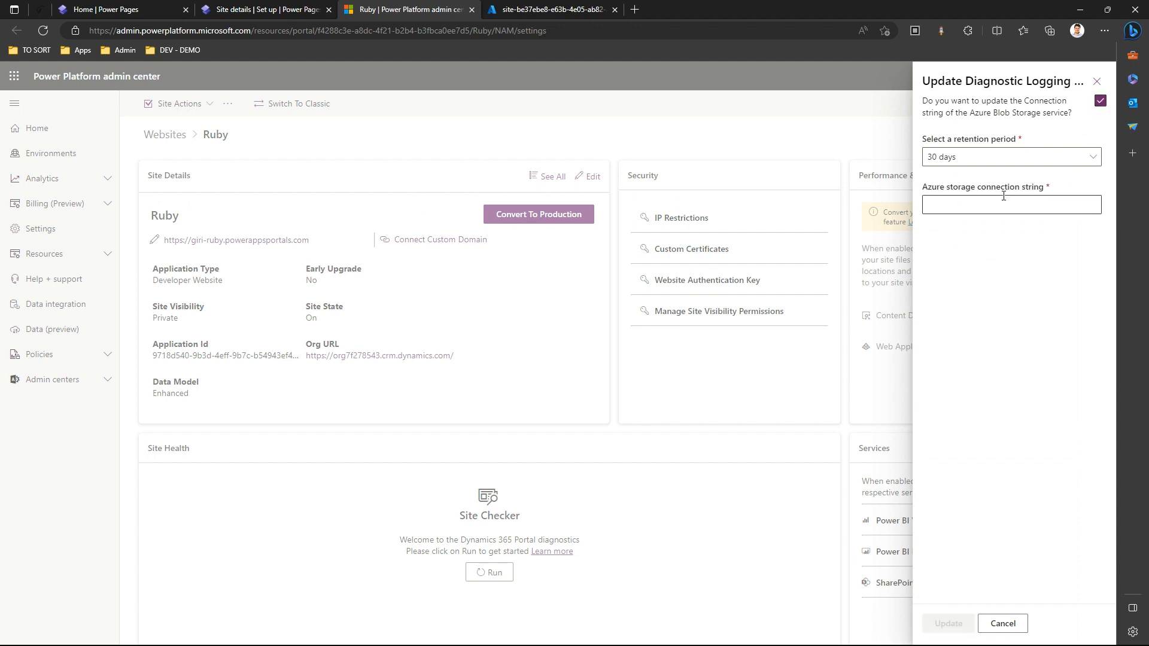
{"action": "left_click", "coordinate": [1010, 205]}
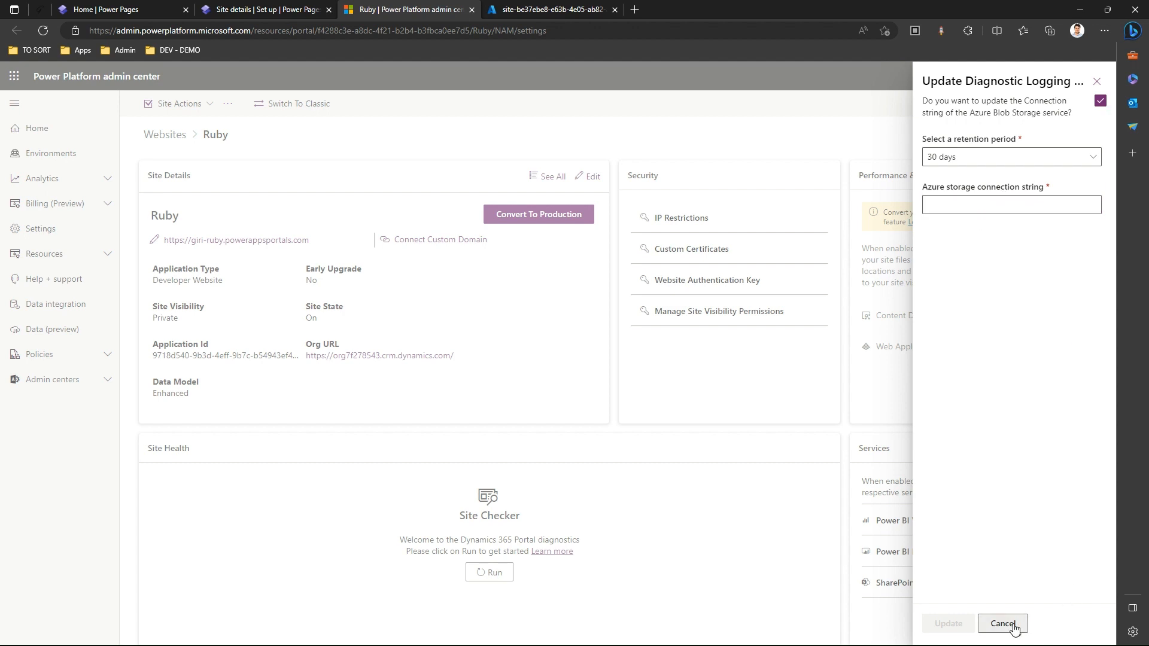
{"action": "left_click", "coordinate": [1002, 623]}
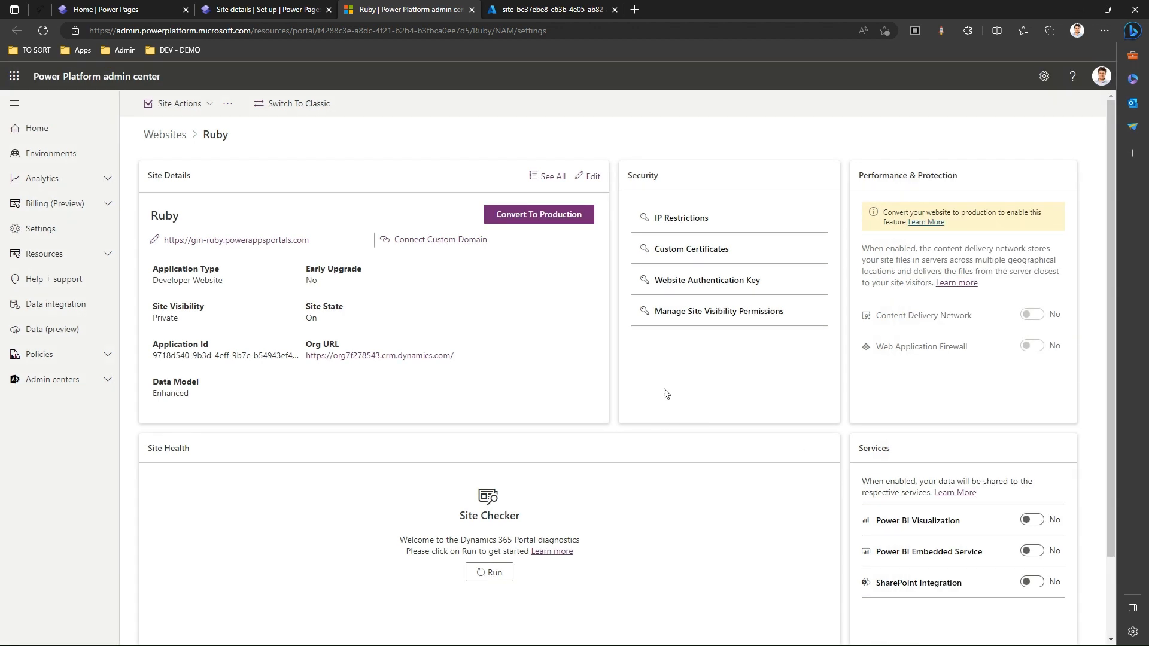
{"action": "mouse_move", "coordinate": [1015, 628]}
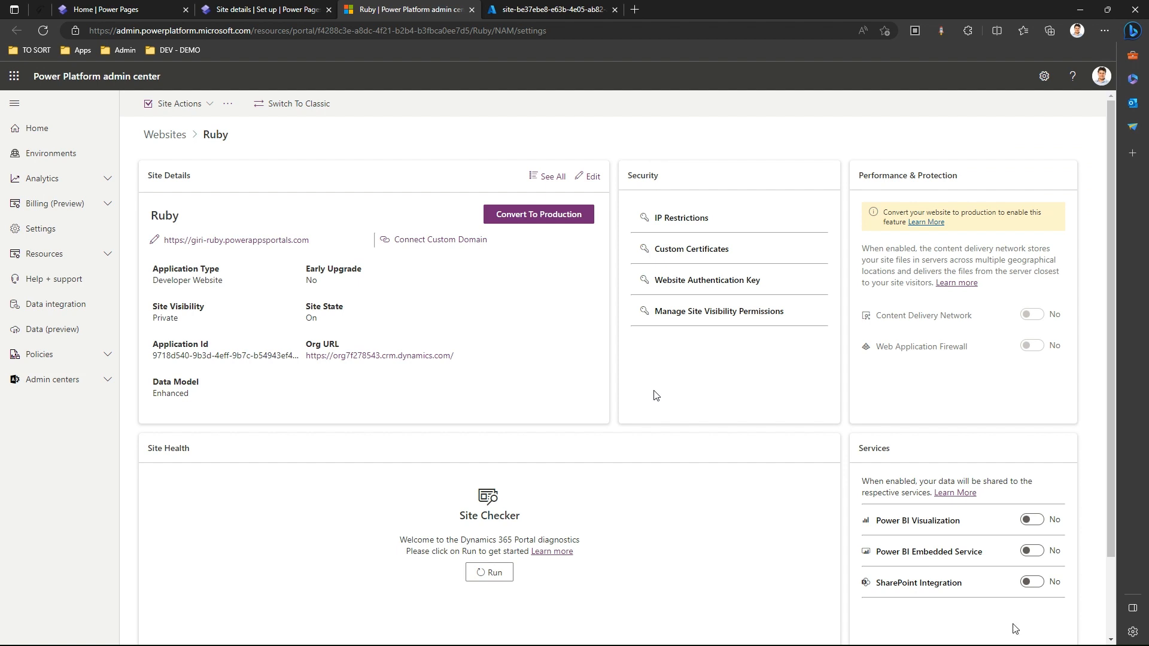
{"action": "left_click", "coordinate": [652, 395]}
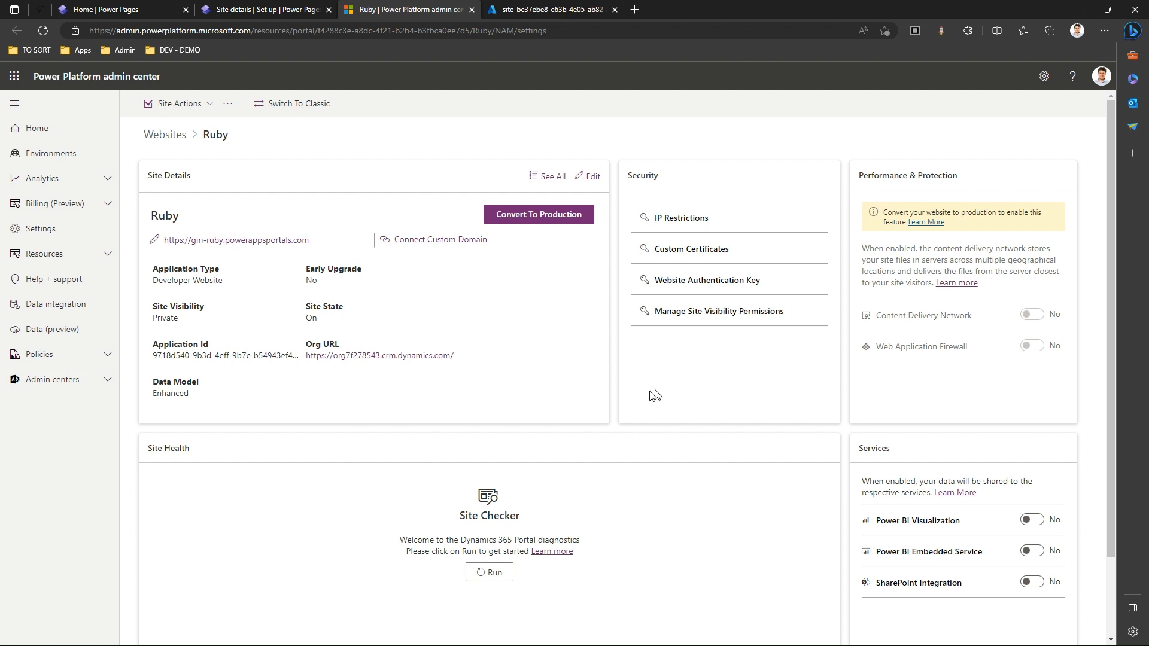
{"action": "mouse_move", "coordinate": [1016, 629]}
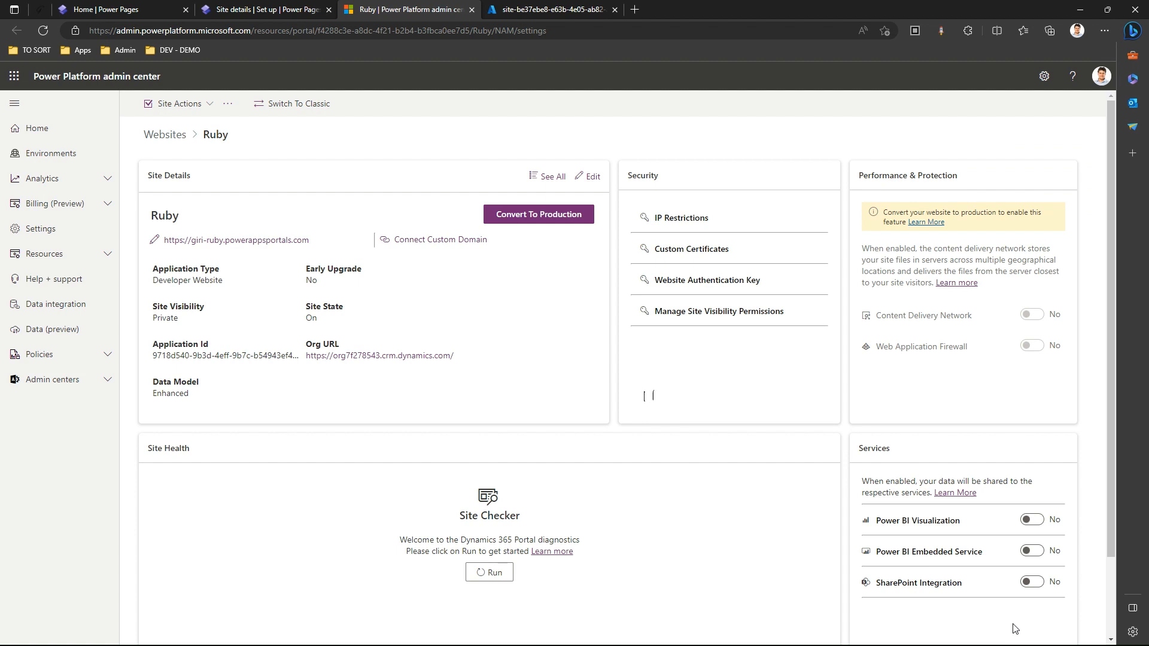